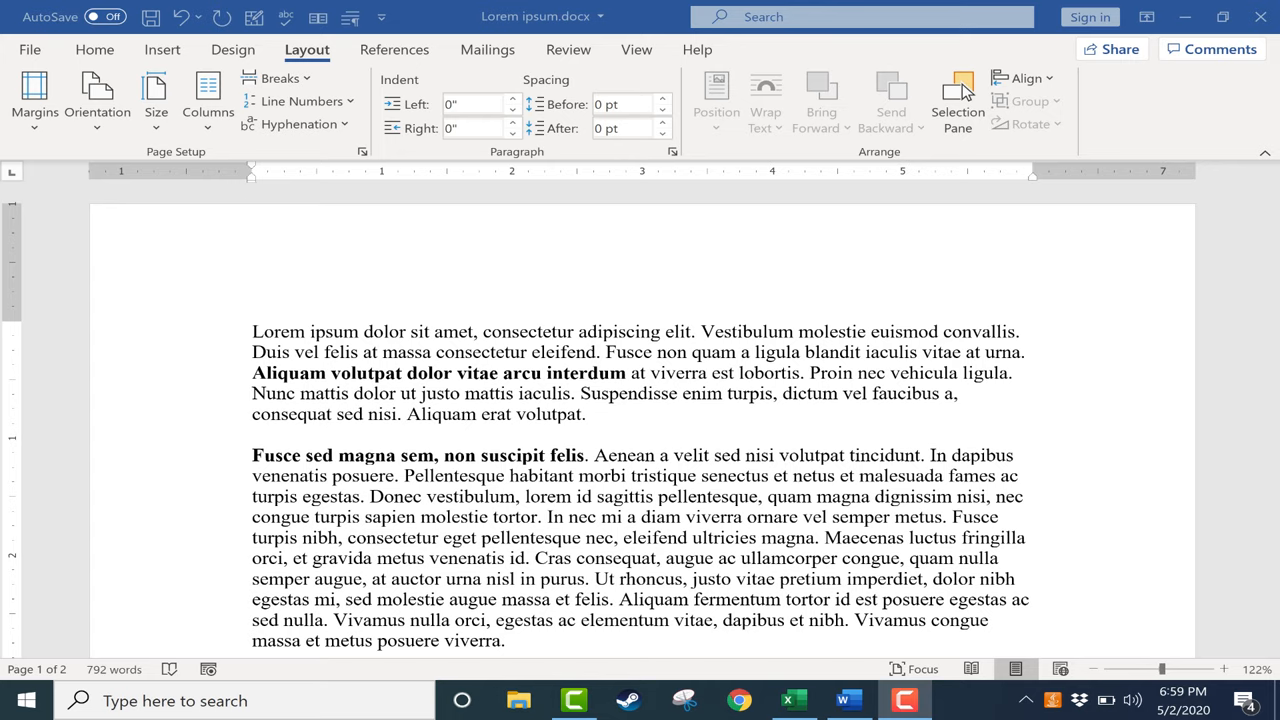
Set the page orientation to Landscape from the Layout ribbon.
scroll("down", 3)
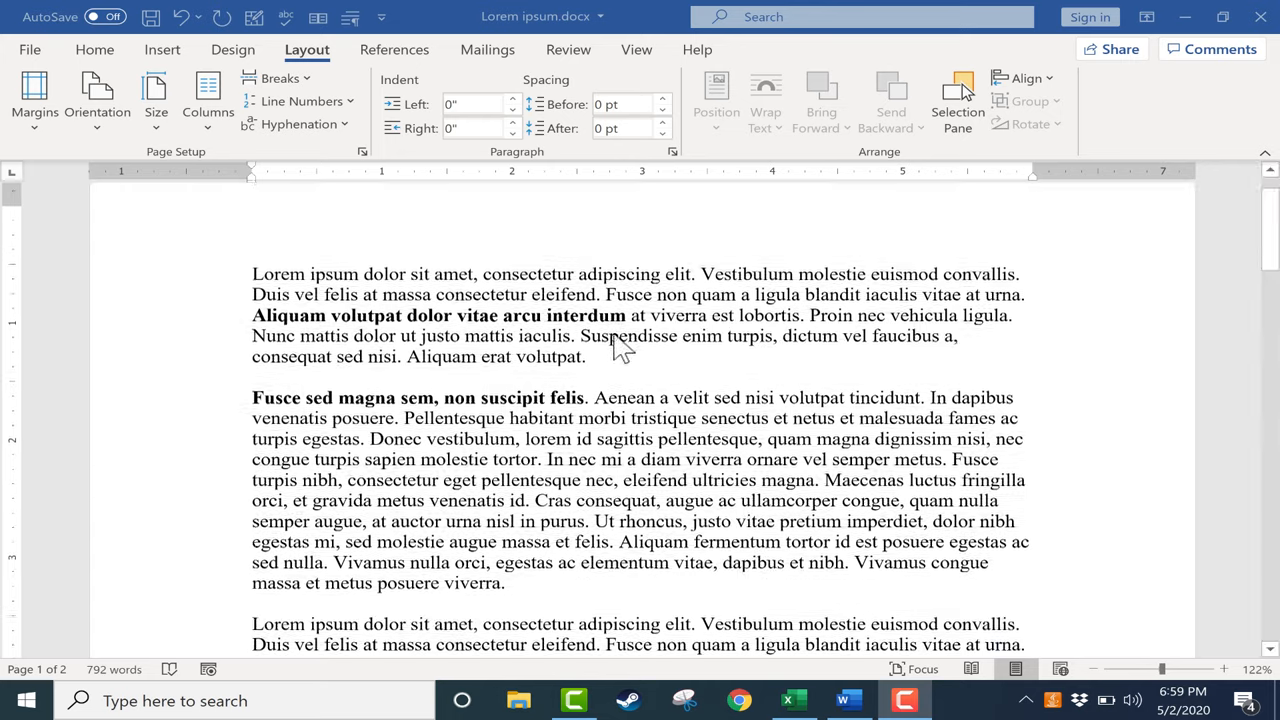
scroll("down", 3)
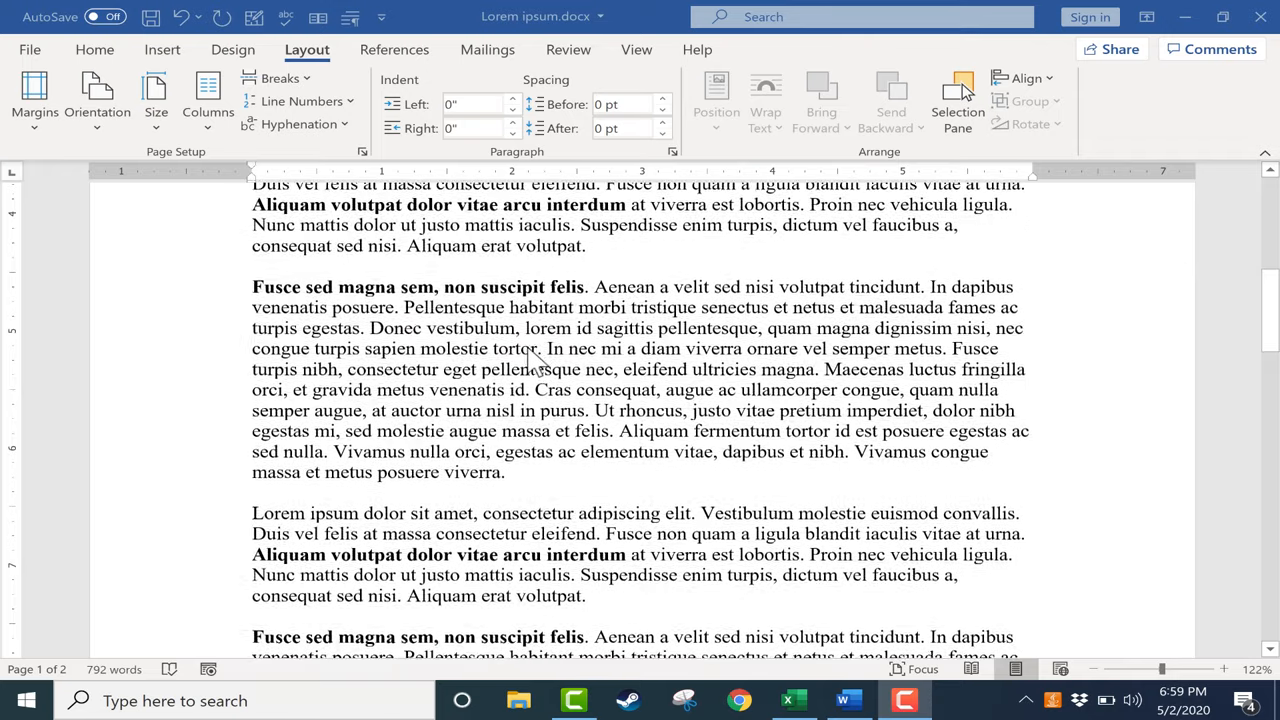
scroll("down", 3)
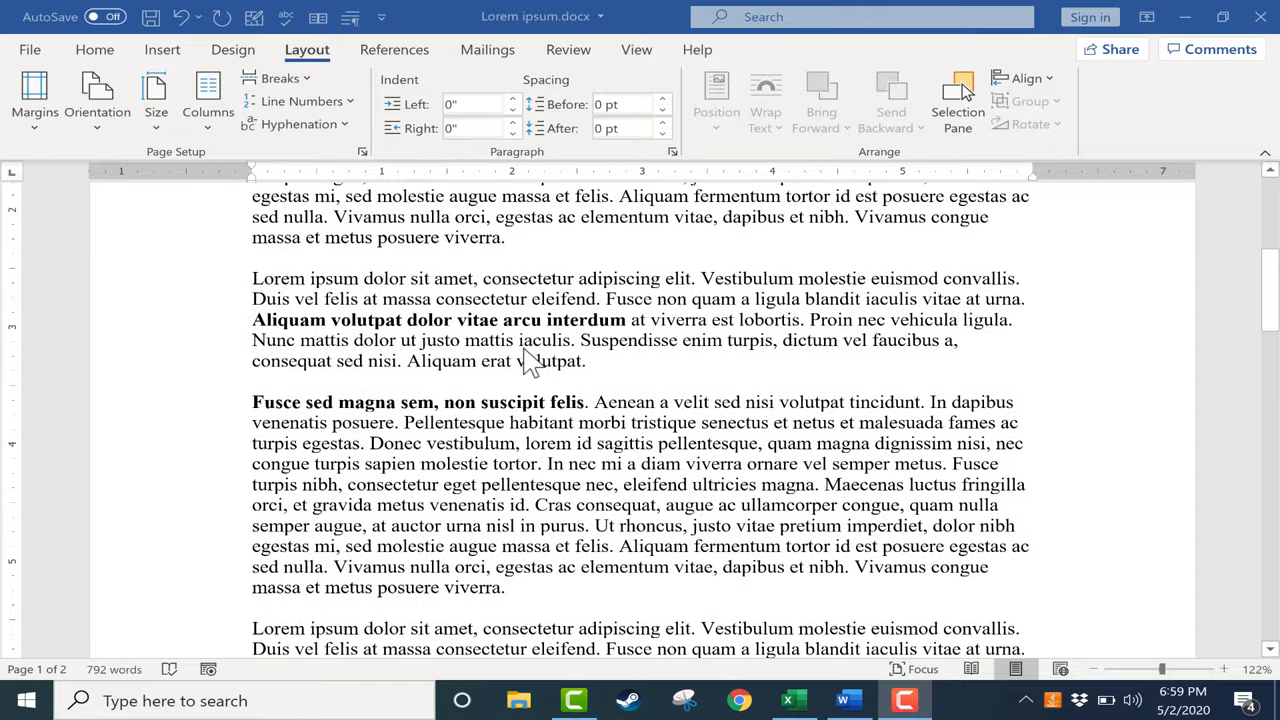
scroll("down", 3)
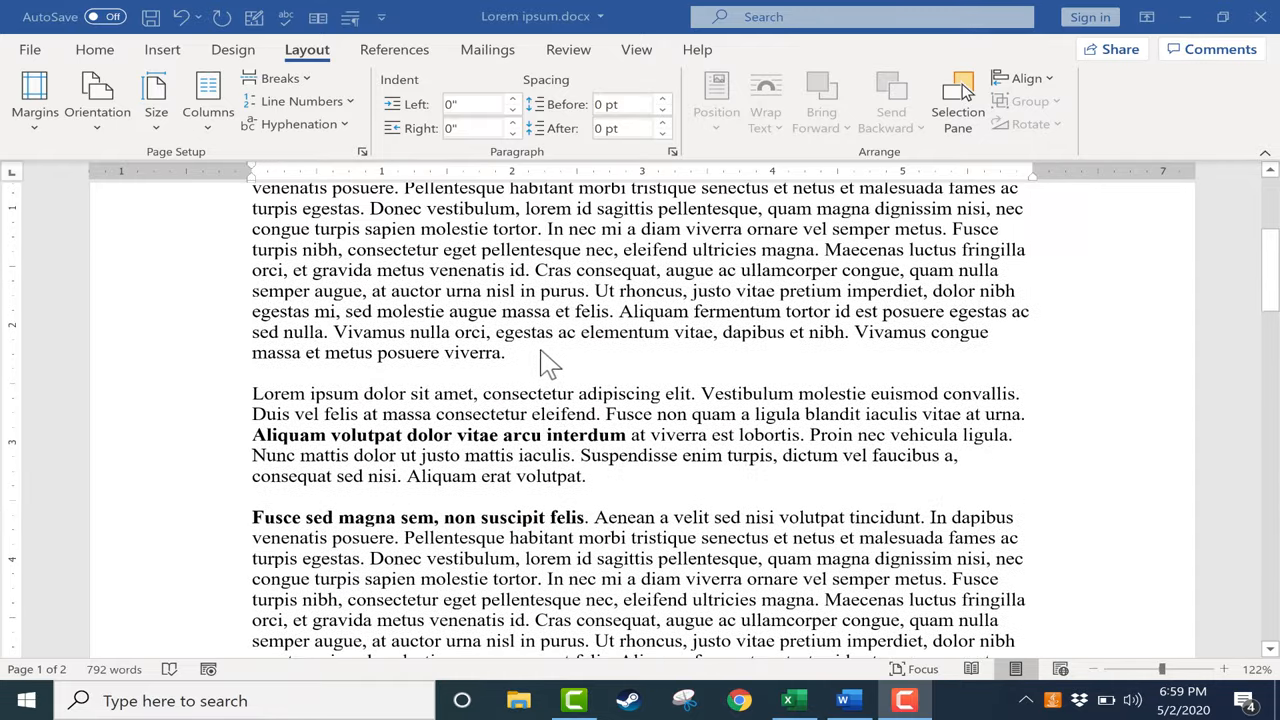
scroll("up", 3)
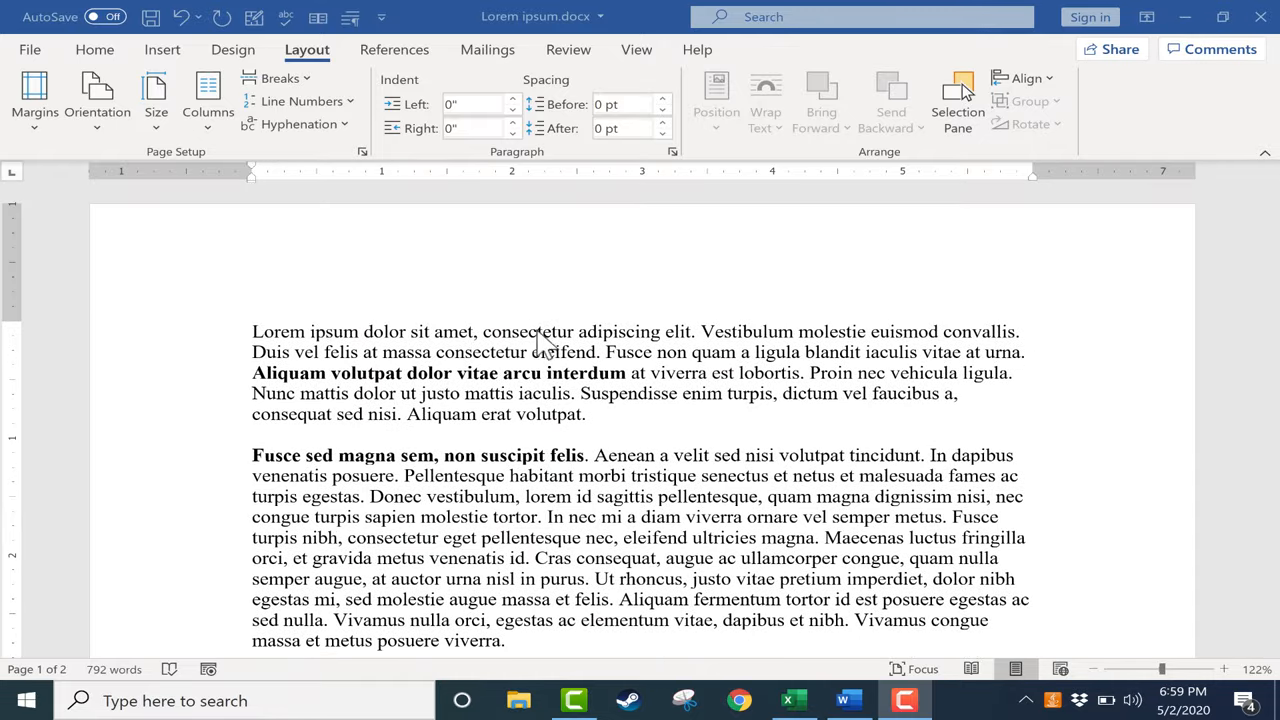
mouse_move(540, 338)
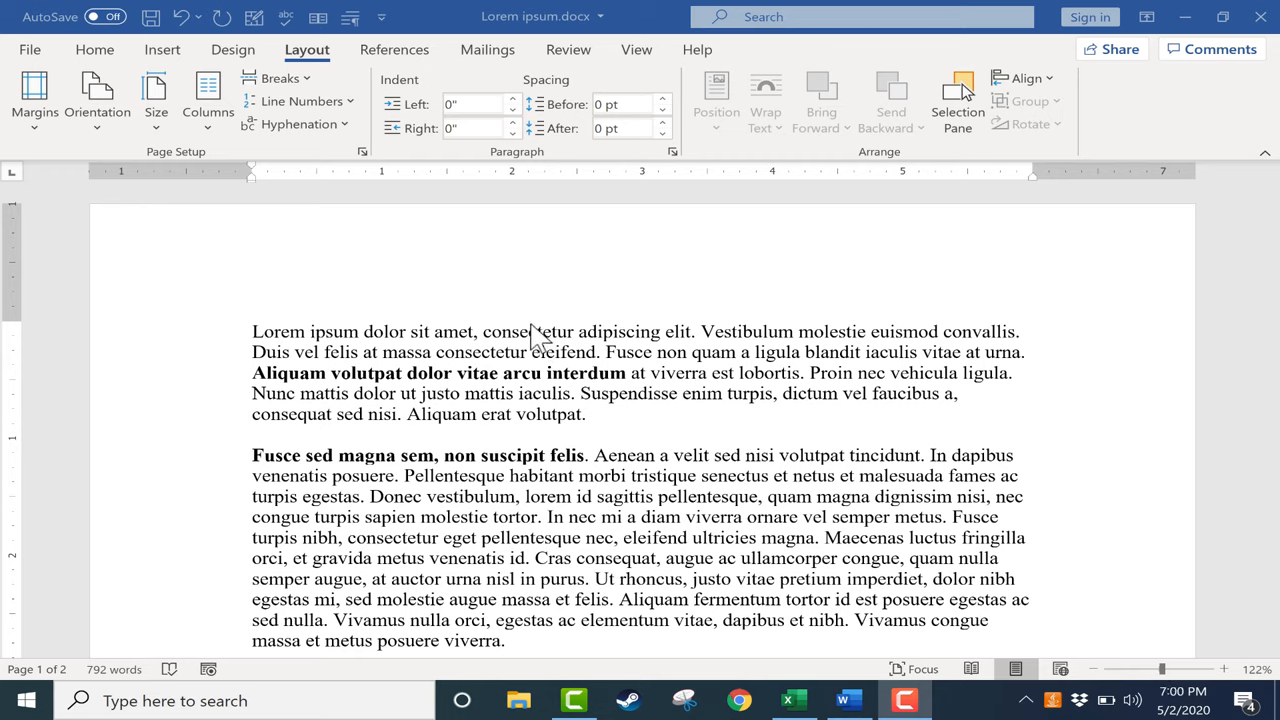
mouse_move(485, 378)
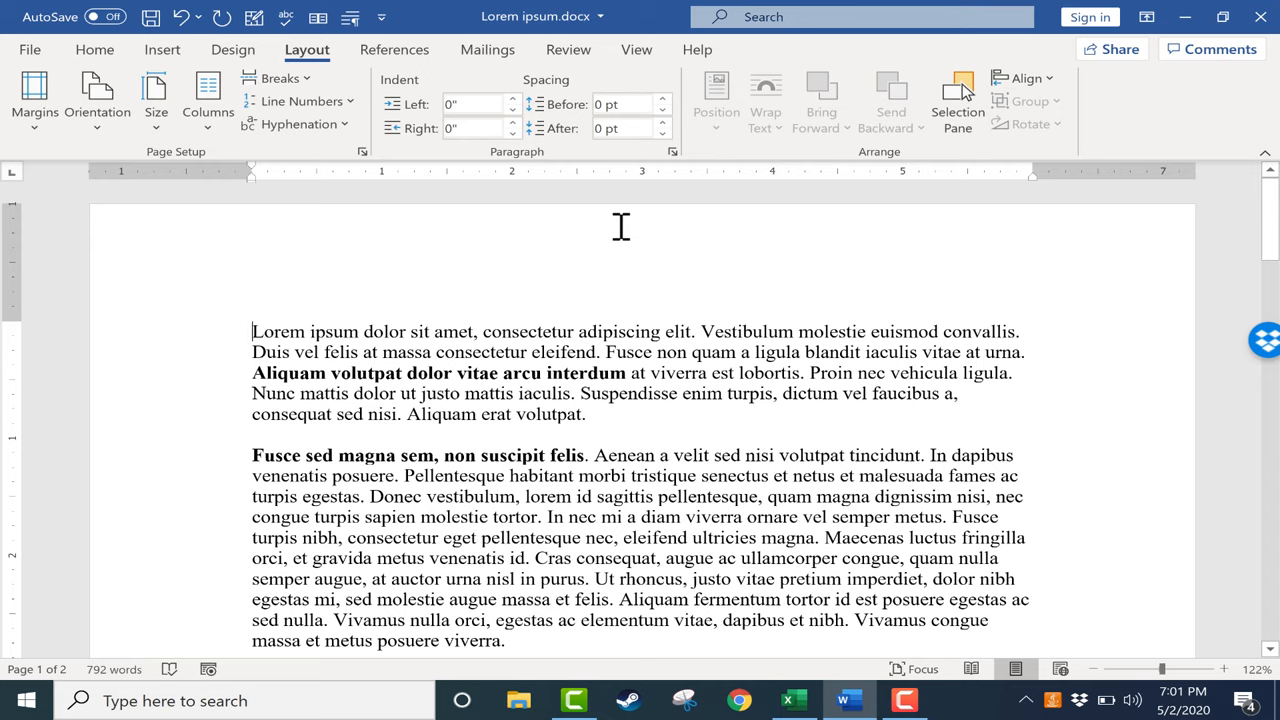
mouse_move(297, 124)
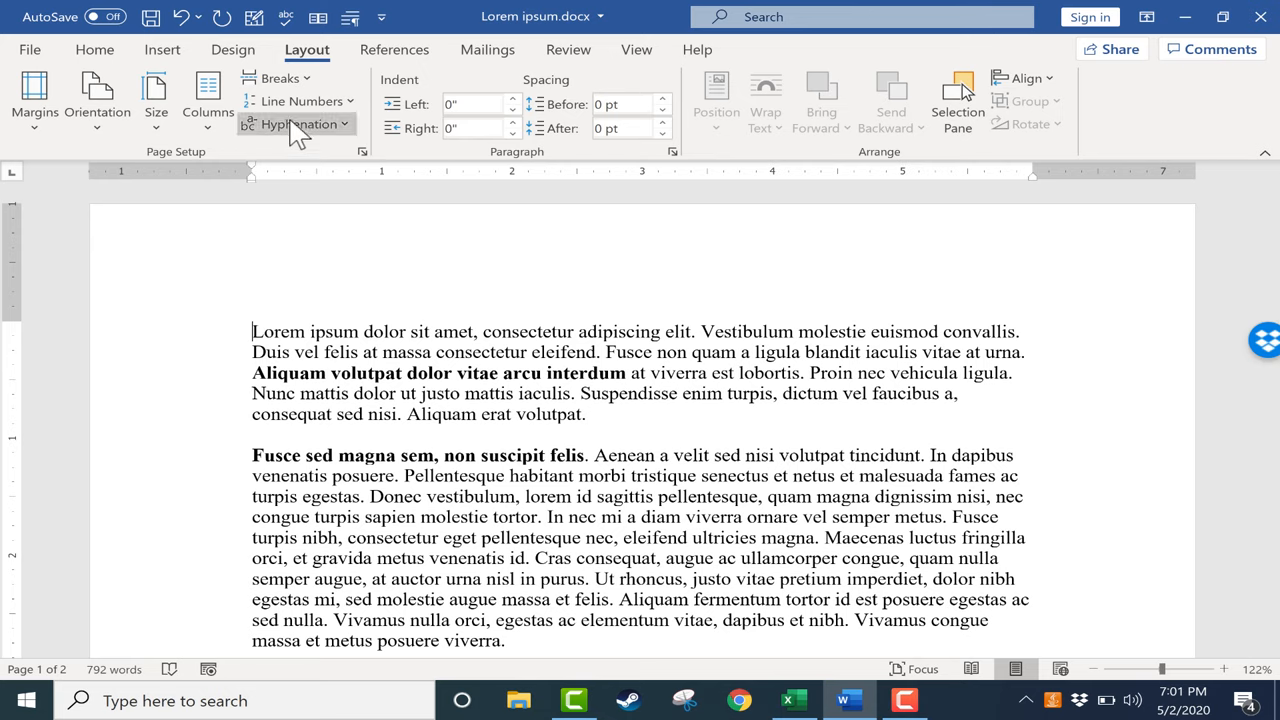
left_click(94, 49)
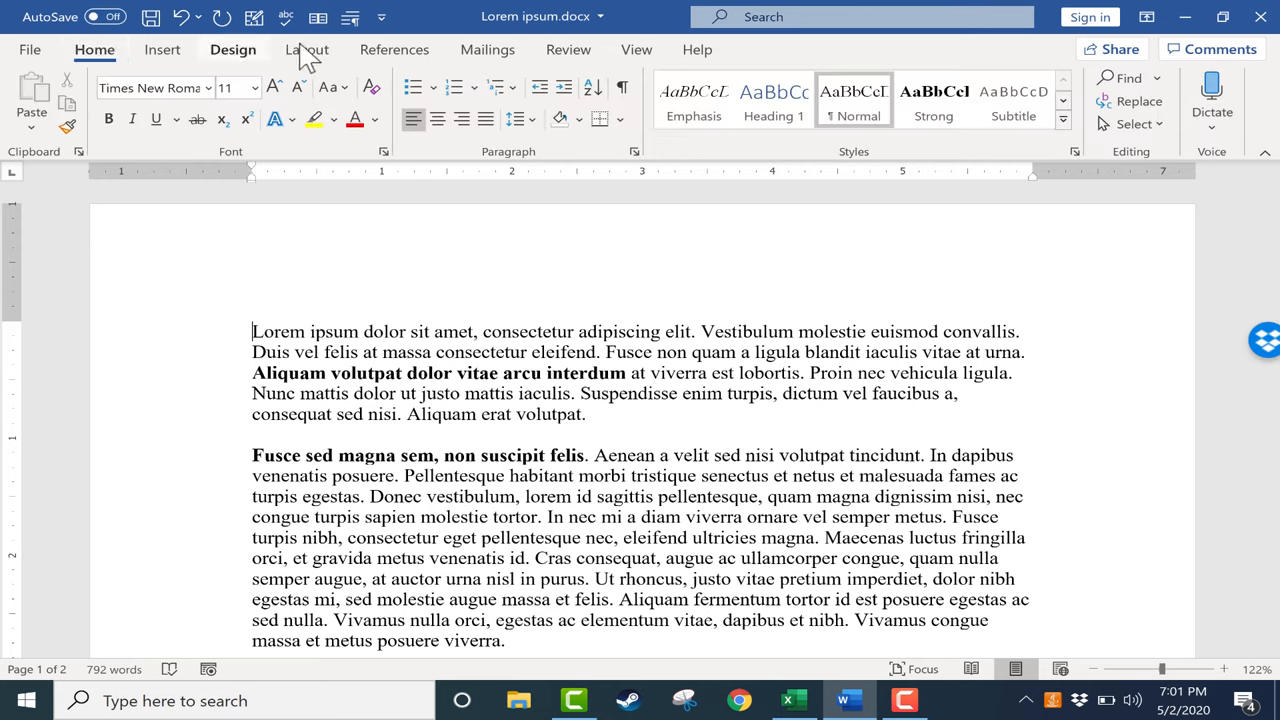
mouse_move(307, 60)
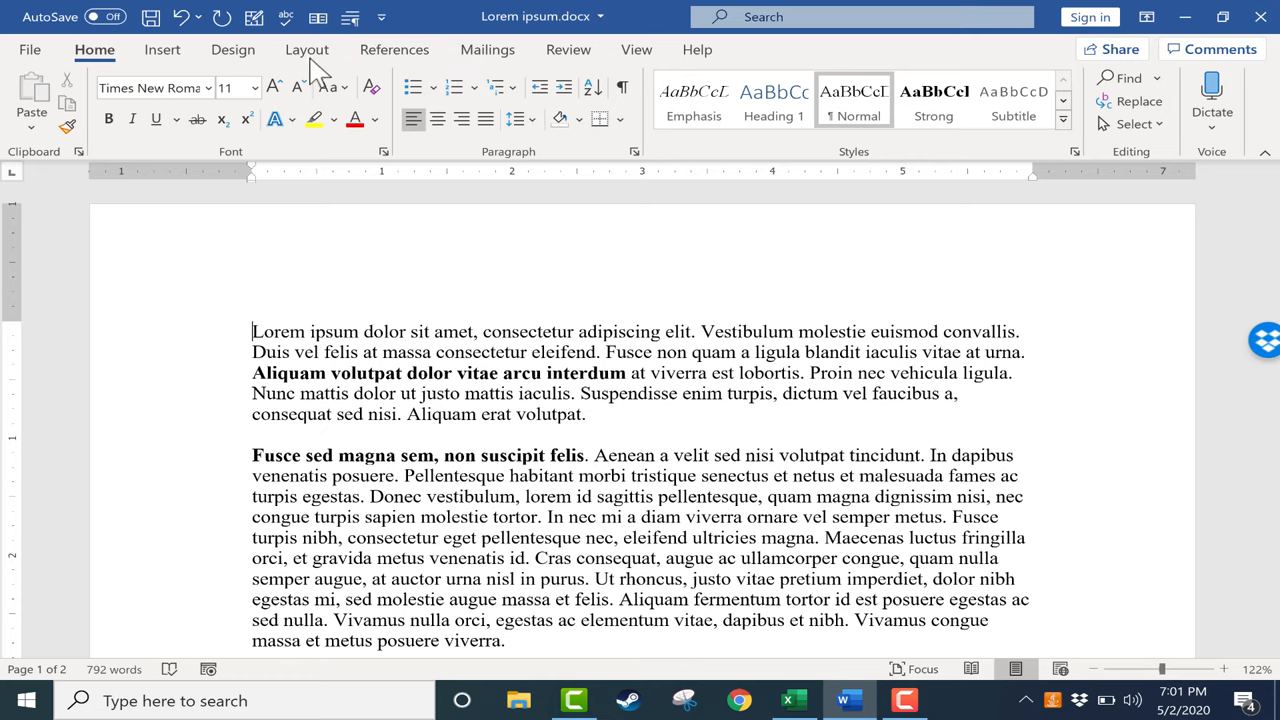
left_click(307, 49)
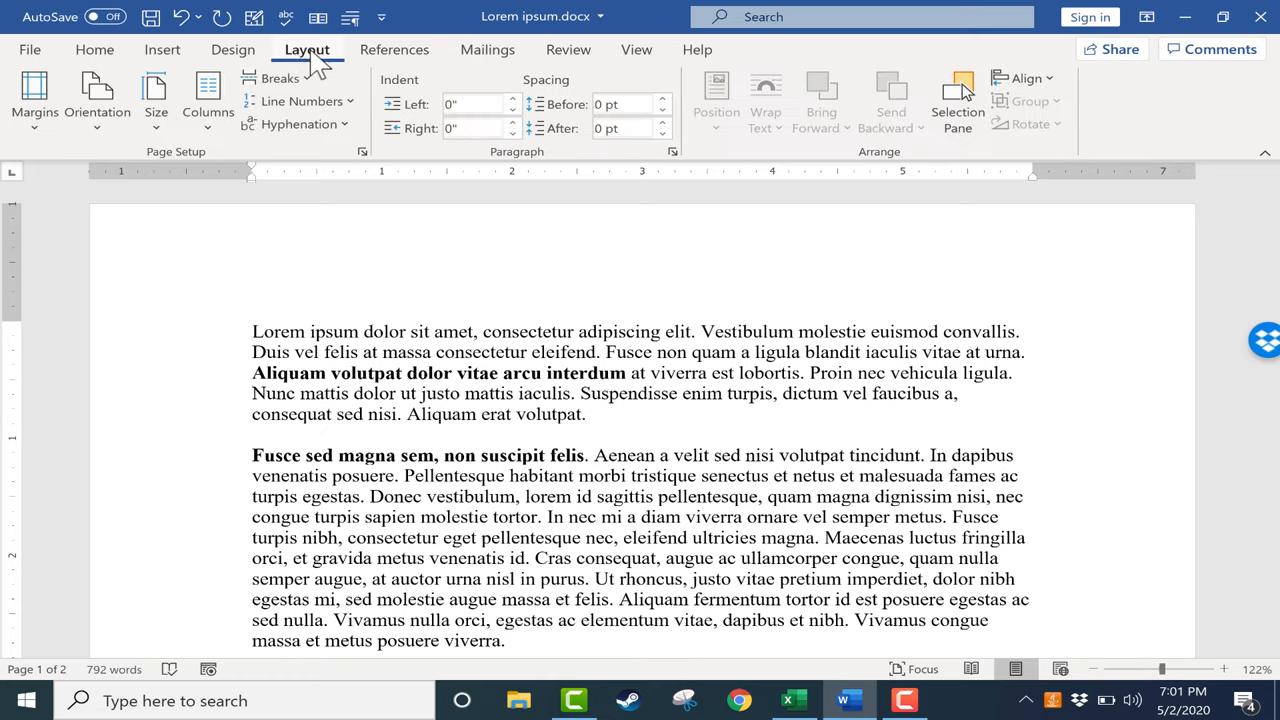
mouse_move(330, 150)
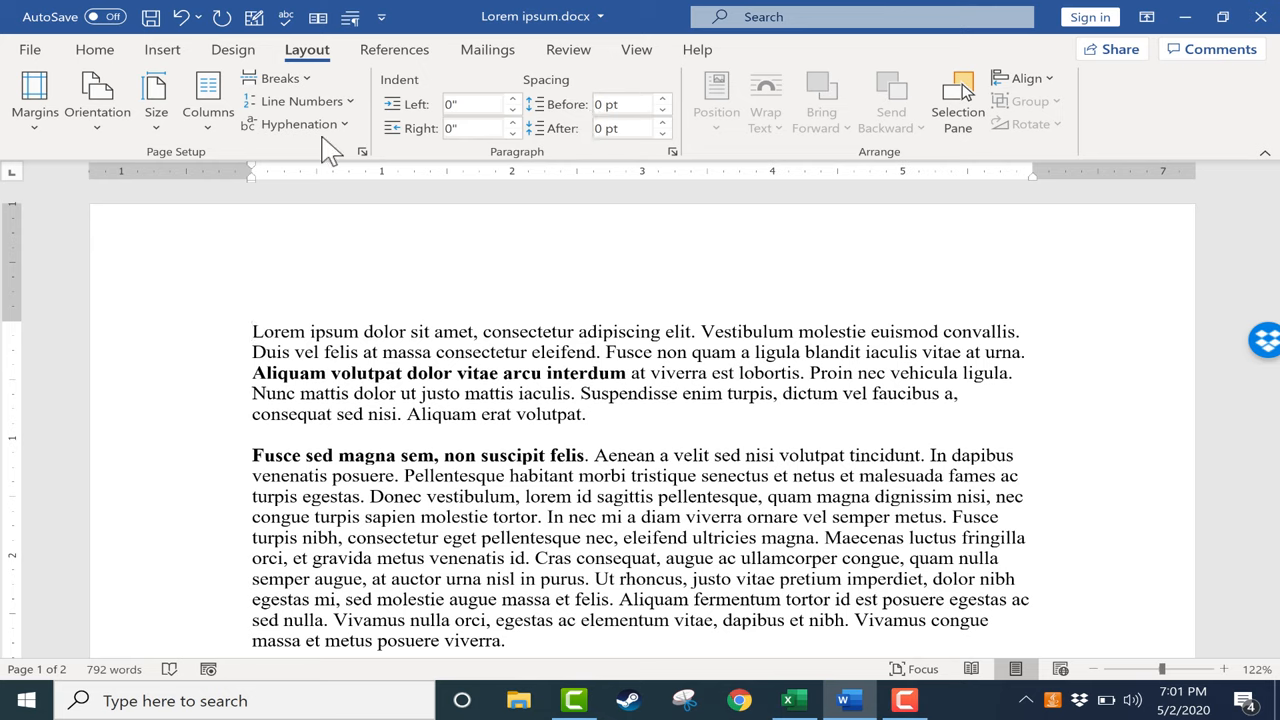
mouse_move(97, 100)
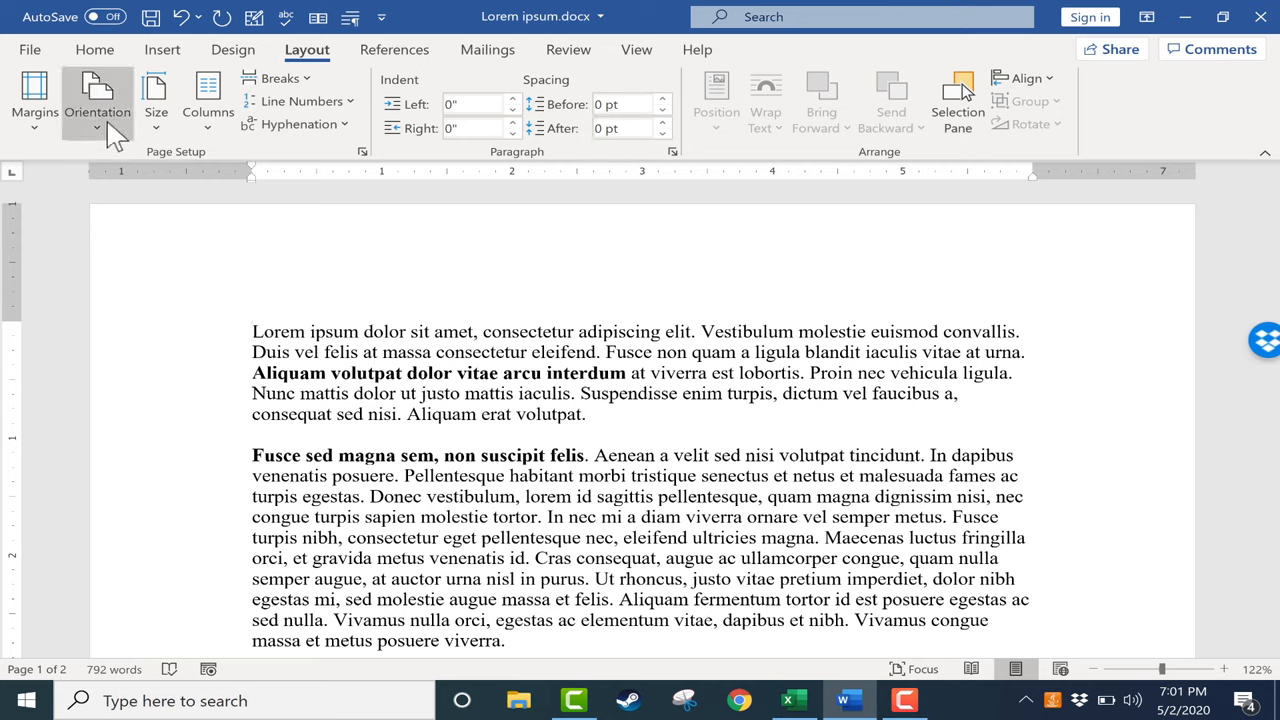
mouse_move(97, 100)
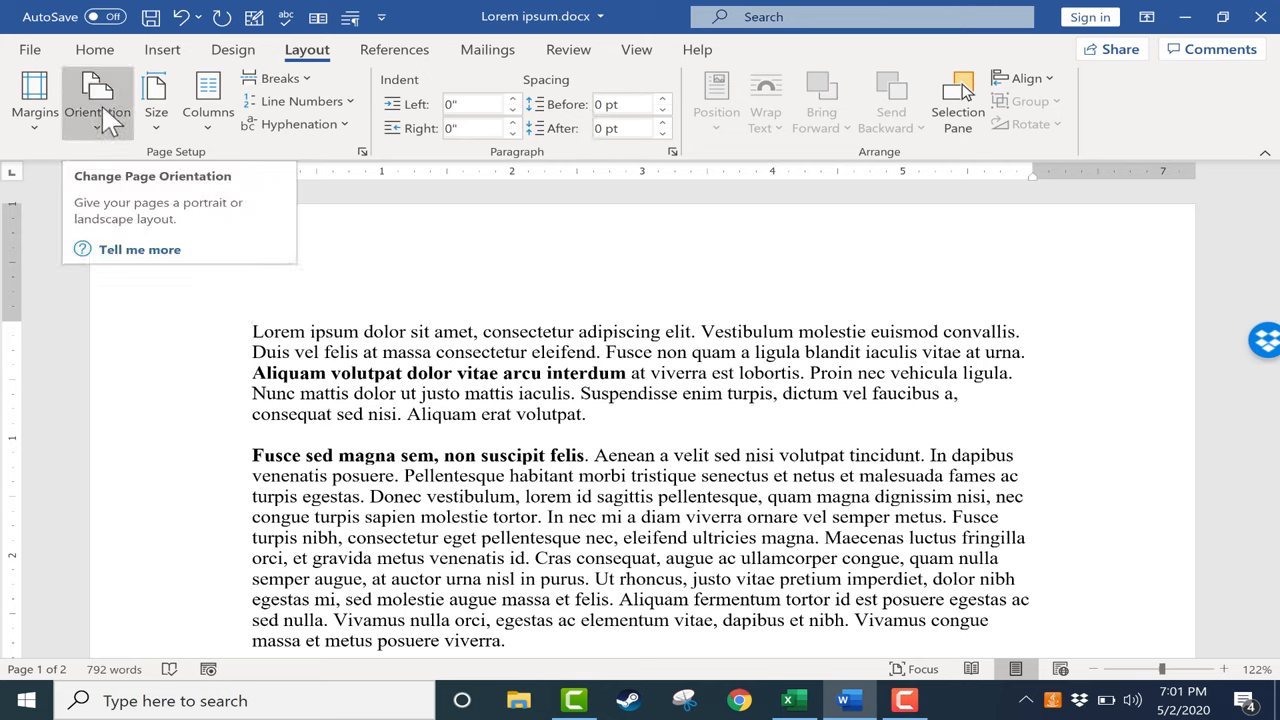
left_click(97, 100)
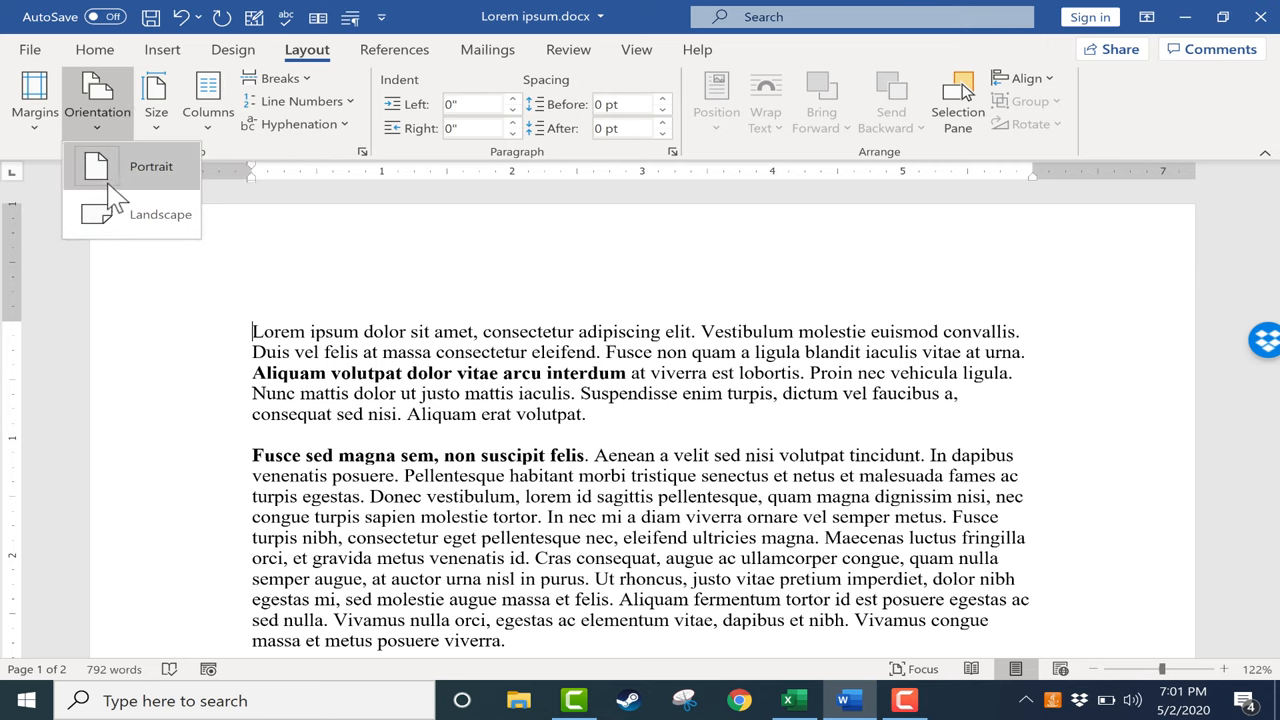
left_click(159, 214)
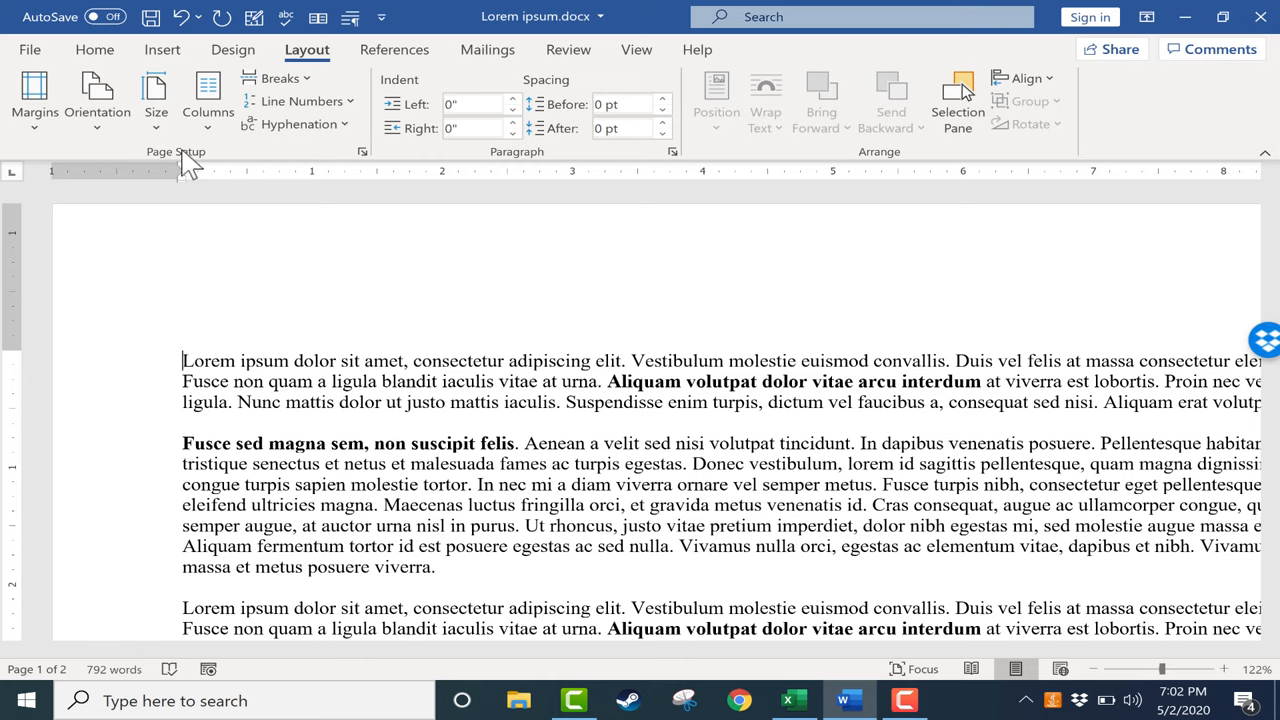
mouse_move(207, 100)
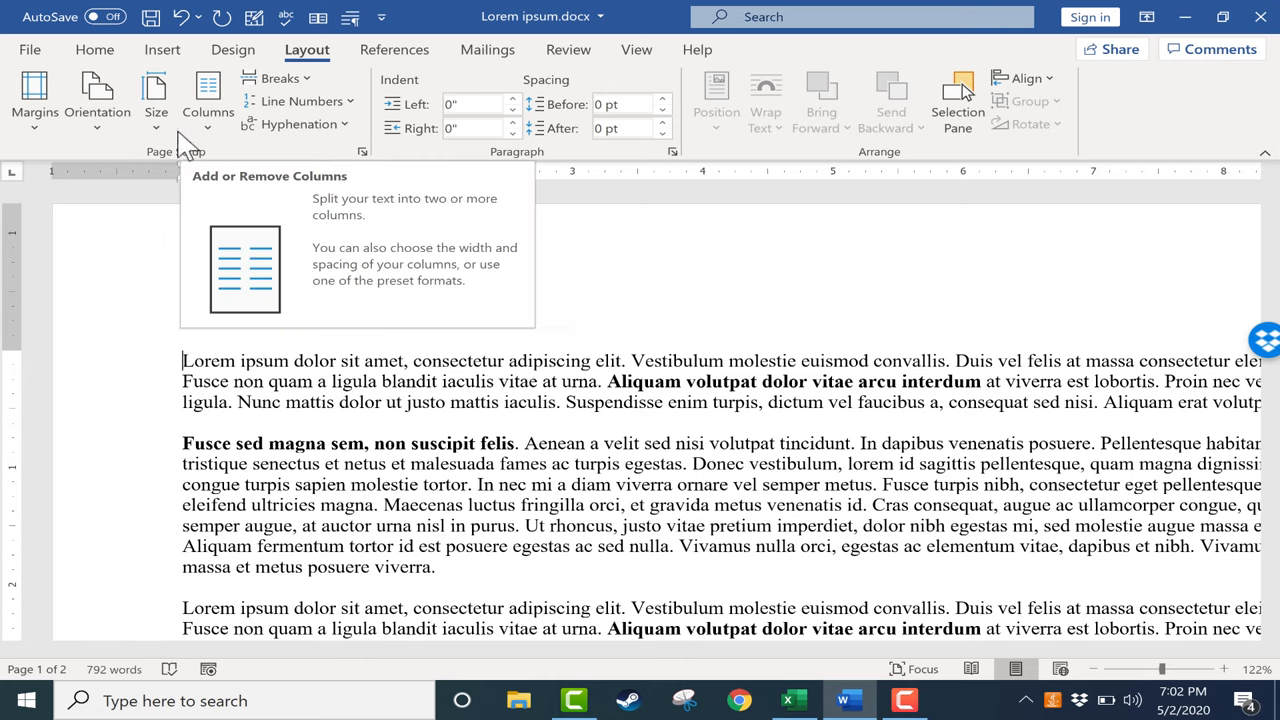
In More Columns, choose the Three preset with a line between, 2.67-inch width and 0.5-inch spacing.
left_click(207, 95)
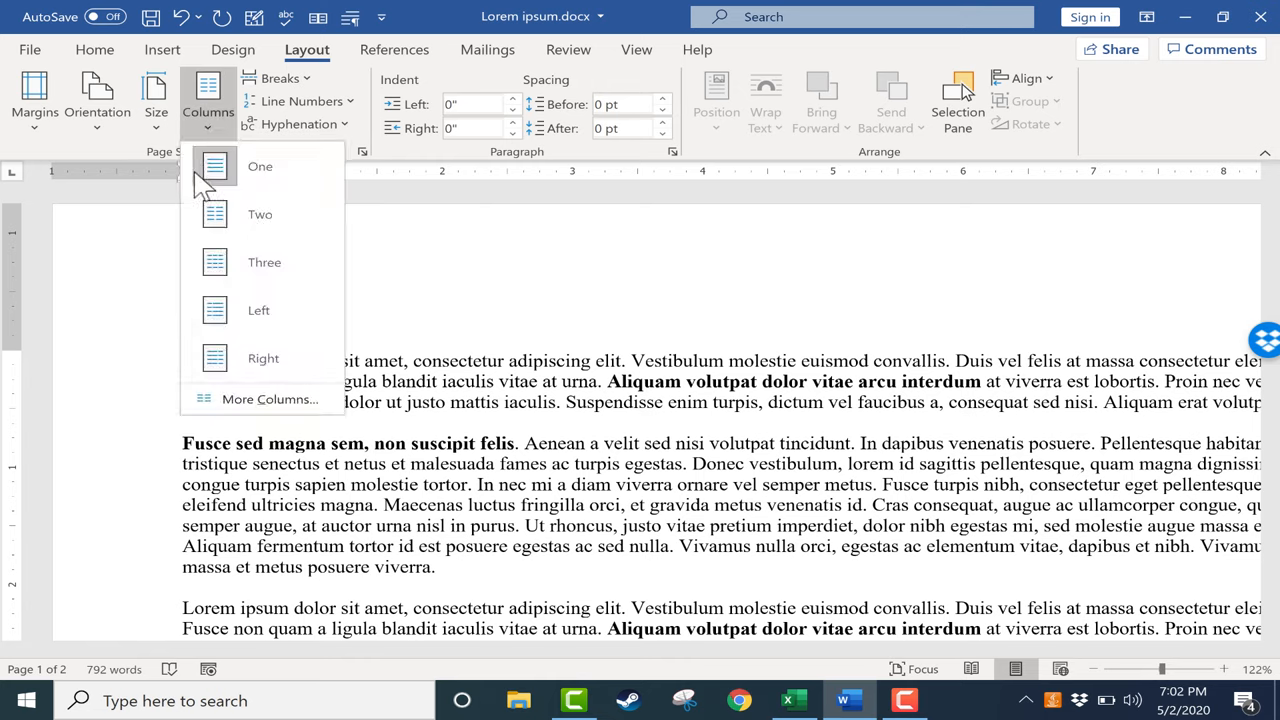
mouse_move(260, 214)
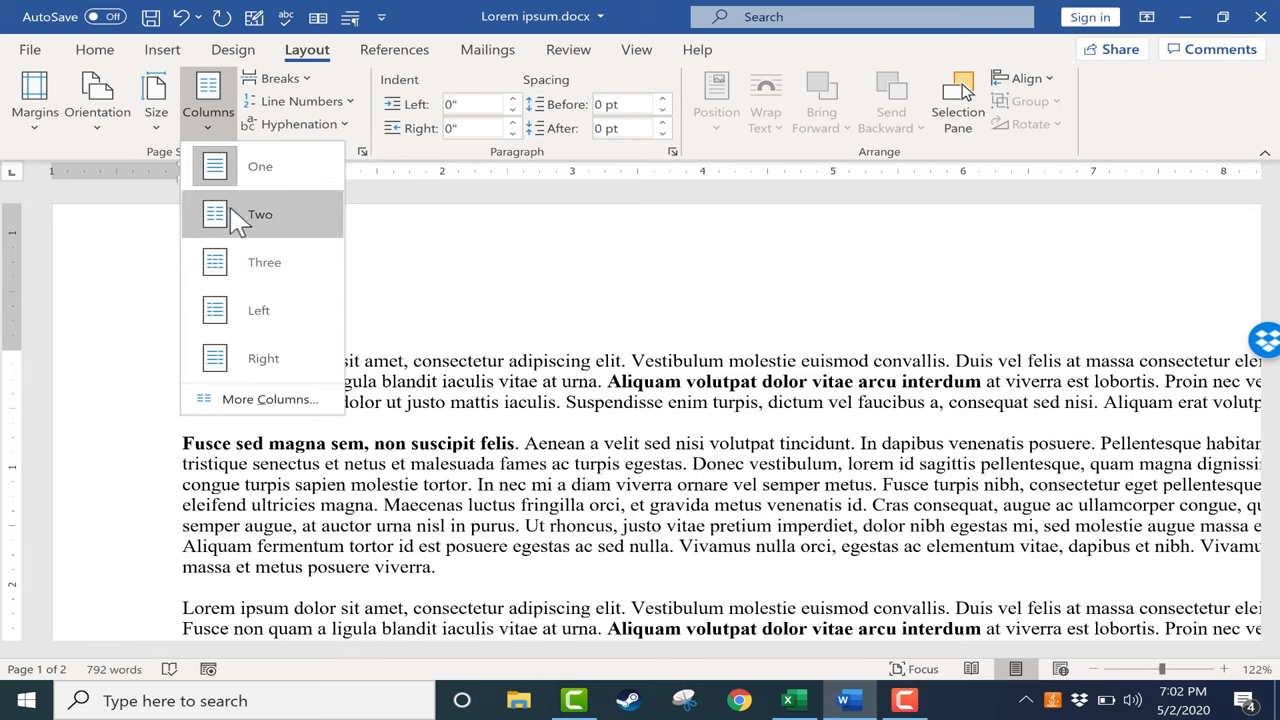
mouse_move(269, 399)
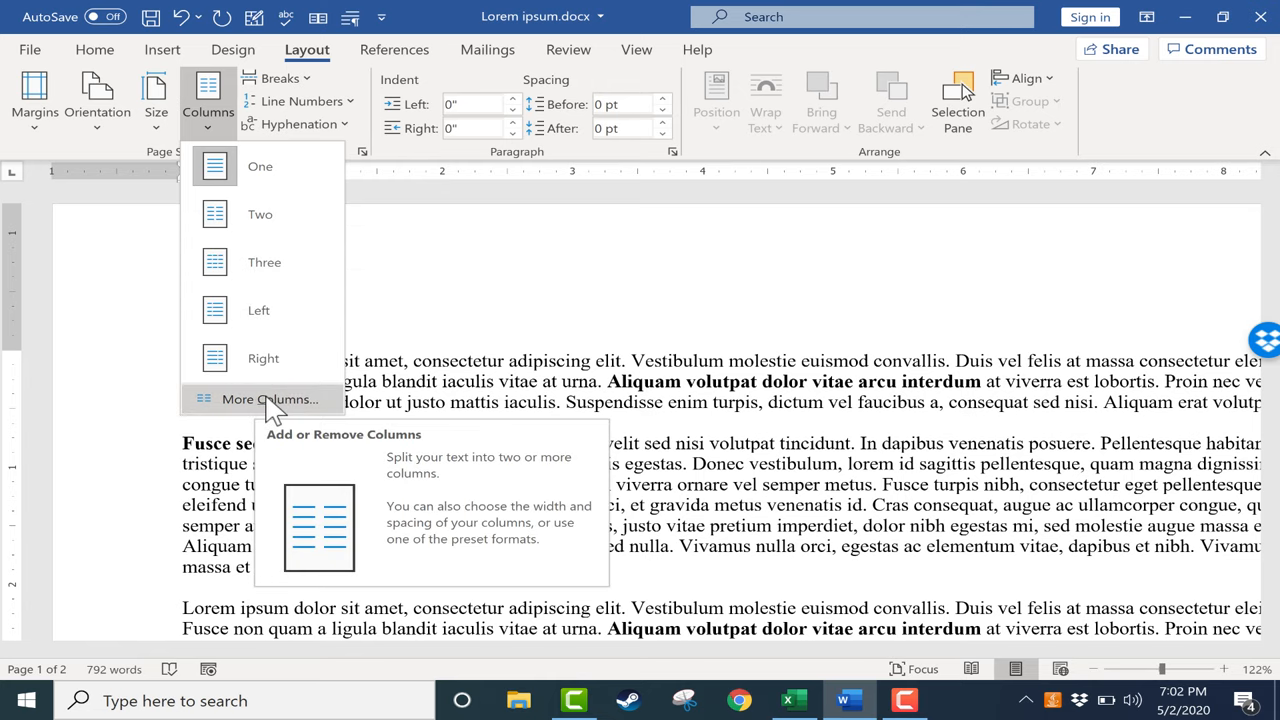
left_click(269, 399)
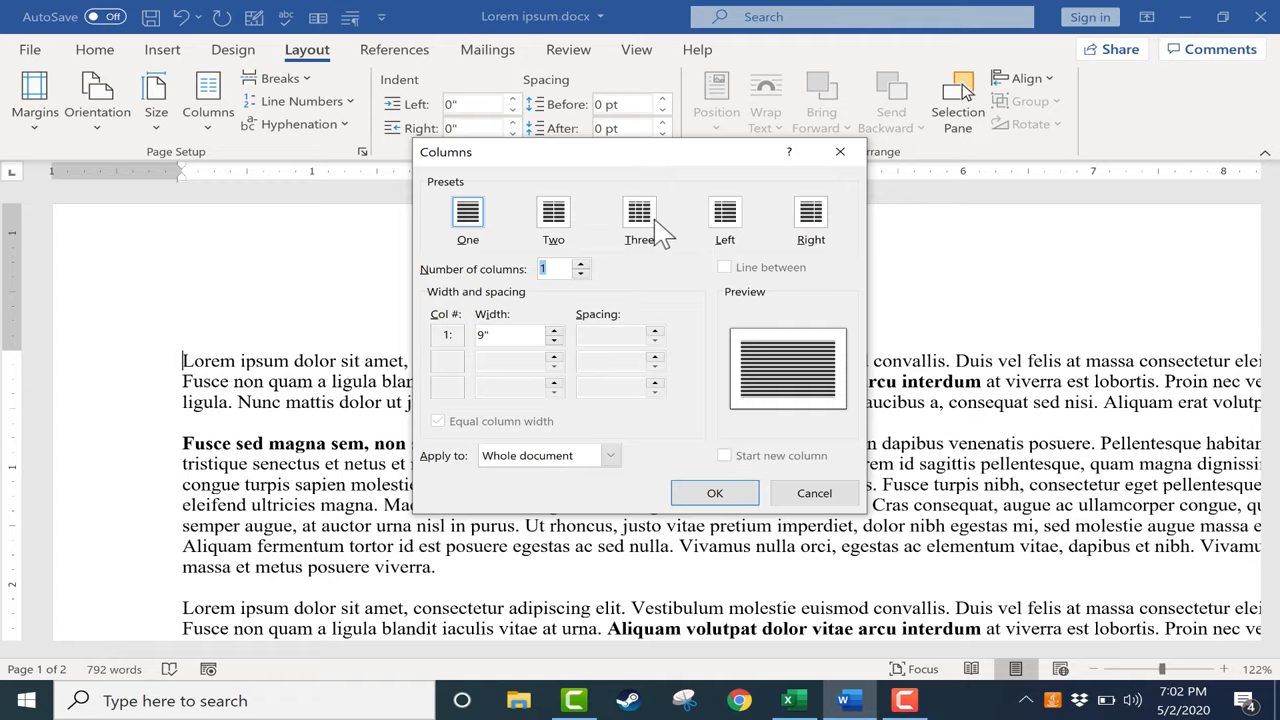
left_click(639, 213)
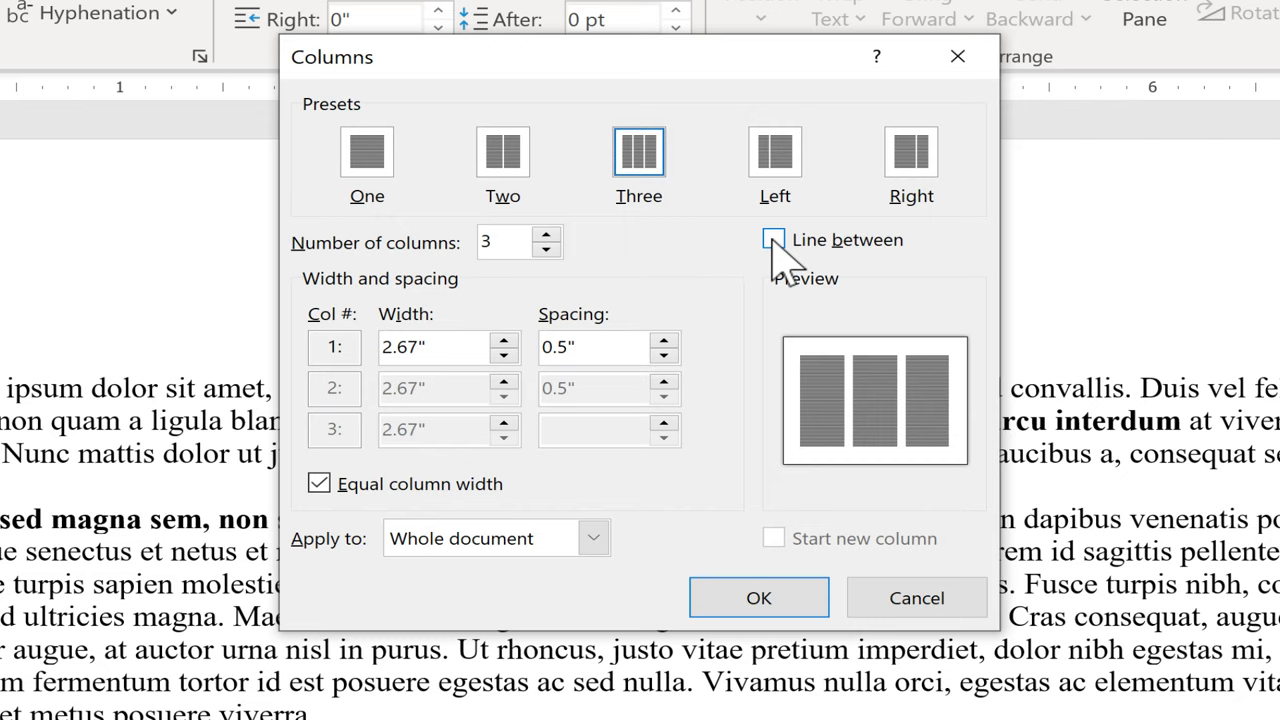
left_click(772, 239)
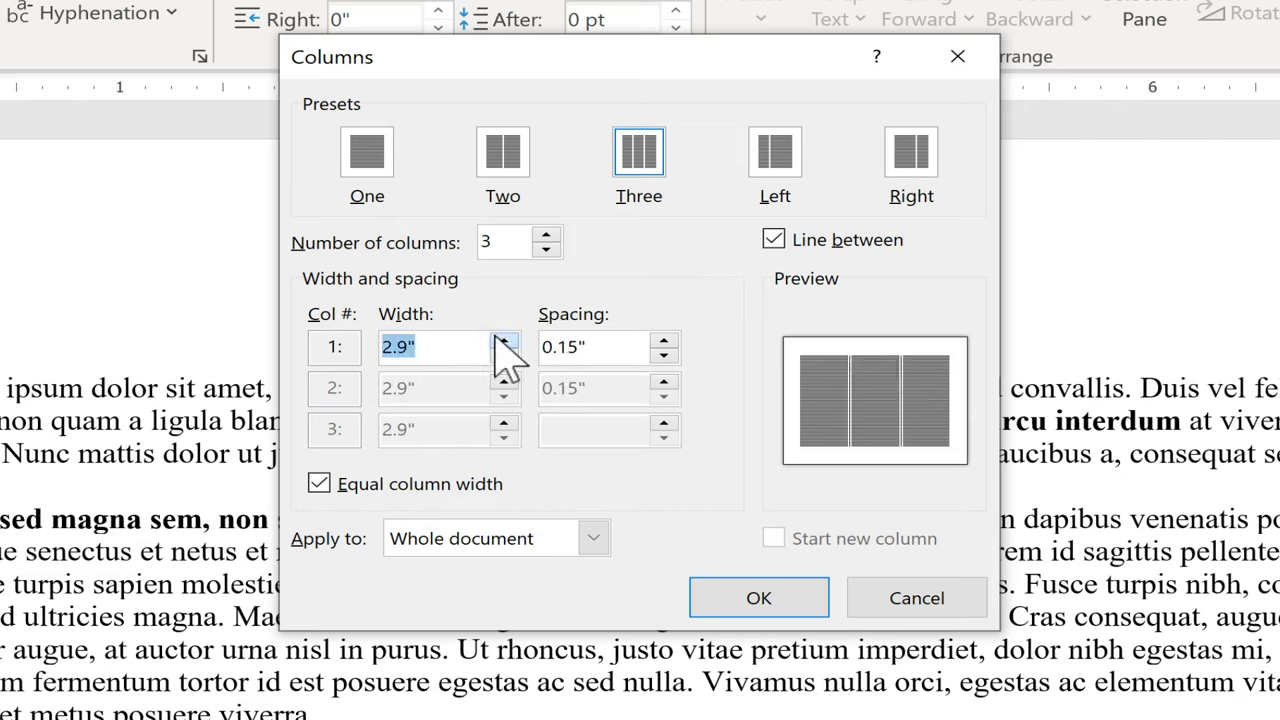
left_click(504, 353)
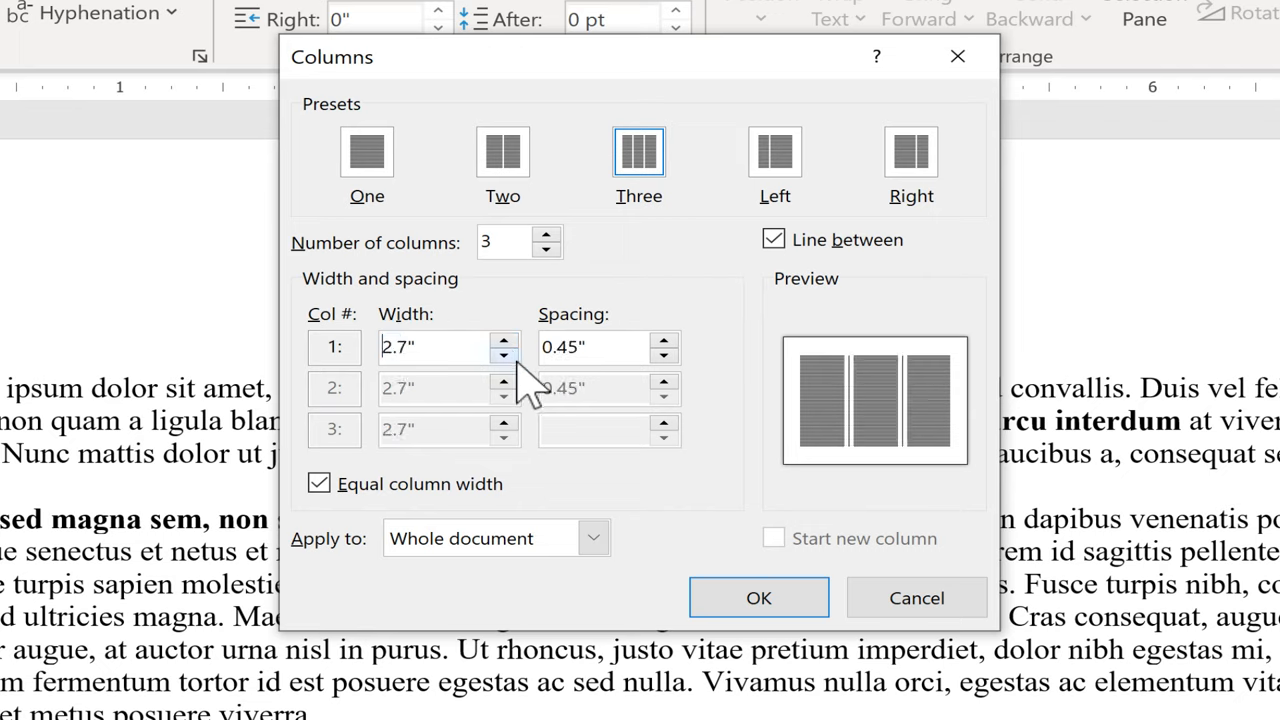
mouse_move(745, 400)
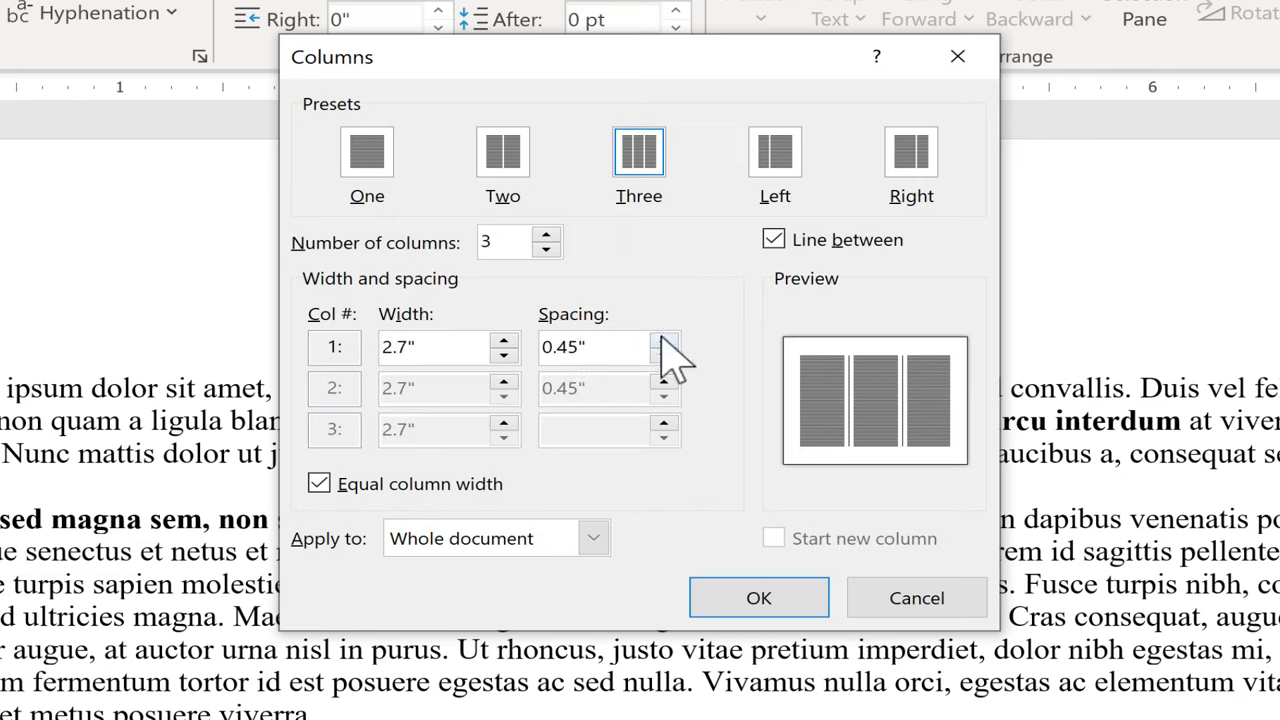
left_click(663, 353)
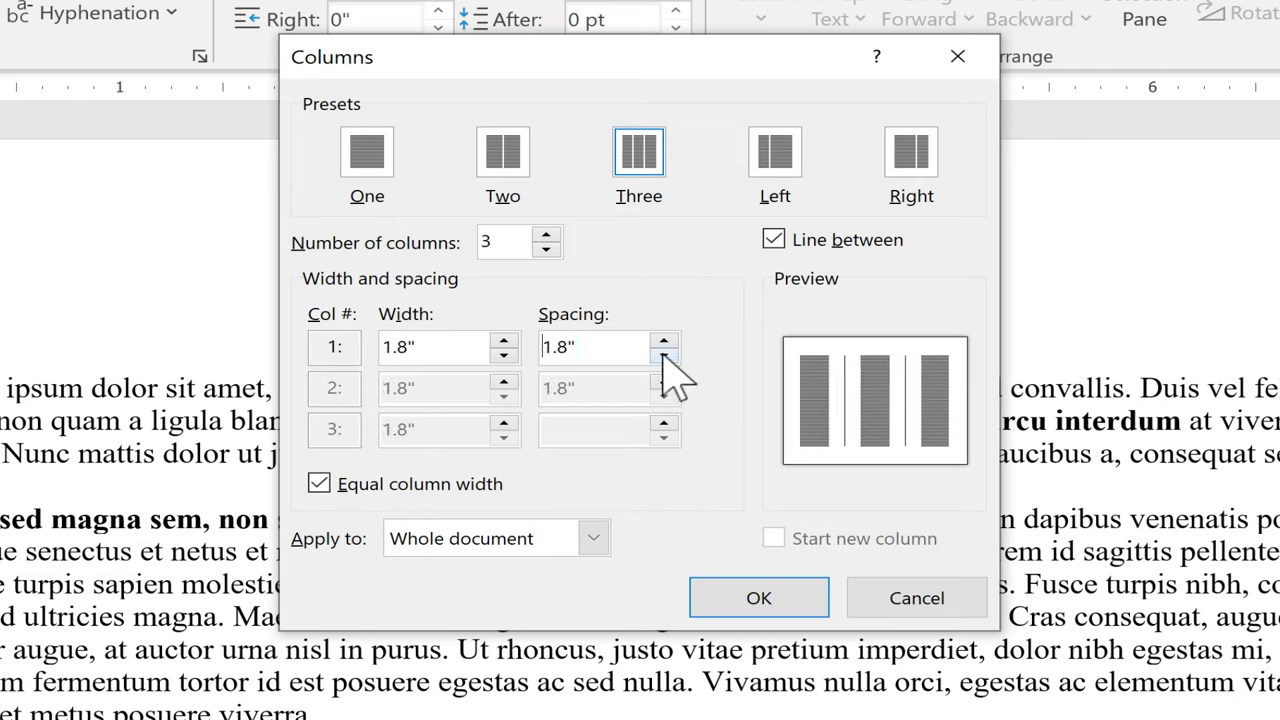
left_click(663, 353)
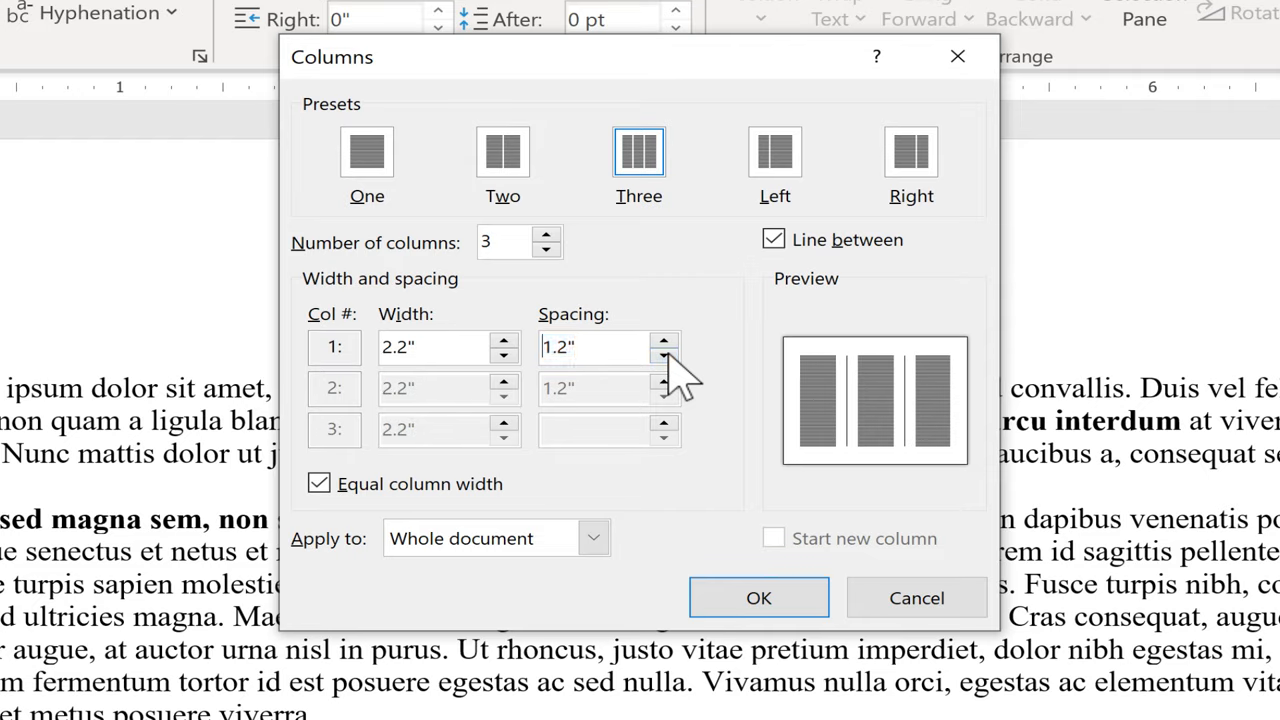
left_click(663, 354)
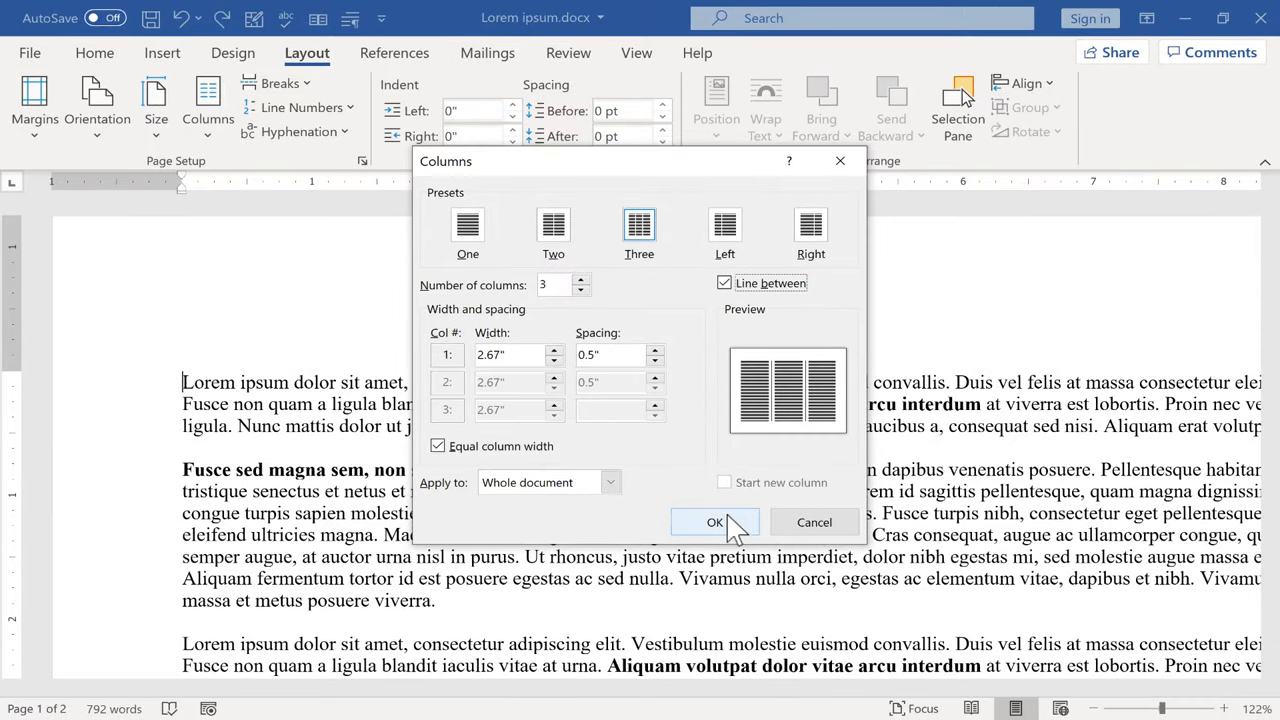
Apply the three-column layout, zoom out to 91% and review how text flows between columns.
left_click(714, 522)
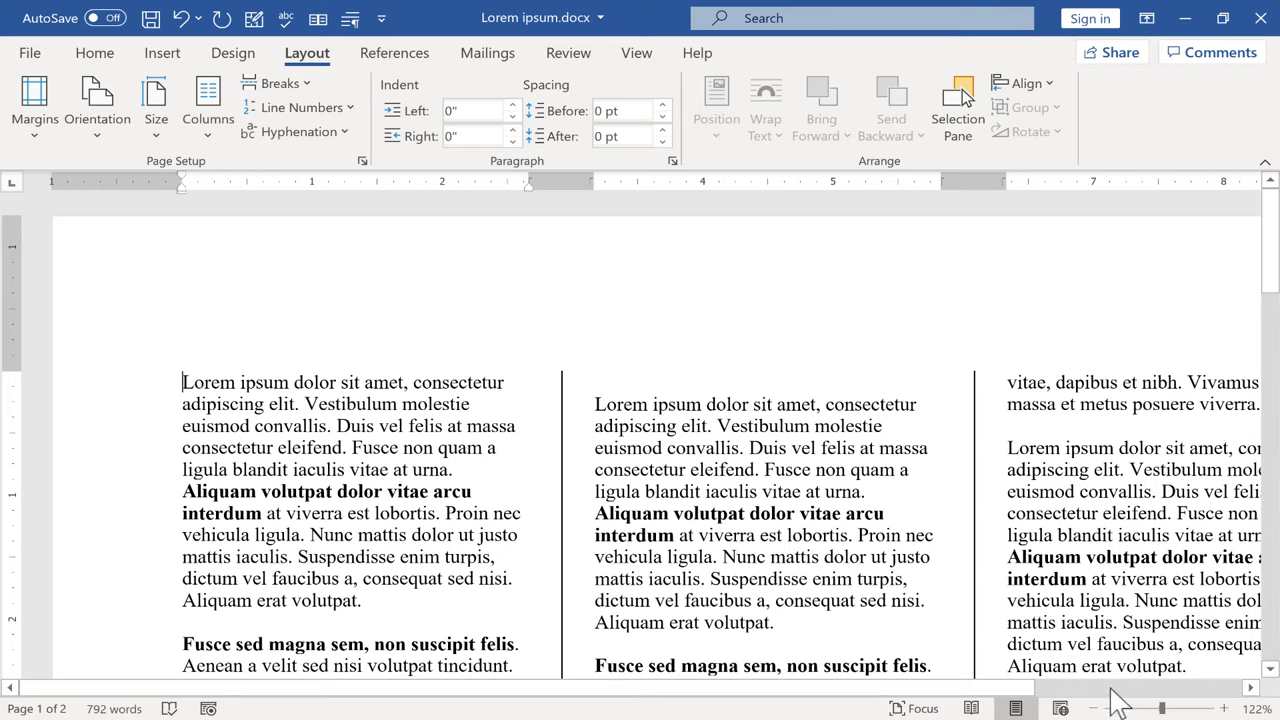
left_click_drag(1145, 708, 1130, 708)
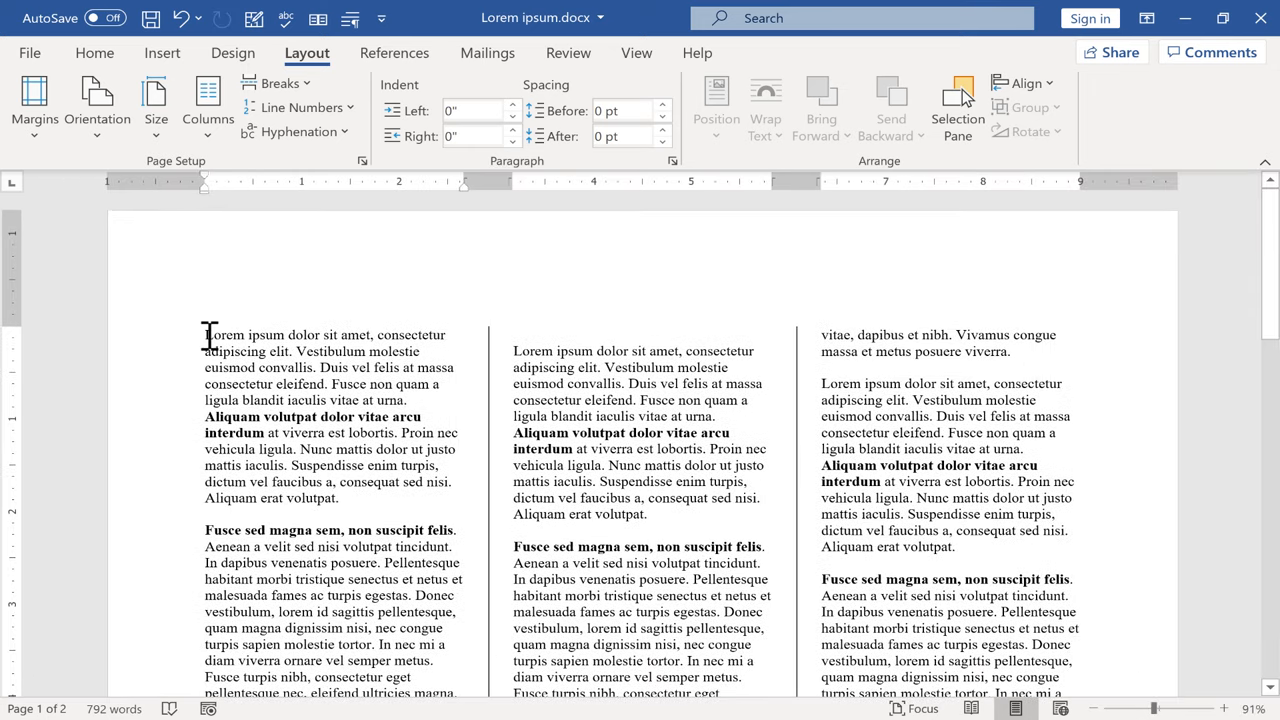
mouse_move(308, 317)
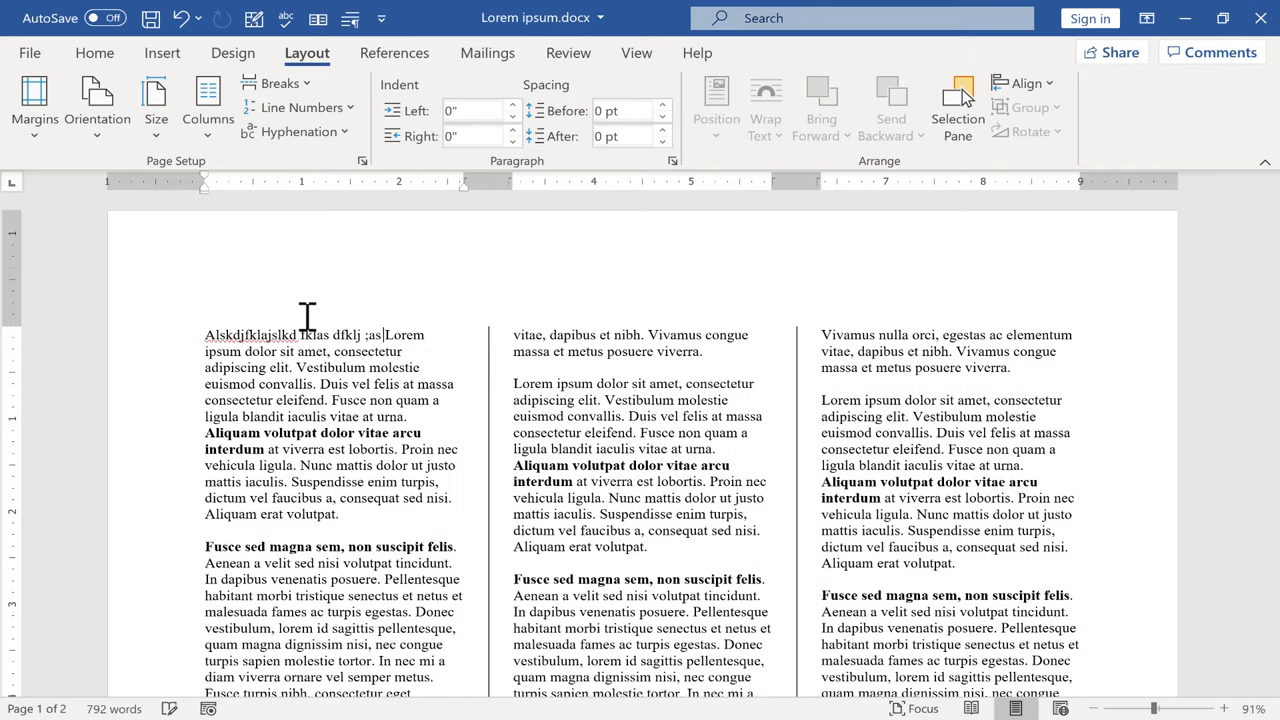
scroll("down", 3)
type(" dfjasd")
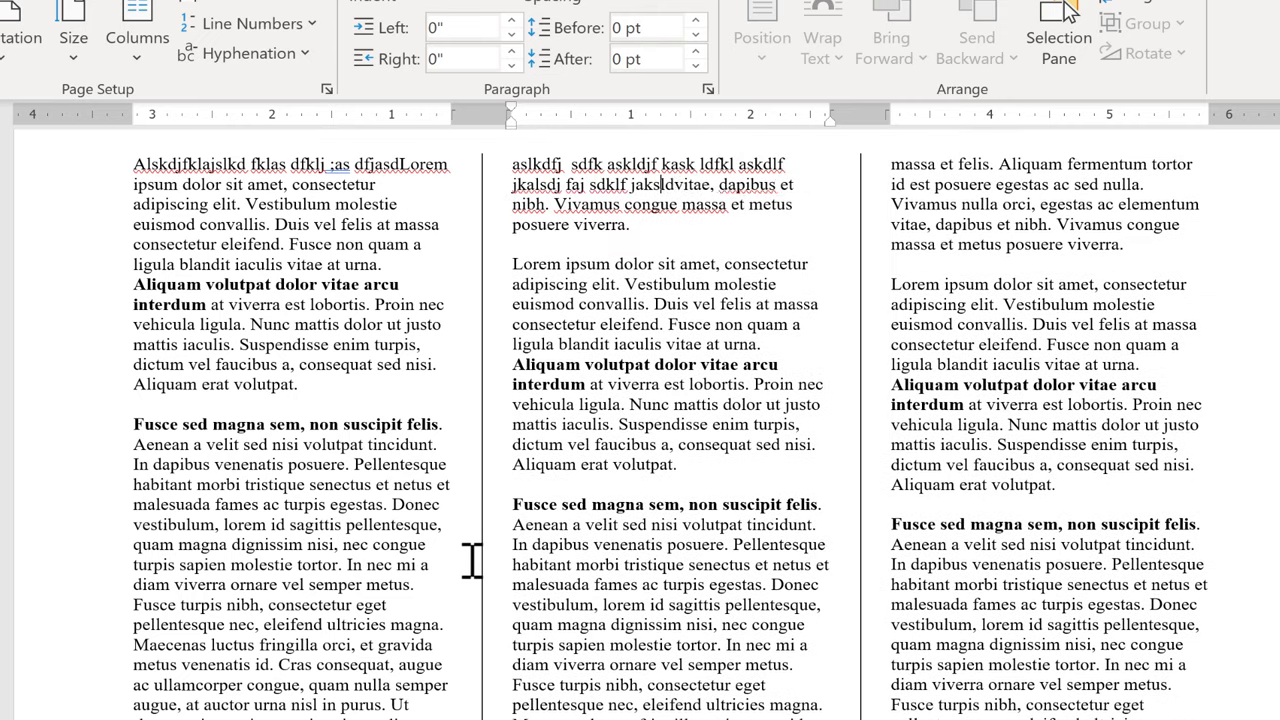
scroll("down", 3)
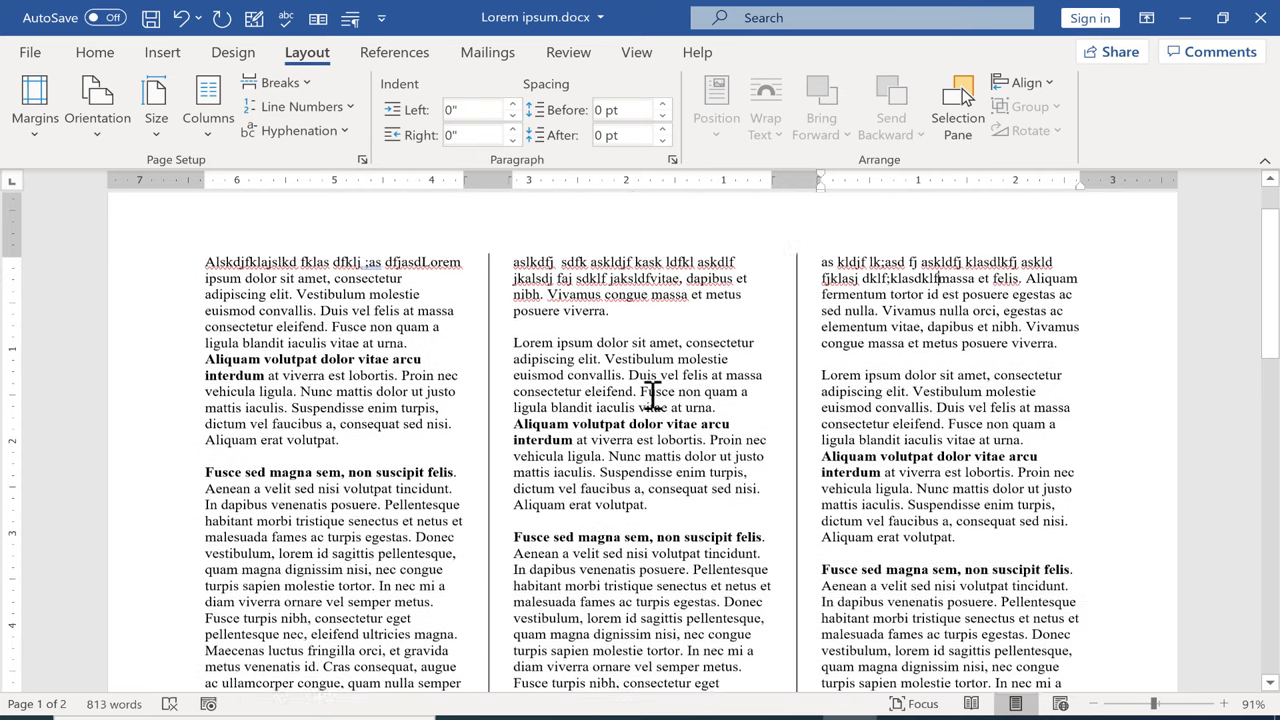
scroll("down", 3)
type("sdfjkasd;f")
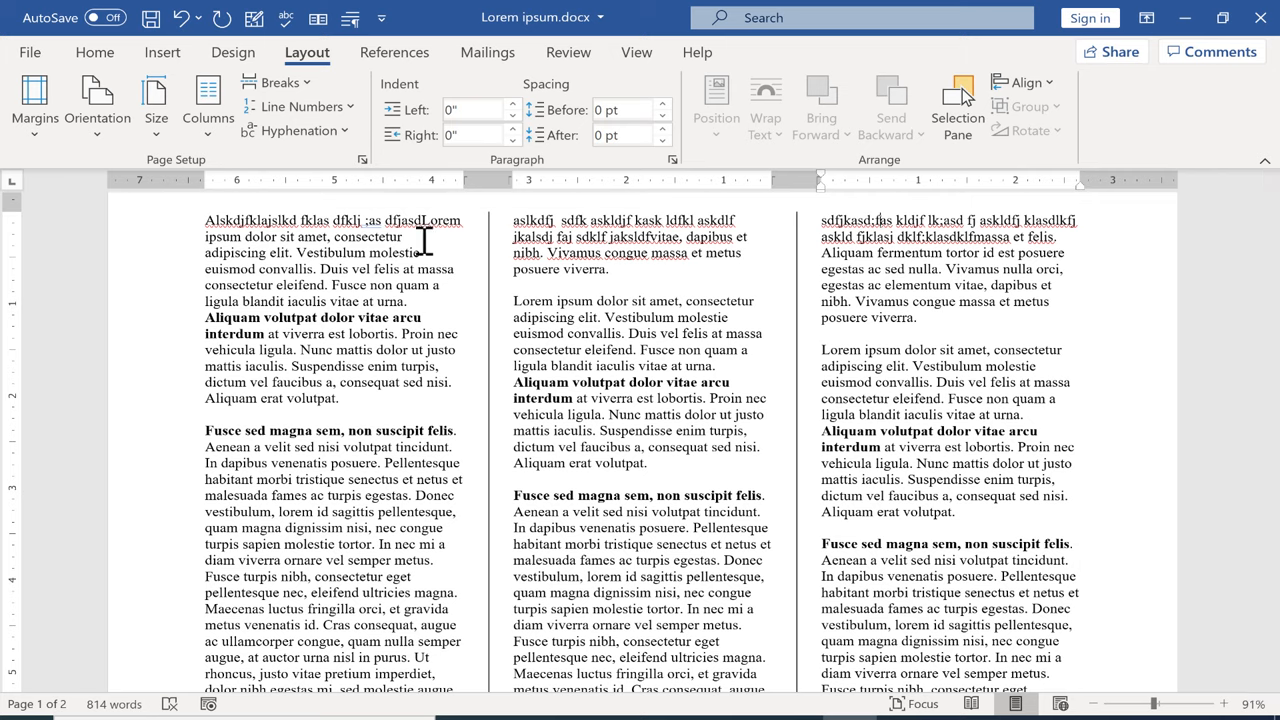
scroll("down", 3)
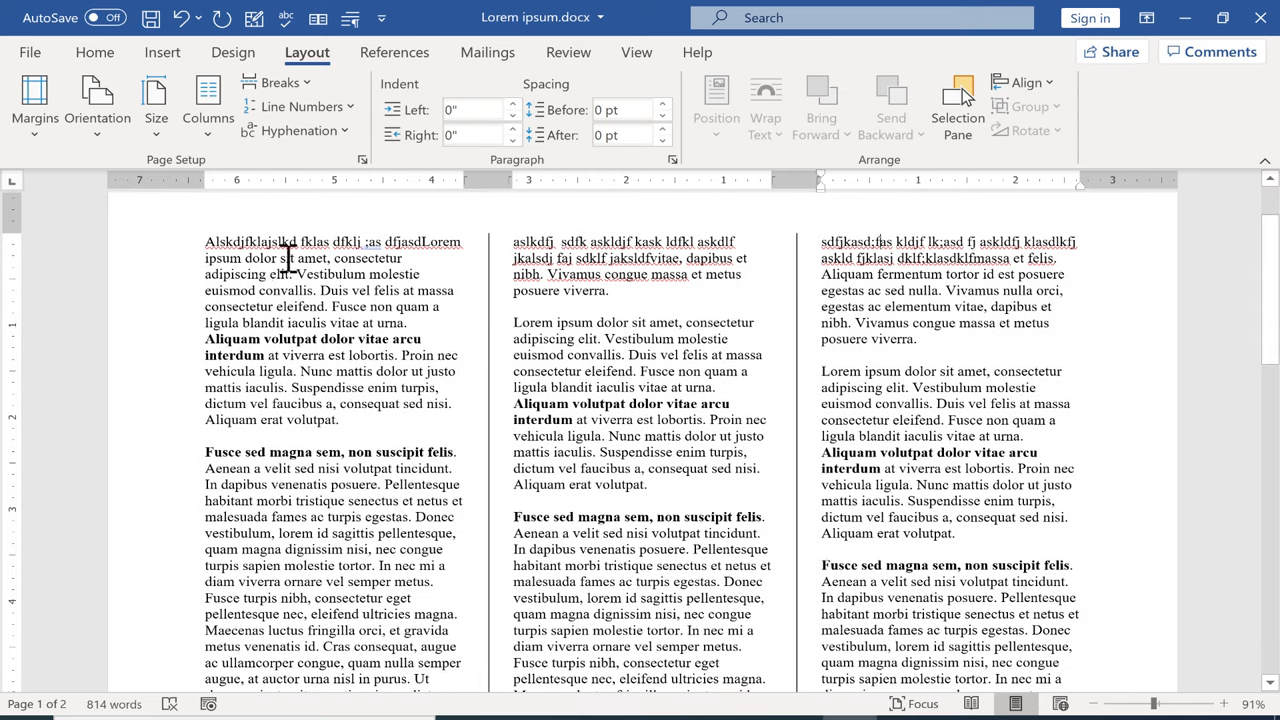
mouse_move(162, 52)
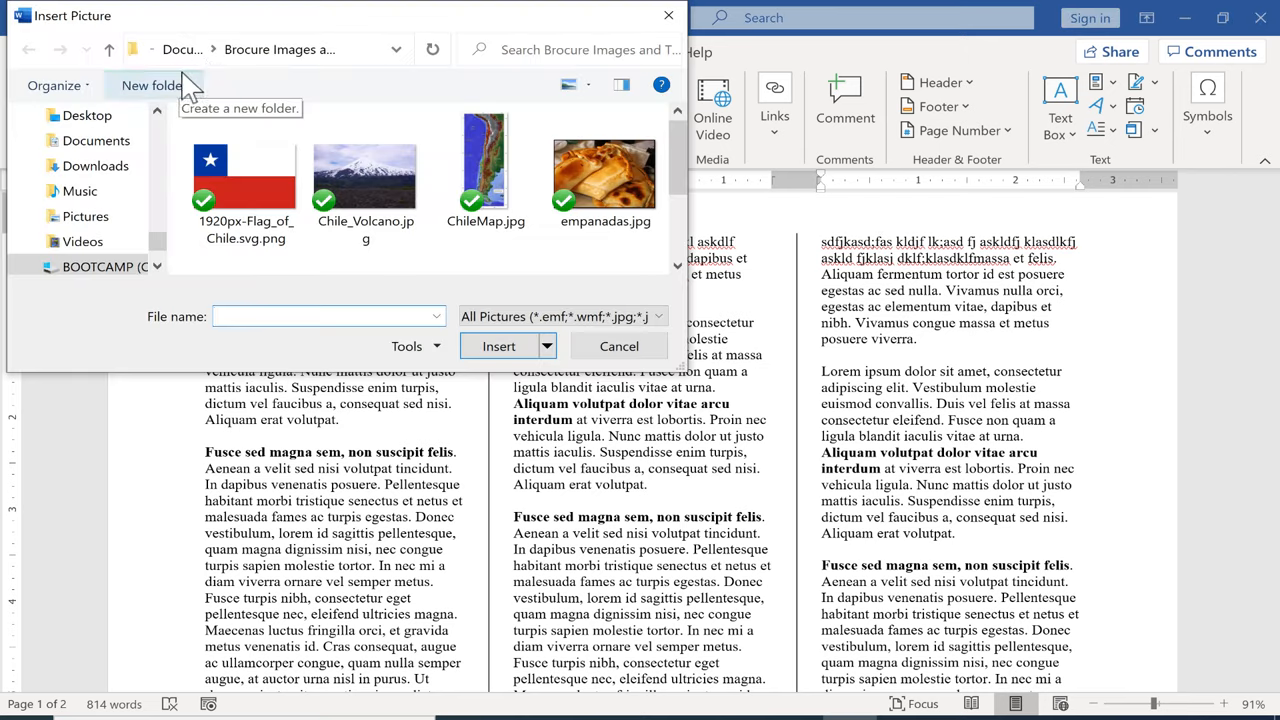
mouse_move(96, 140)
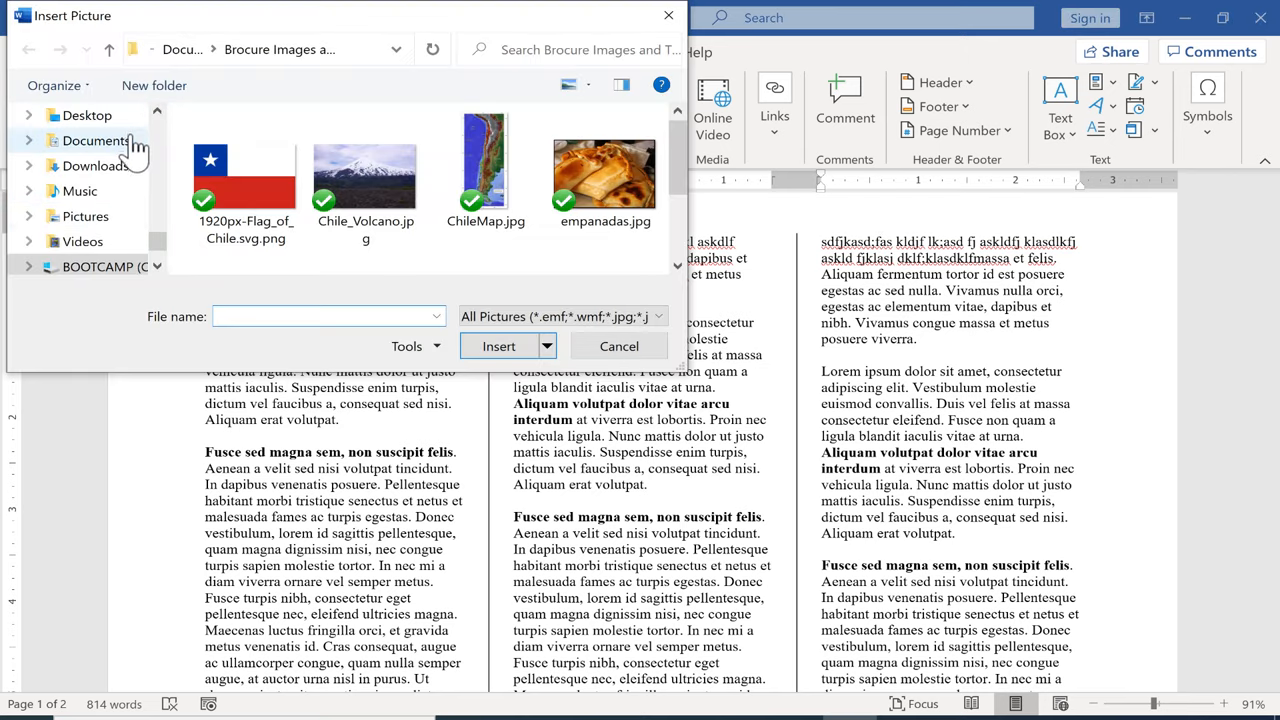
mouse_move(152, 190)
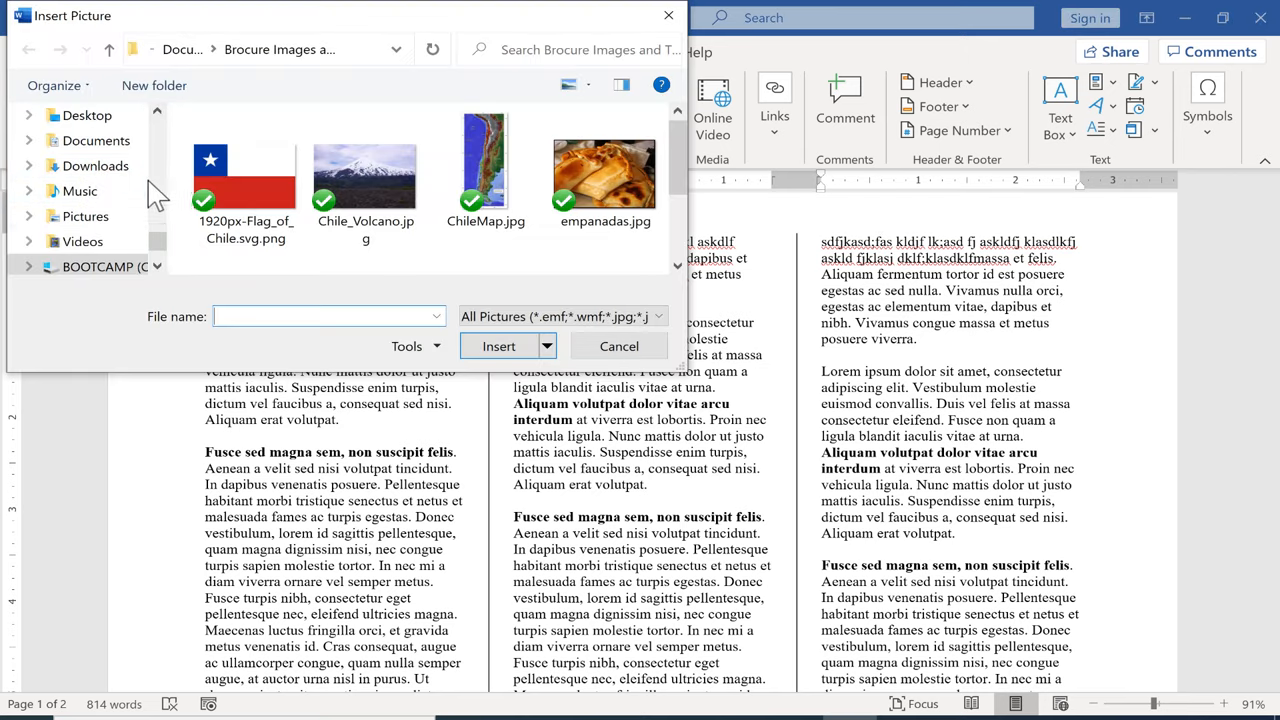
left_click(485, 170)
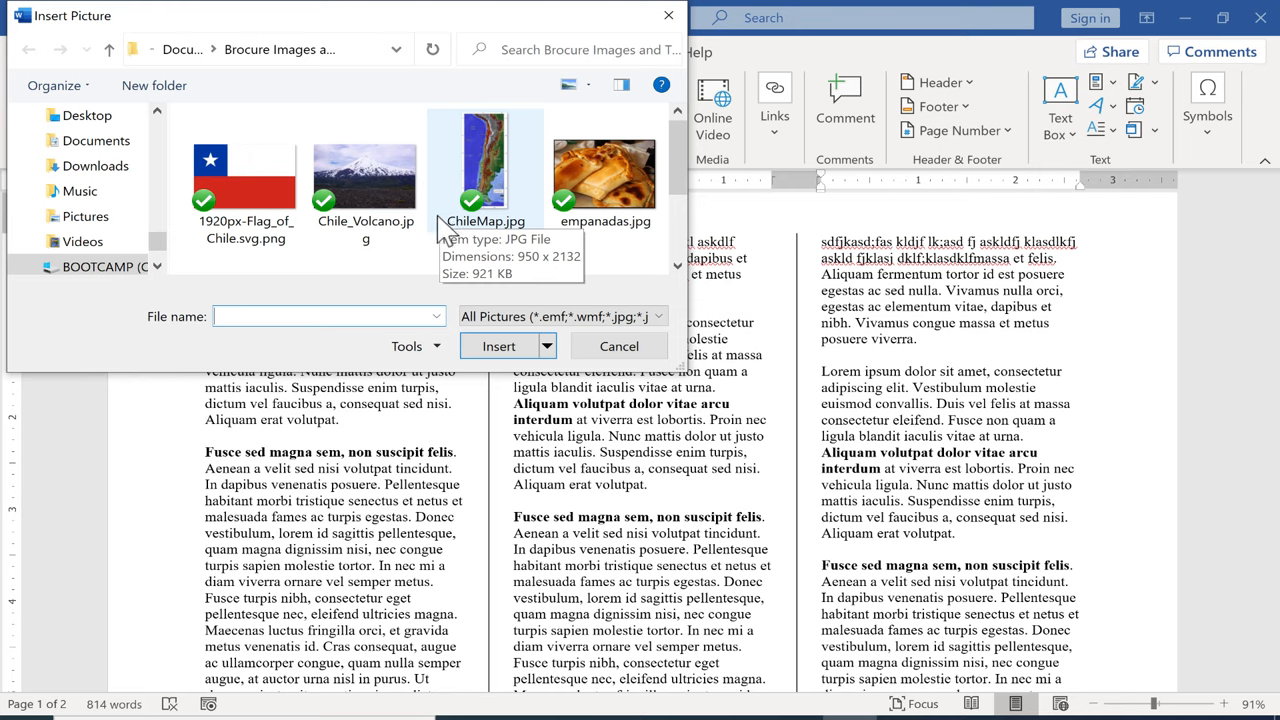
mouse_move(500, 160)
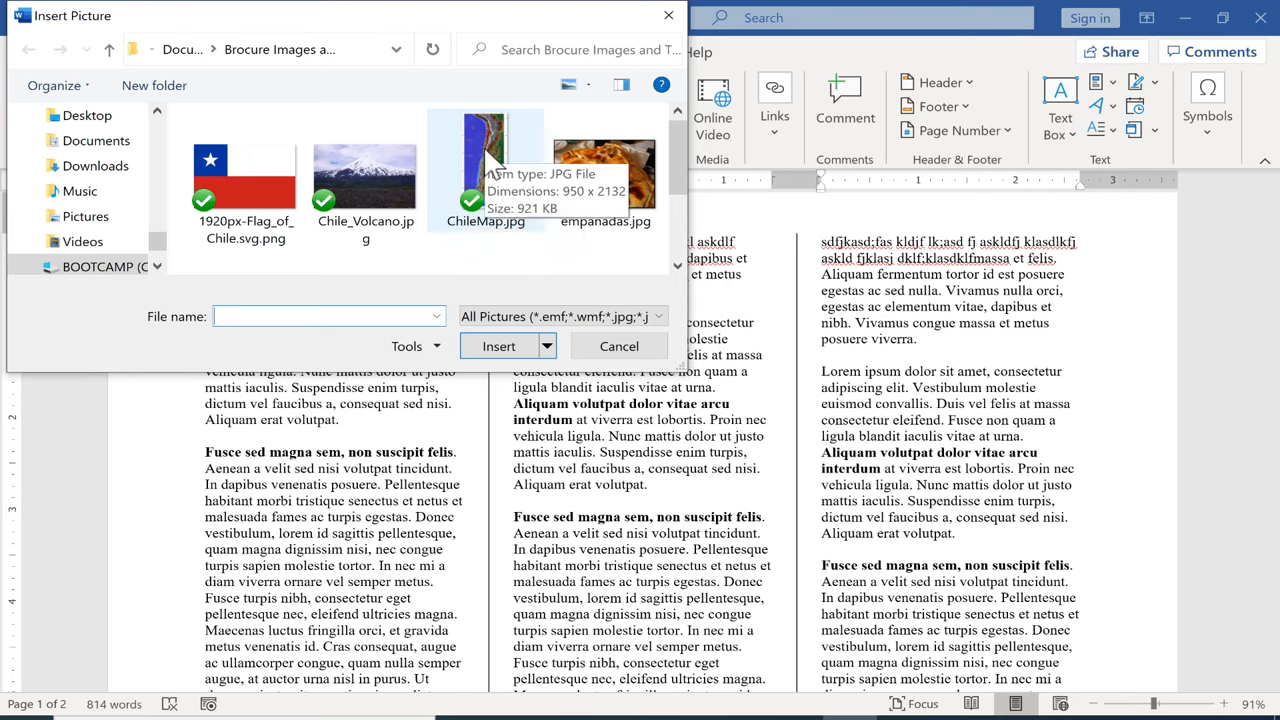
left_click(485, 170)
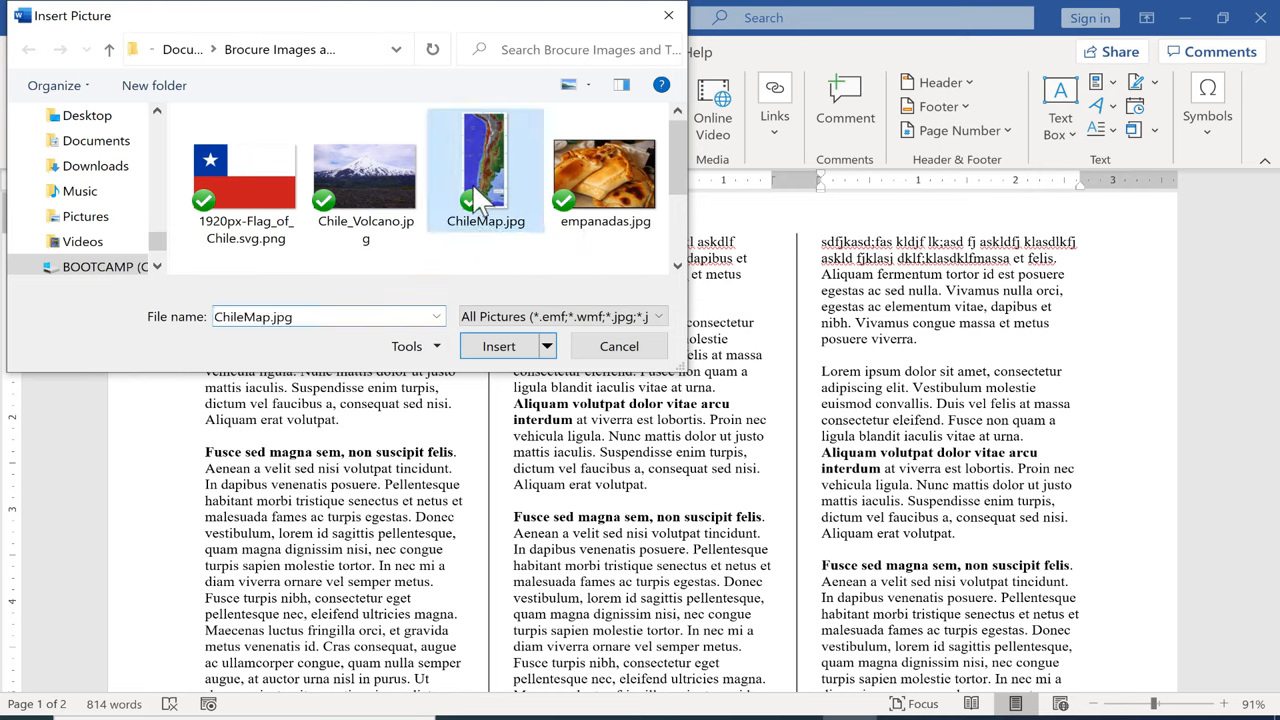
left_click(245, 175)
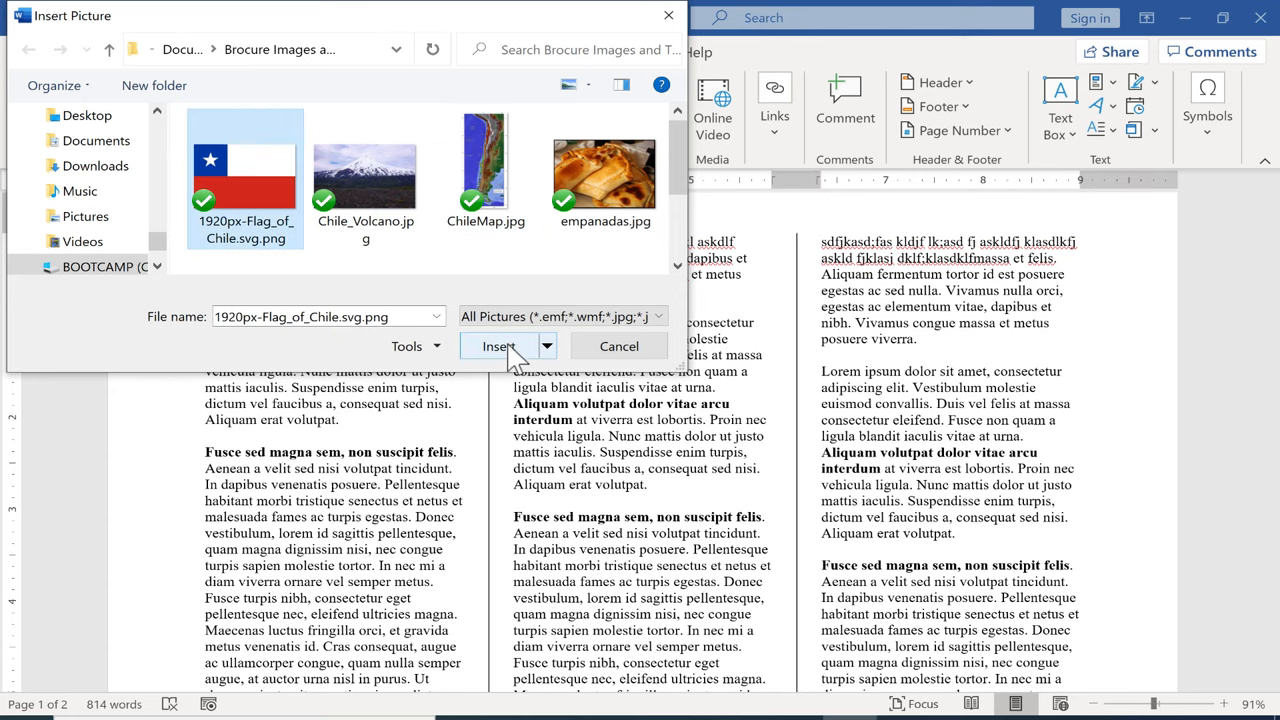
mouse_move(618, 345)
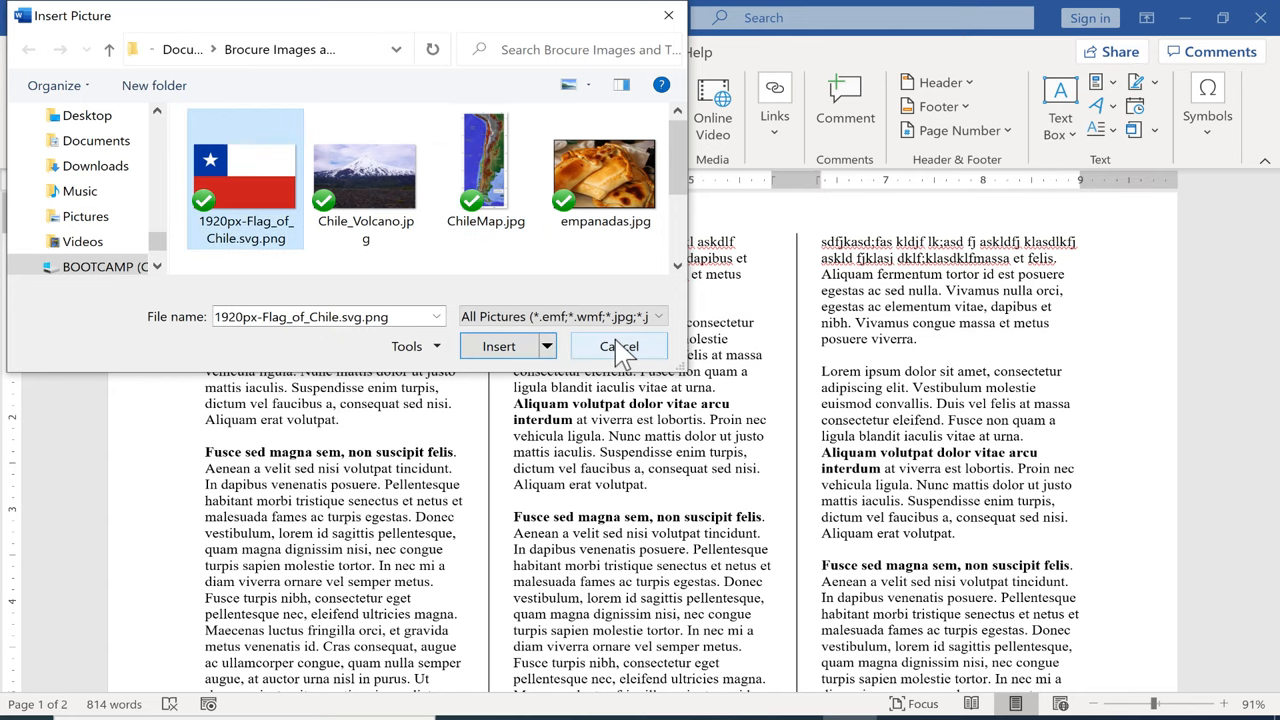
left_click(618, 346)
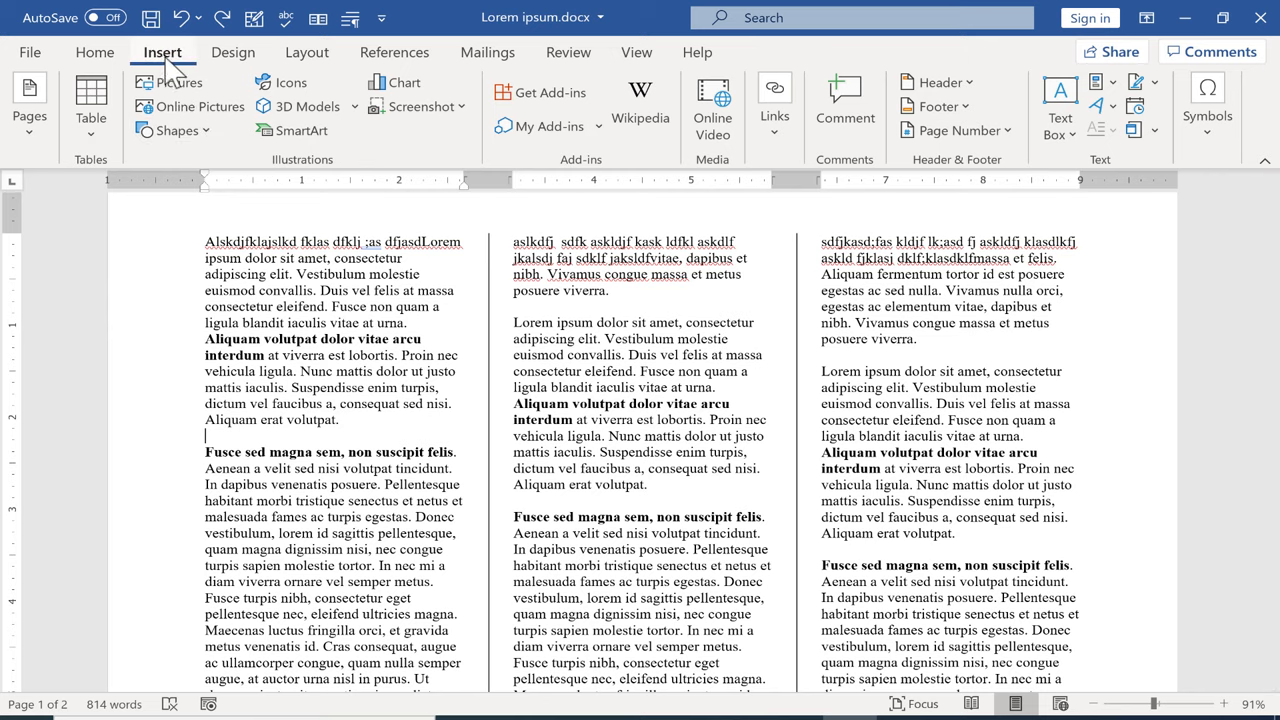
Insert the ChileMap.jpg picture into the document.
left_click(169, 82)
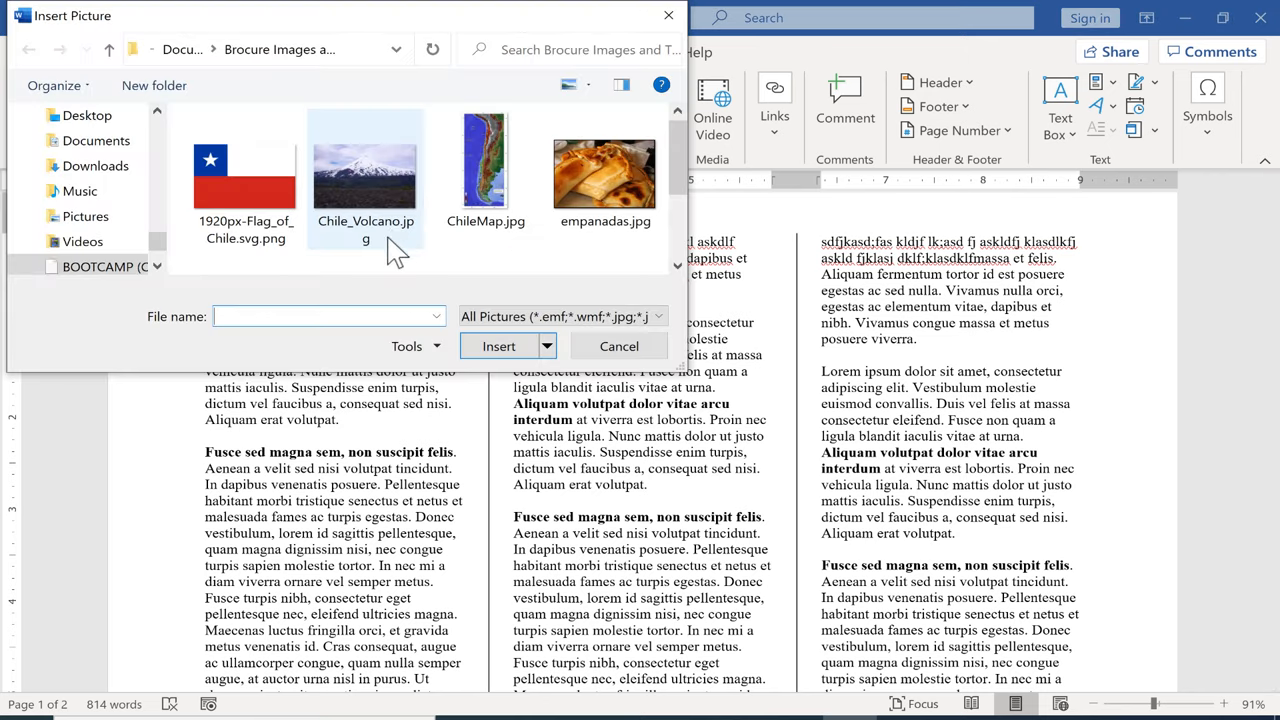
left_click(485, 165)
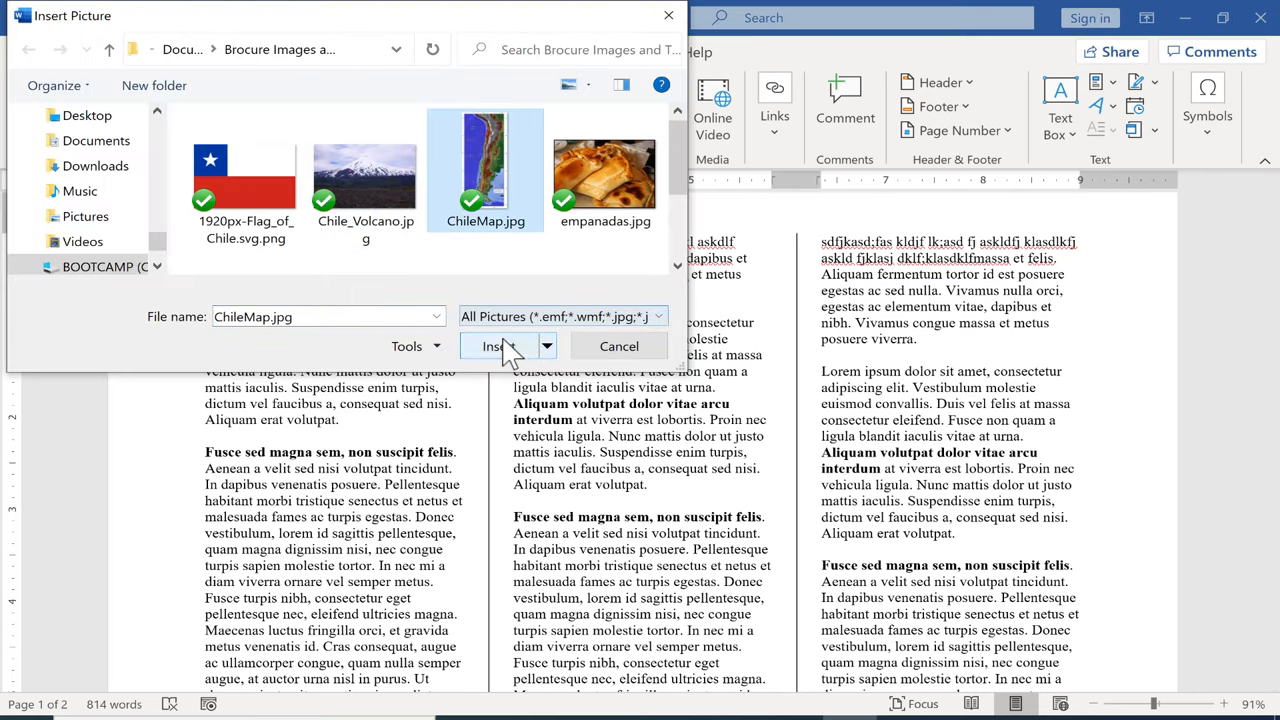
left_click(498, 345)
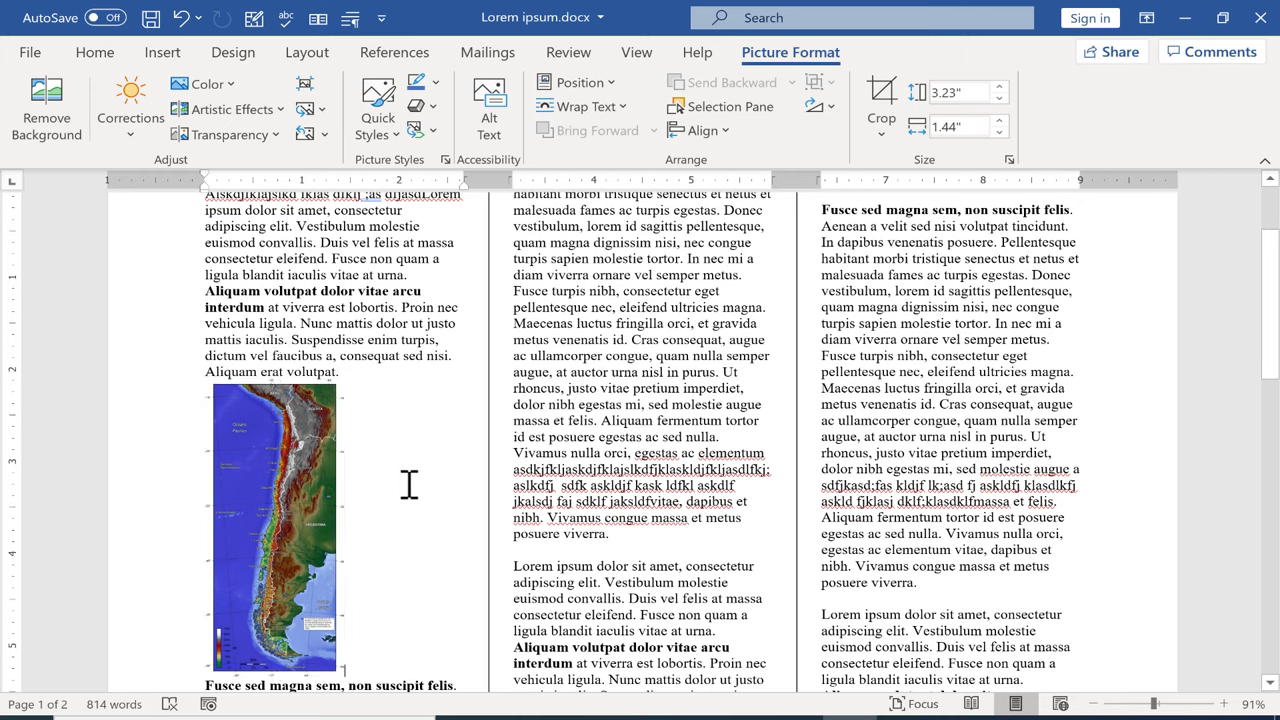
Set the map picture to Tight text wrapping in the first column.
left_click(275, 525)
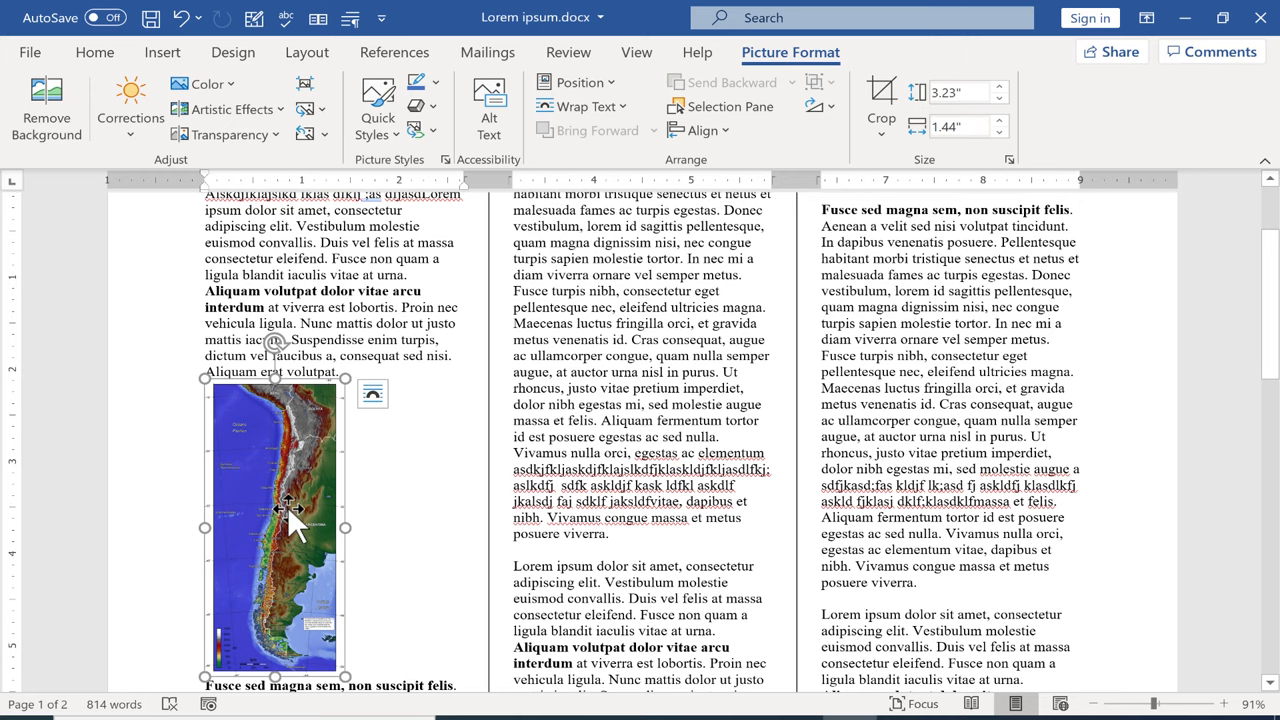
right_click(290, 520)
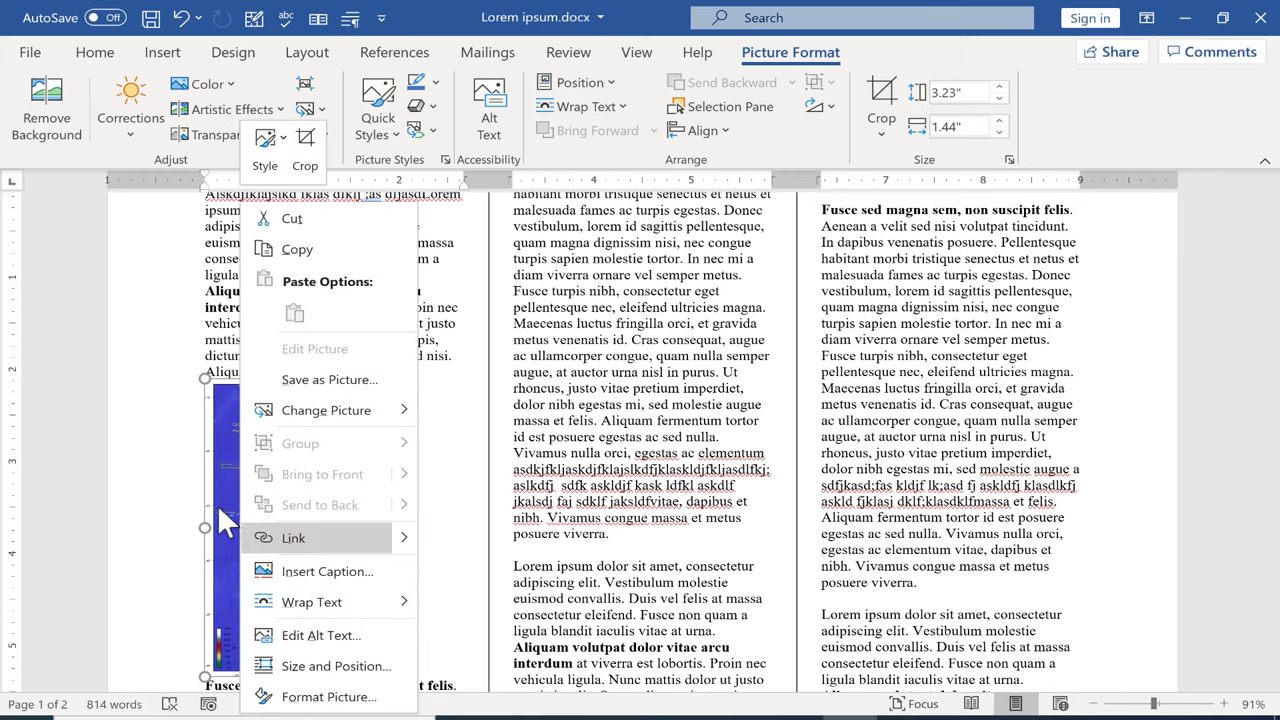
mouse_move(327, 571)
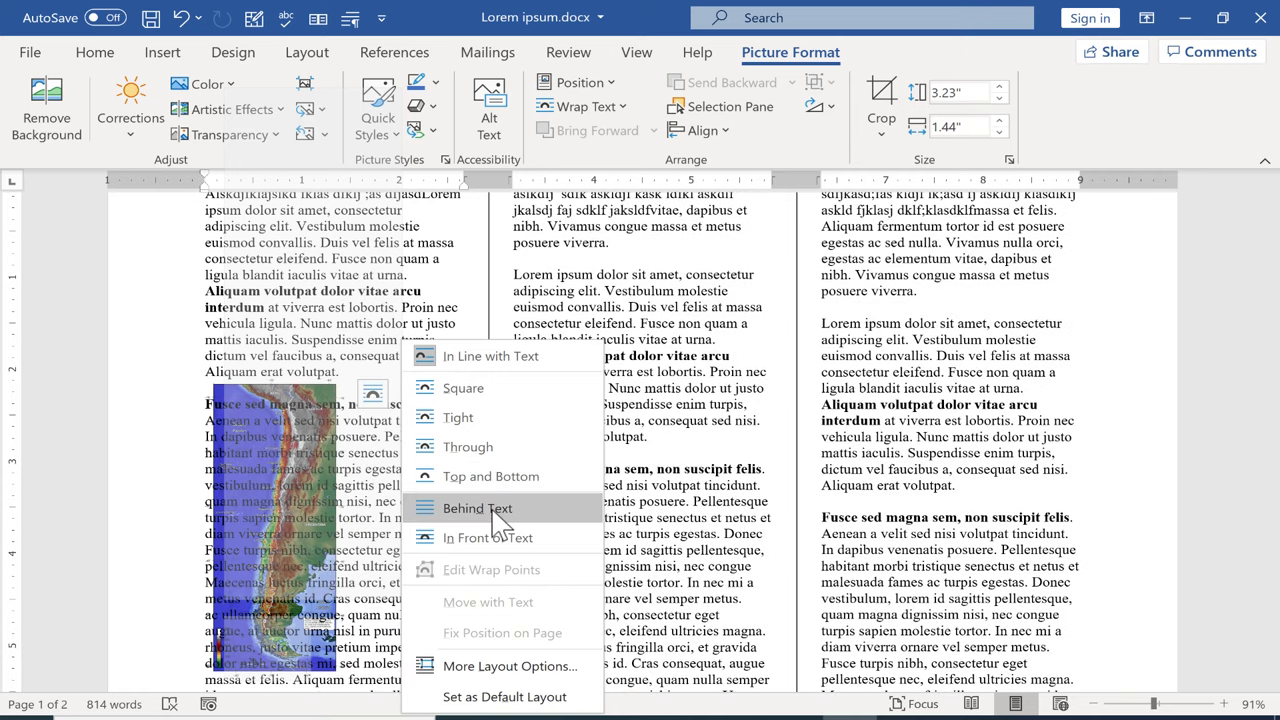
mouse_move(497, 525)
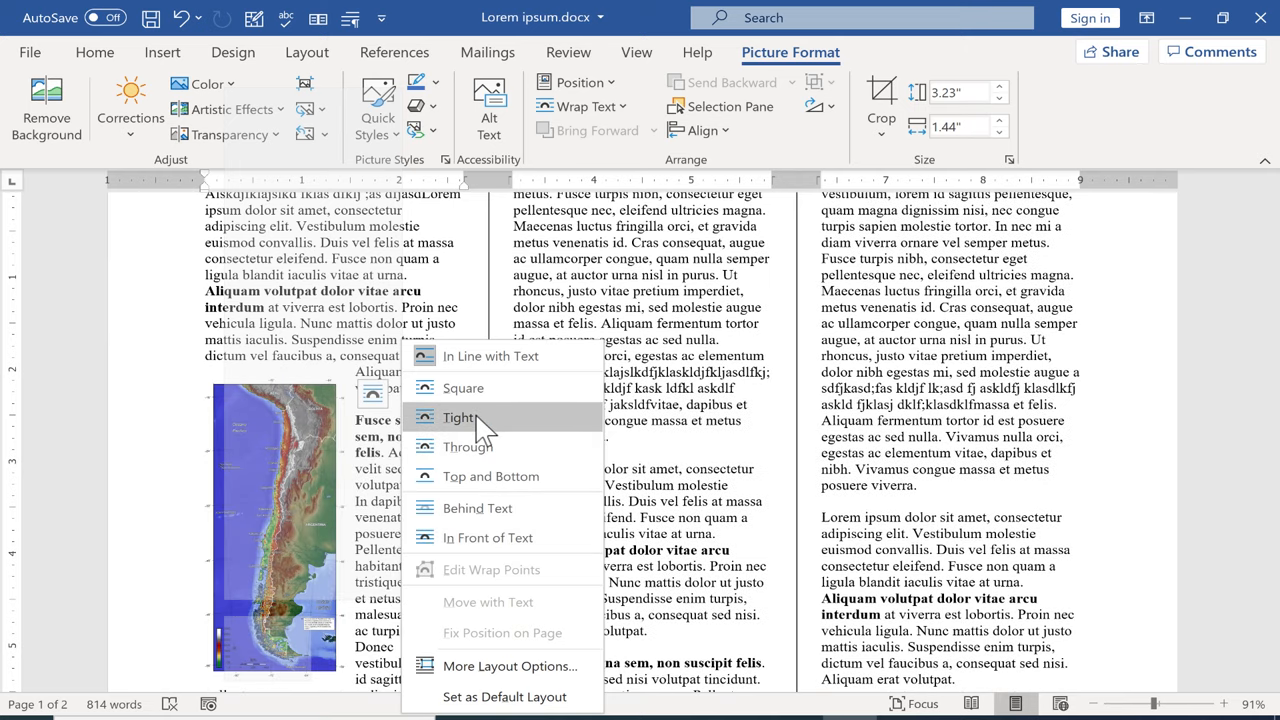
left_click(460, 417)
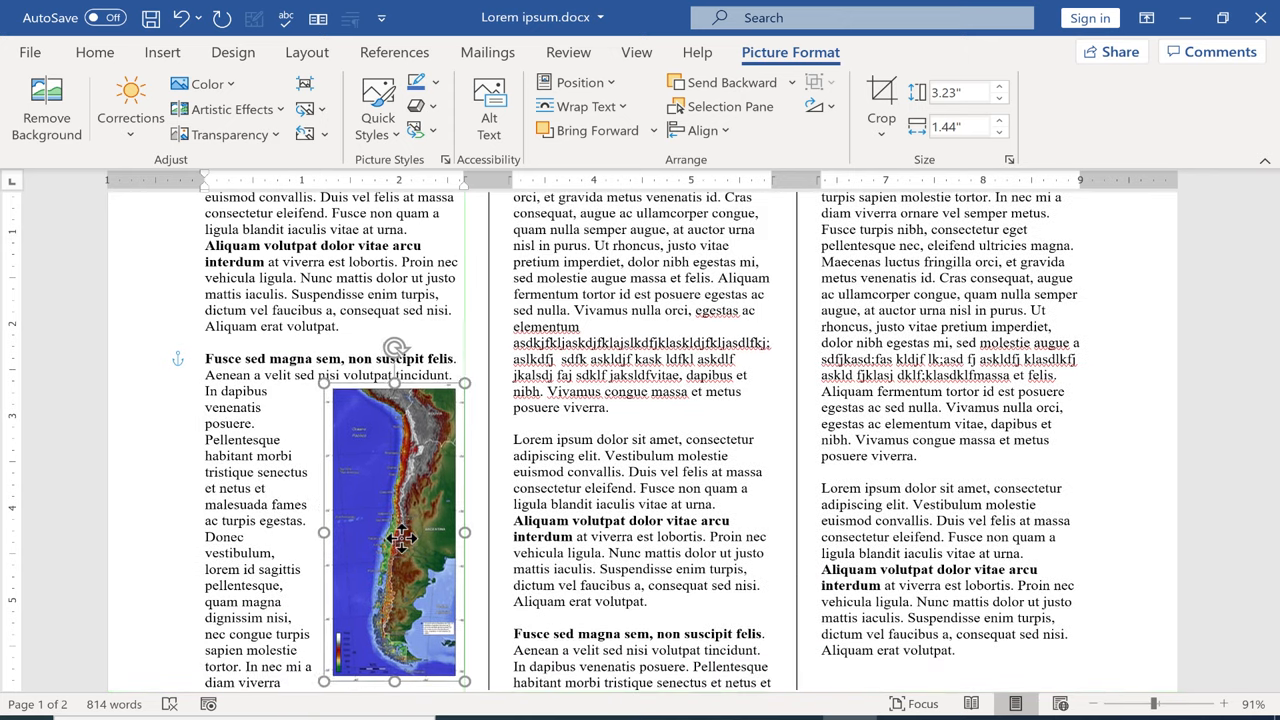
scroll("down", 3)
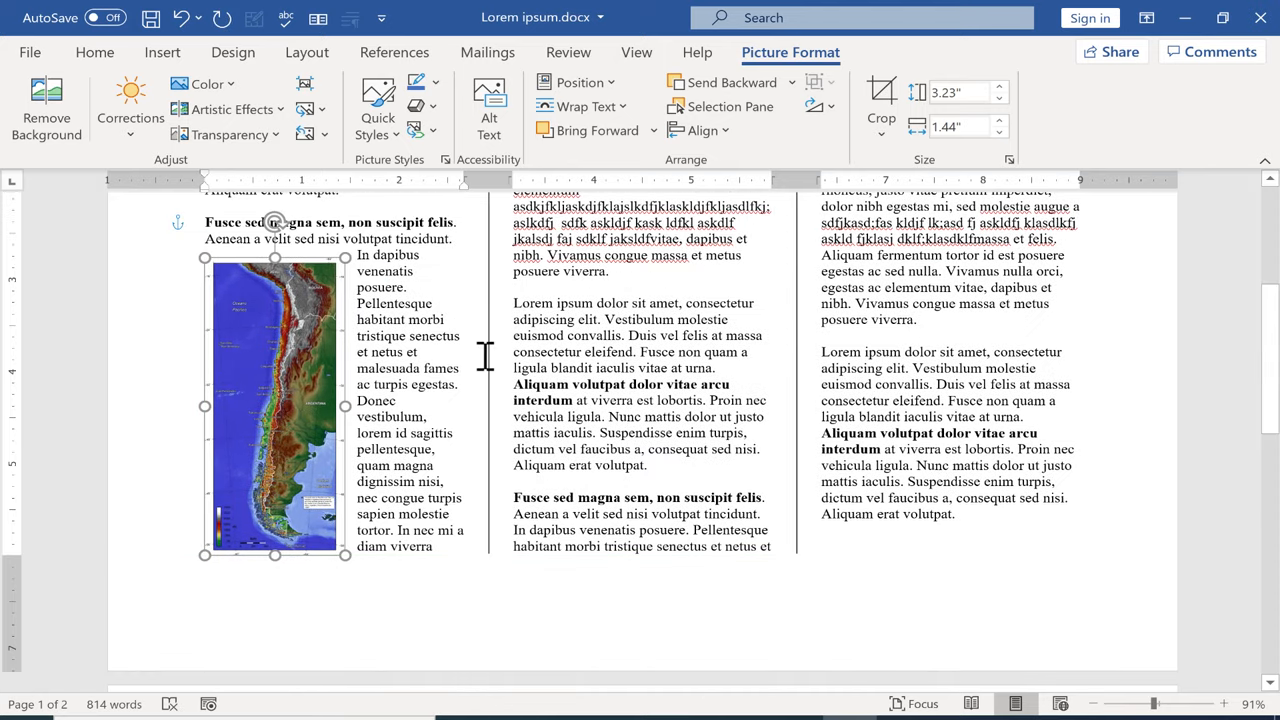
Search Online Pictures for 'emp' and insert the first empanadas photo.
left_click(162, 52)
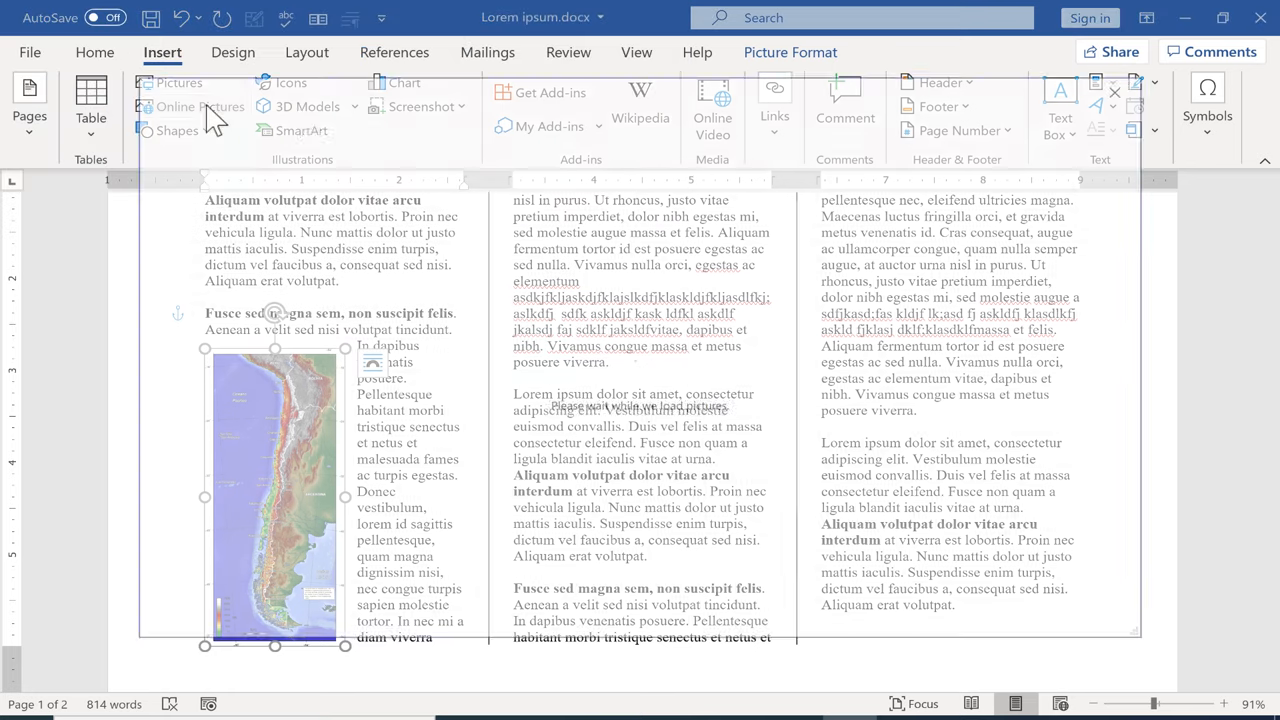
left_click(190, 106)
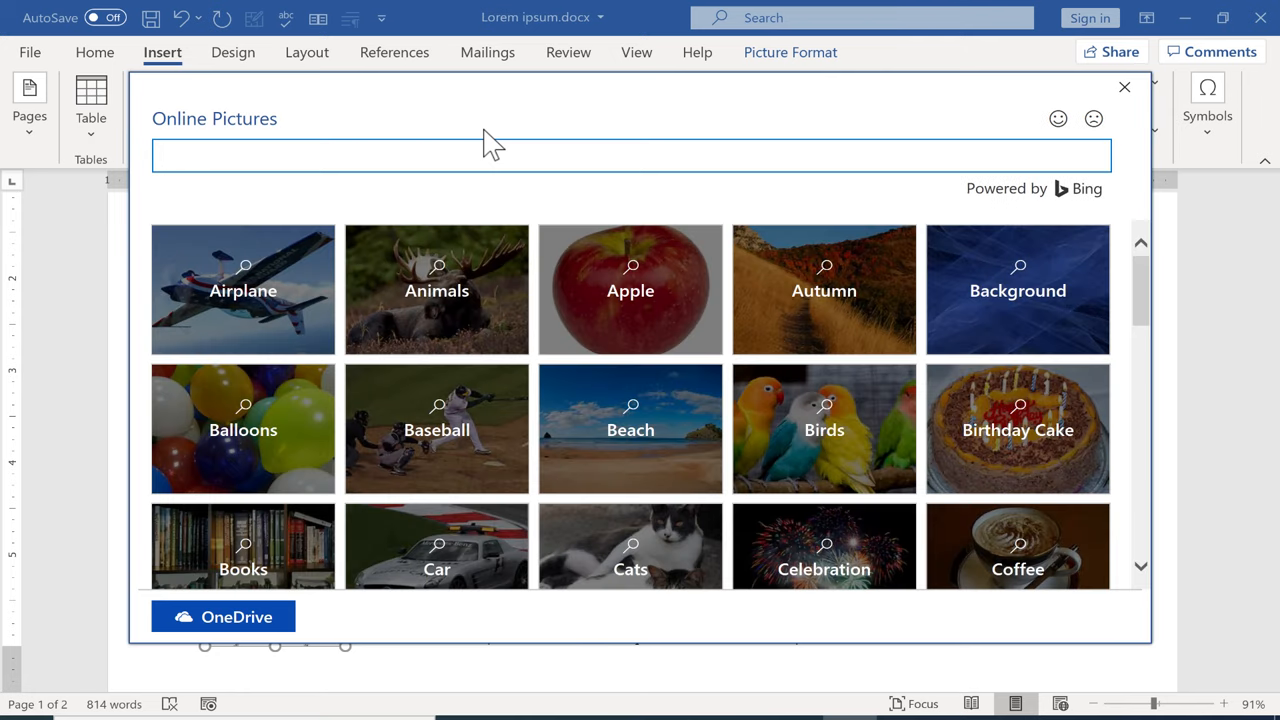
mouse_move(400, 188)
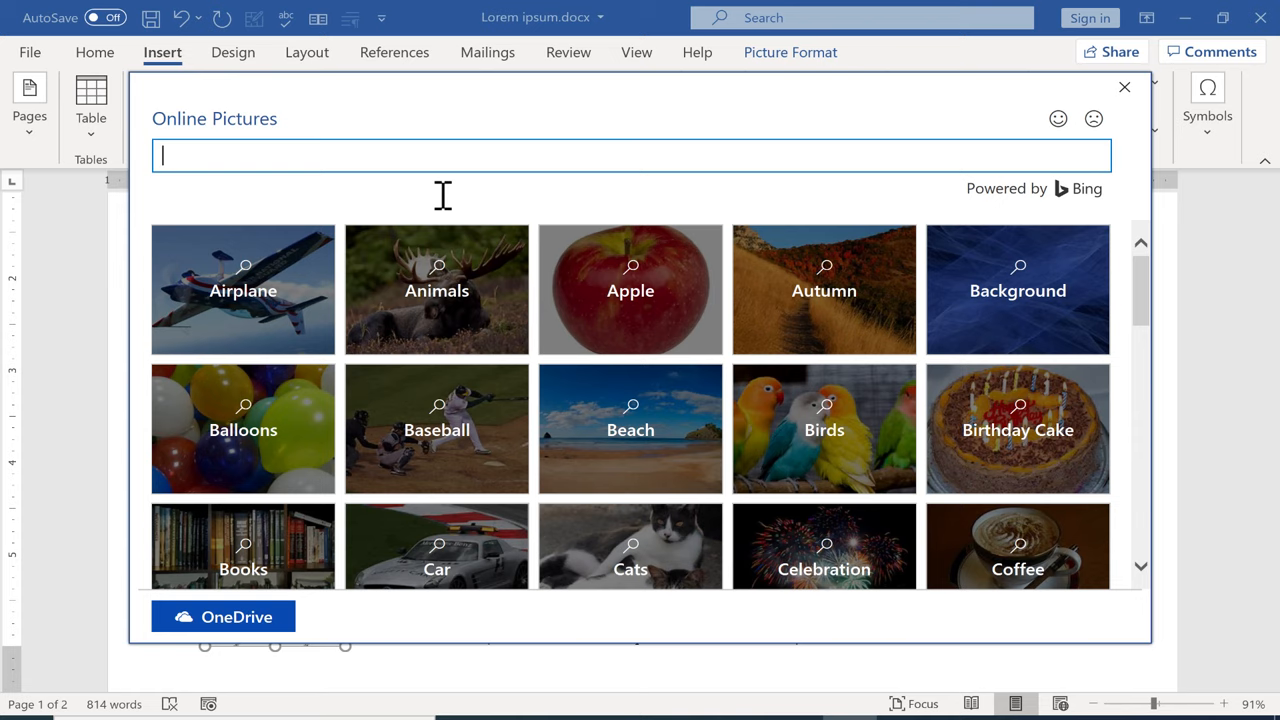
type("empanadas")
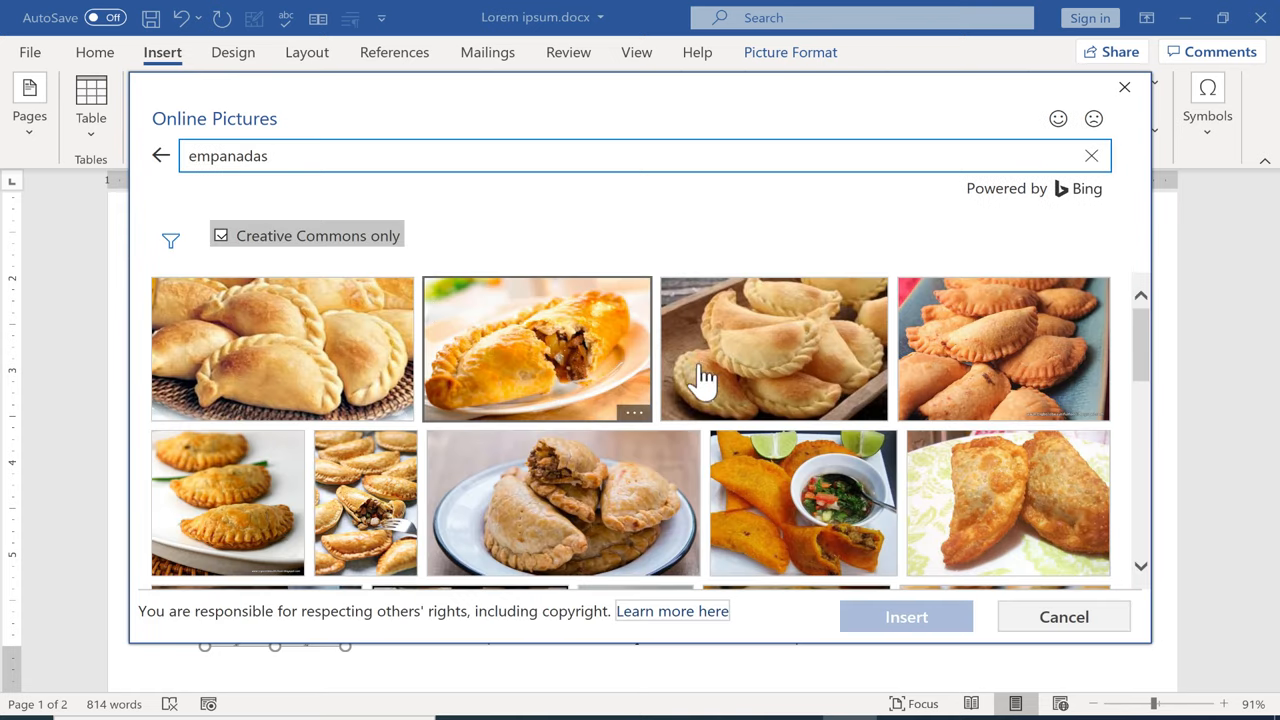
left_click(282, 348)
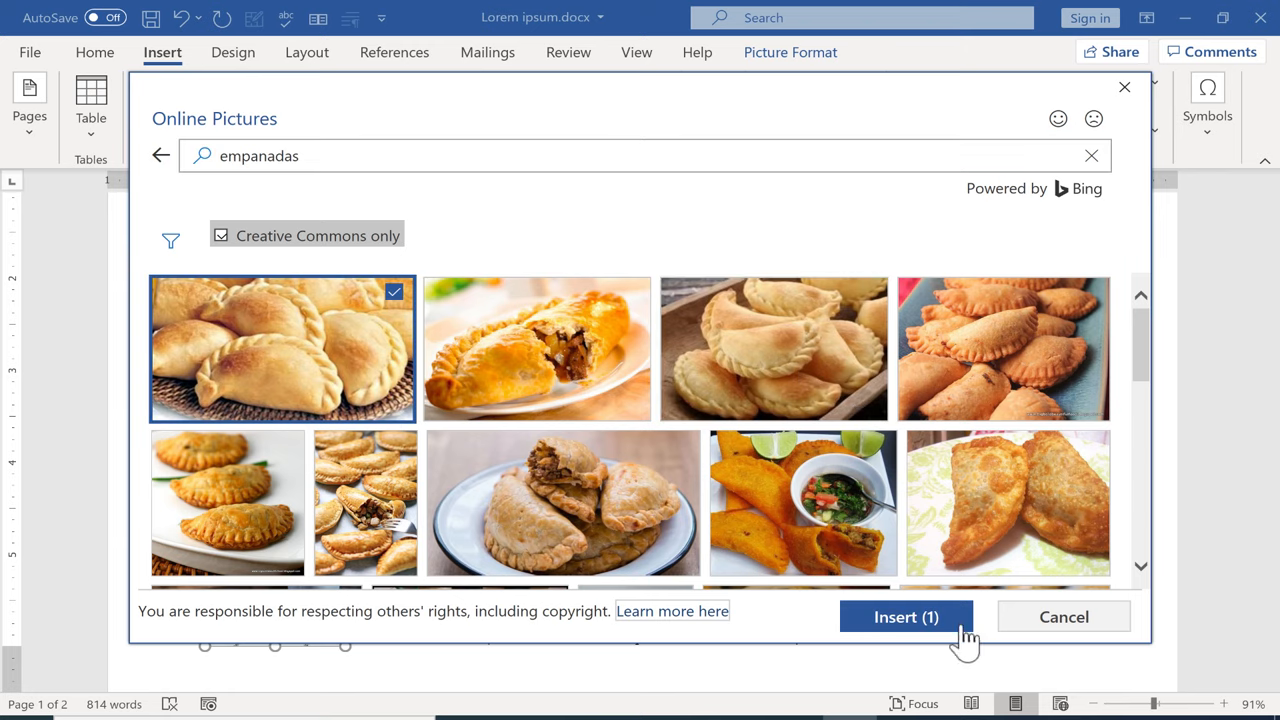
left_click(905, 616)
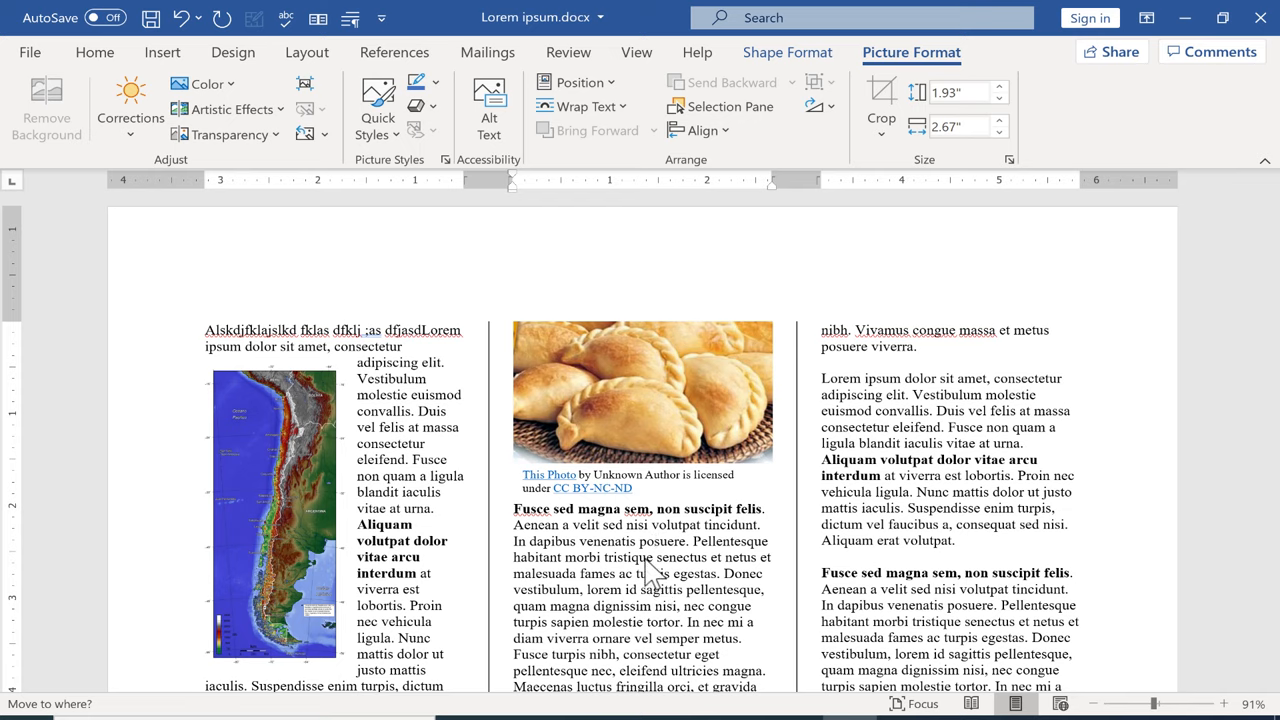
Give the empanadas photo Top and Bottom wrapping and move it into the third column.
left_click_drag(643, 390, 240, 280)
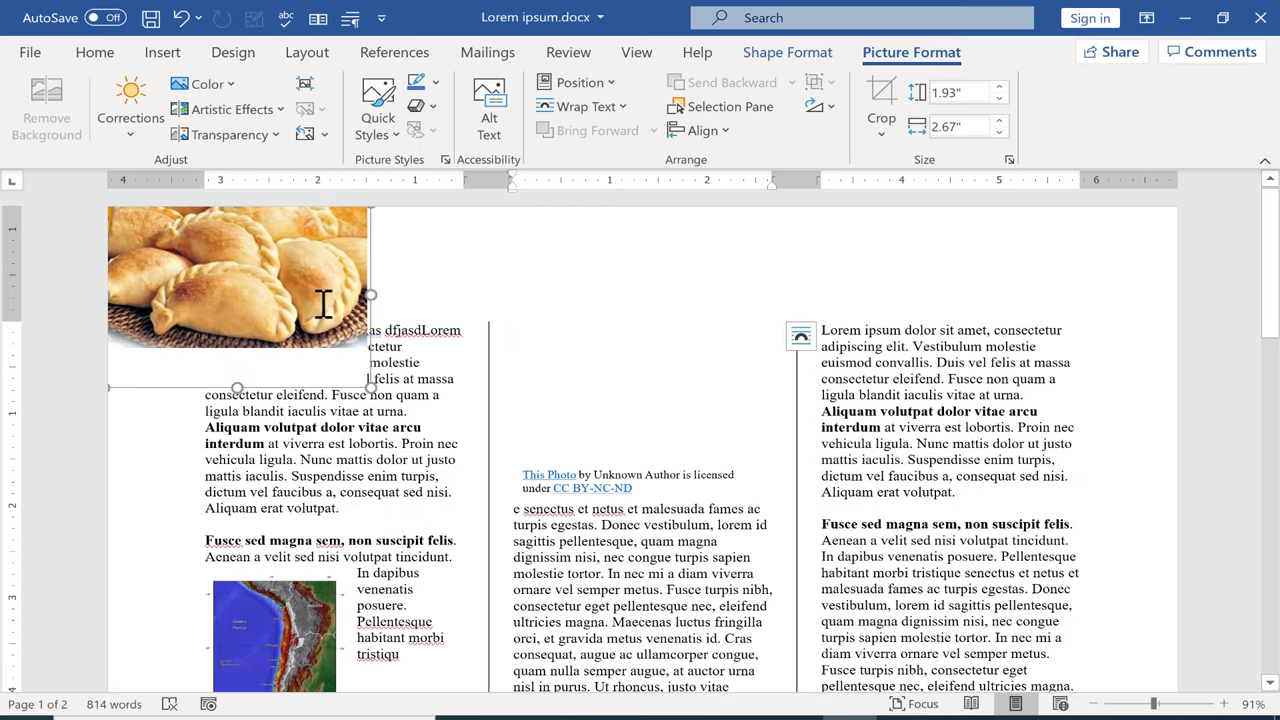
right_click(240, 280)
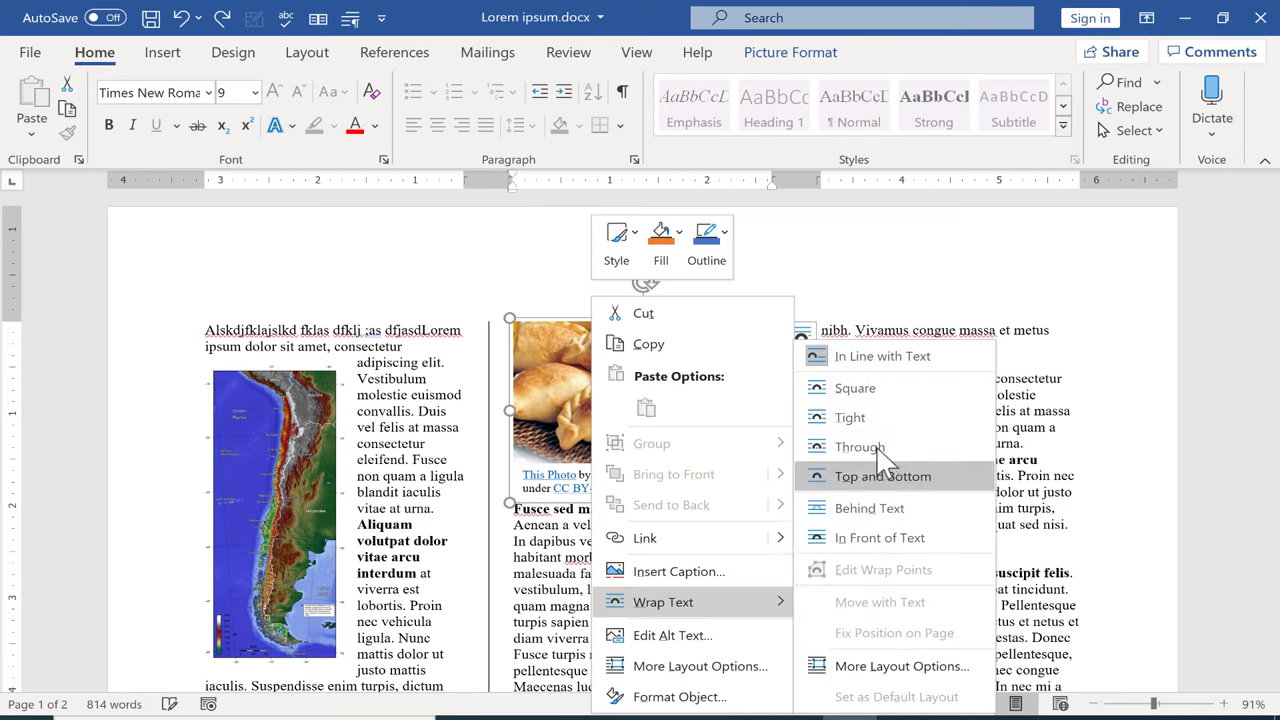
left_click(882, 475)
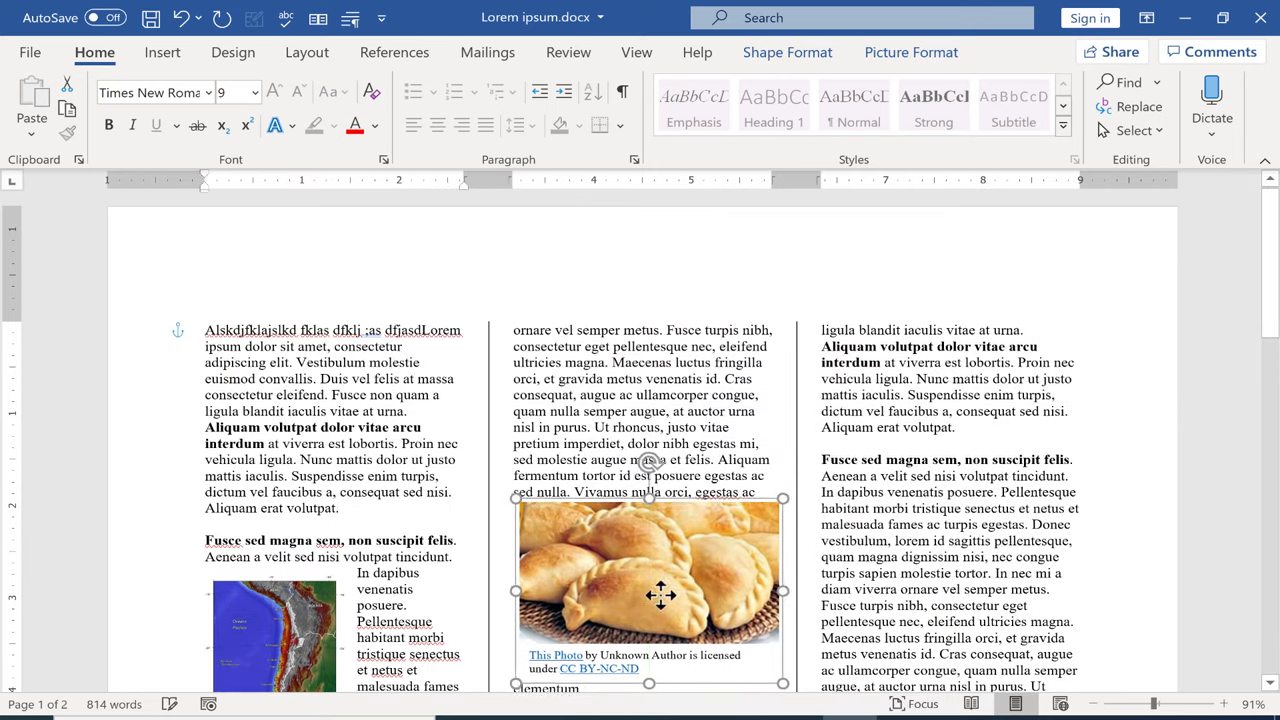
left_click_drag(648, 595, 950, 490)
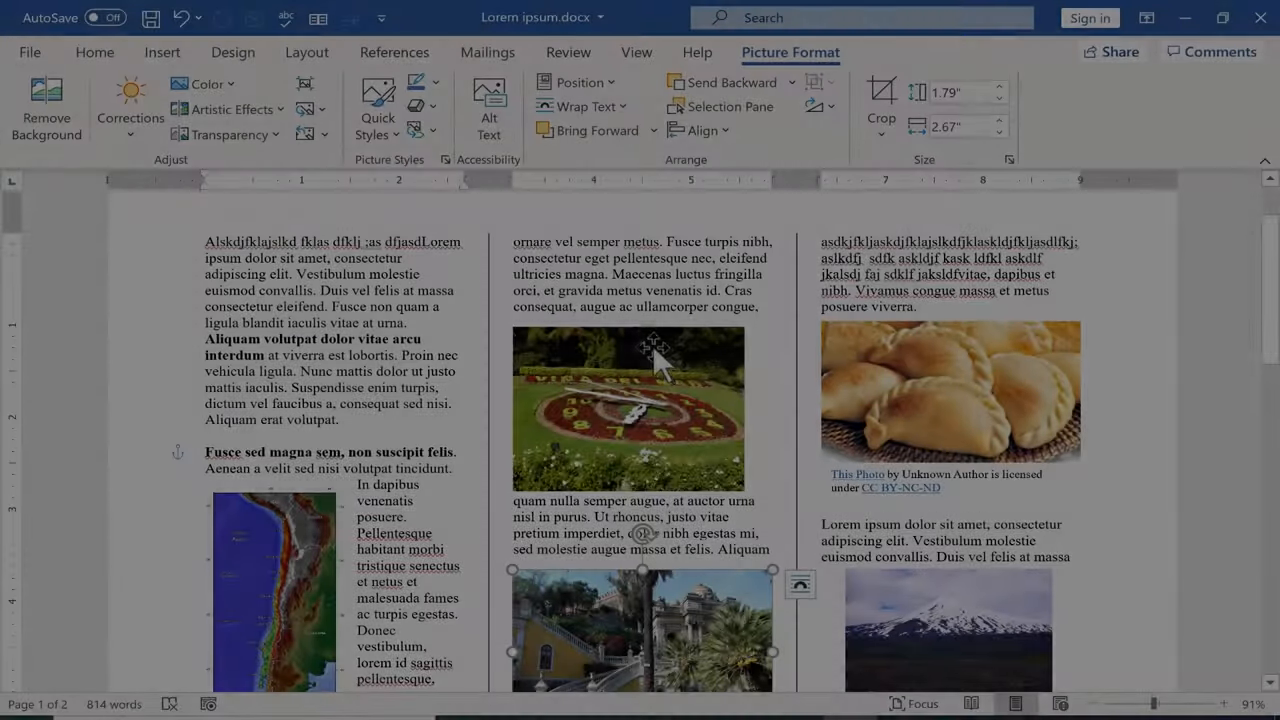
Scroll through both pages to review the photo layout and show the View ribbon.
scroll("down", 3)
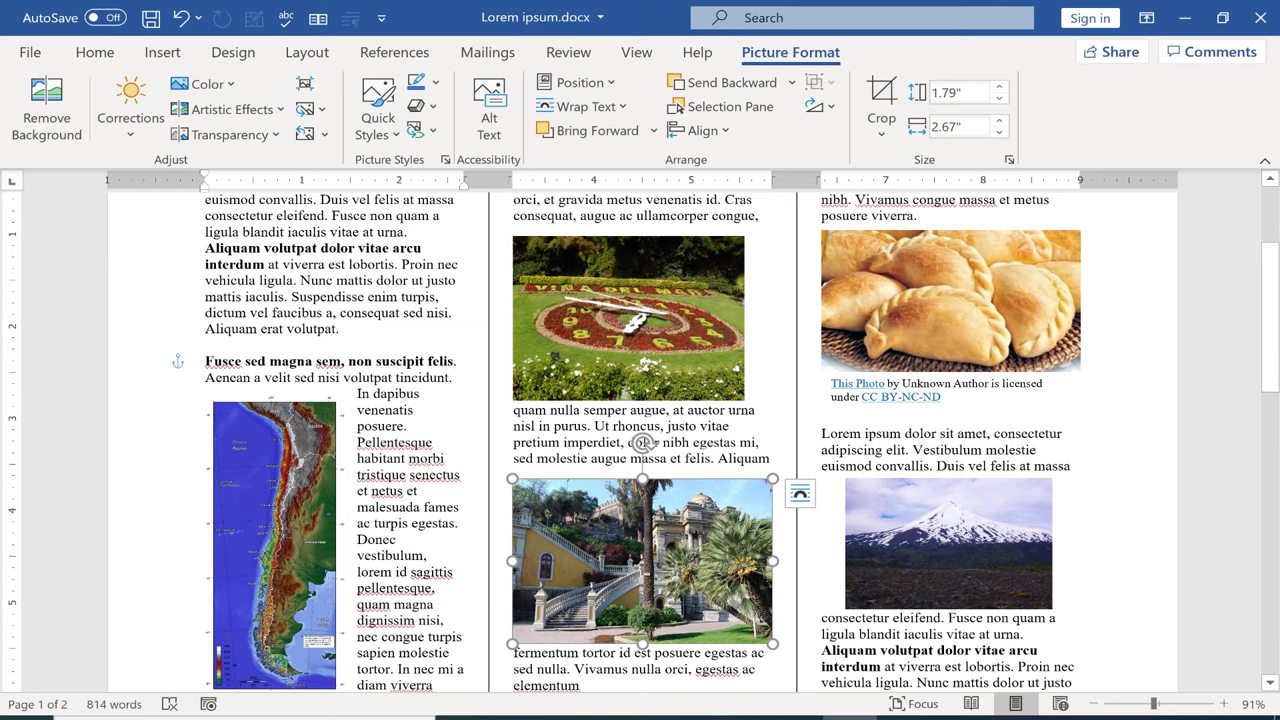
scroll("down", 3)
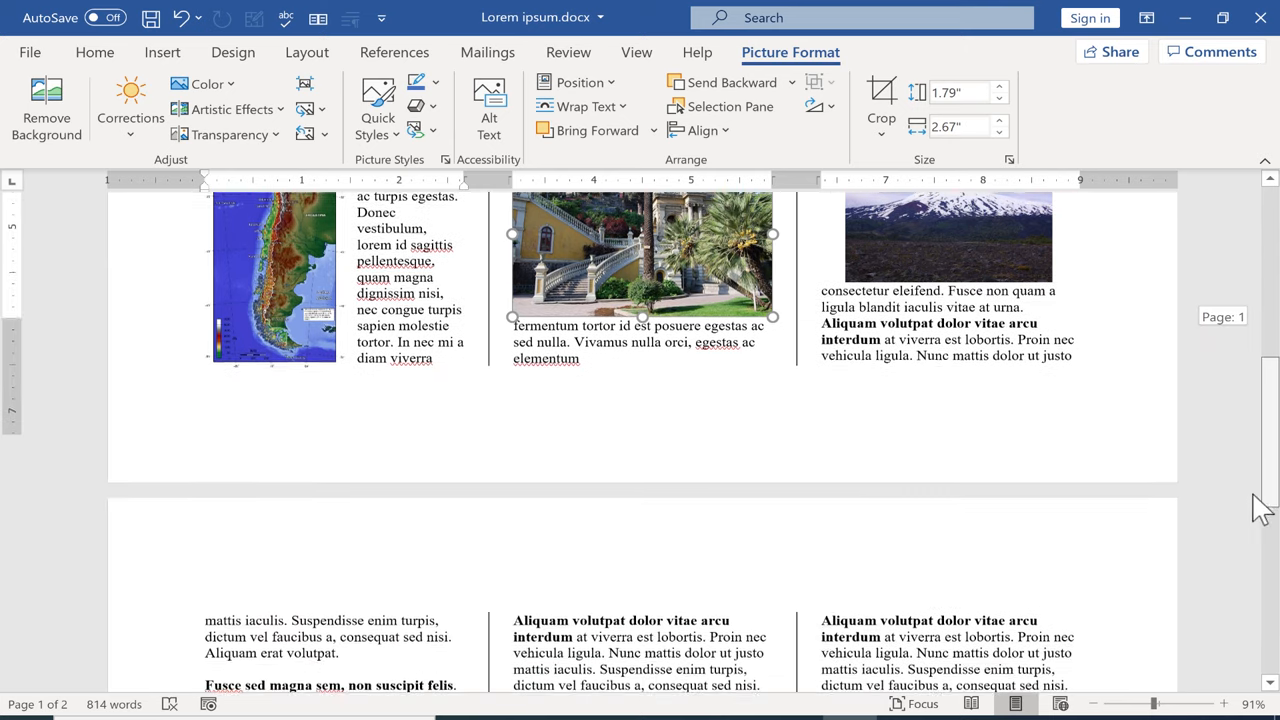
scroll("down", 3)
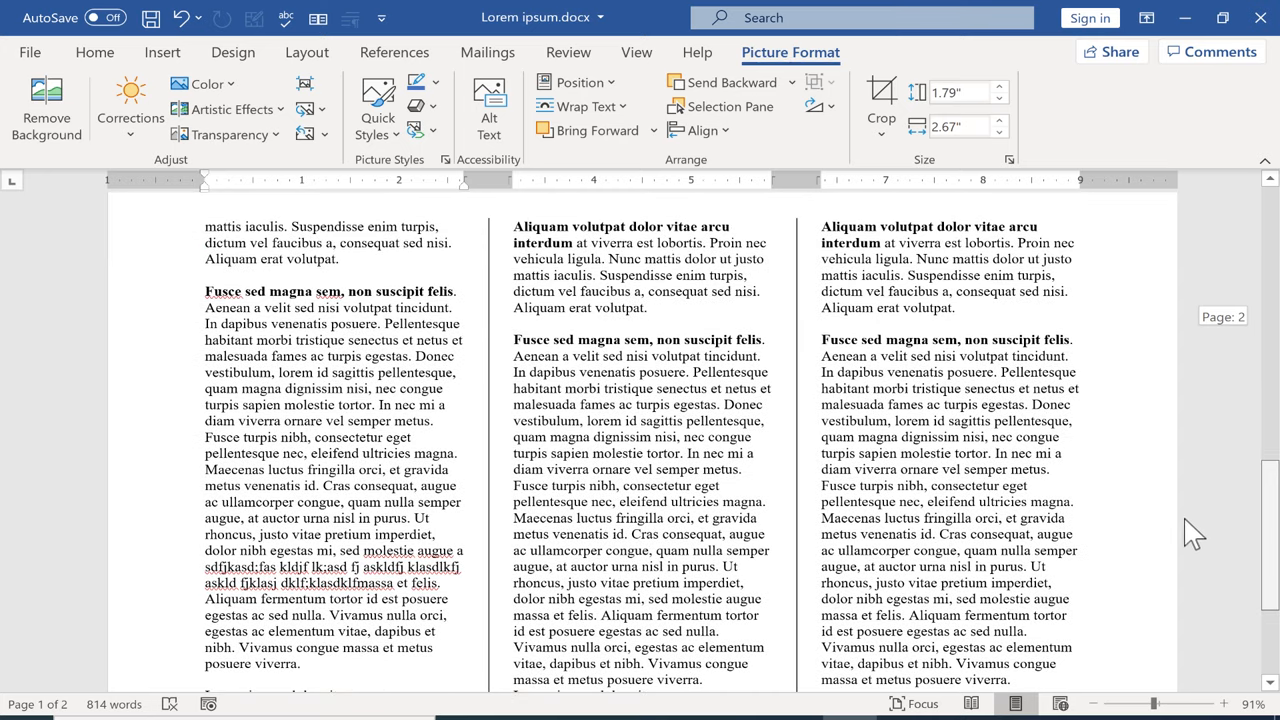
scroll("down", 3)
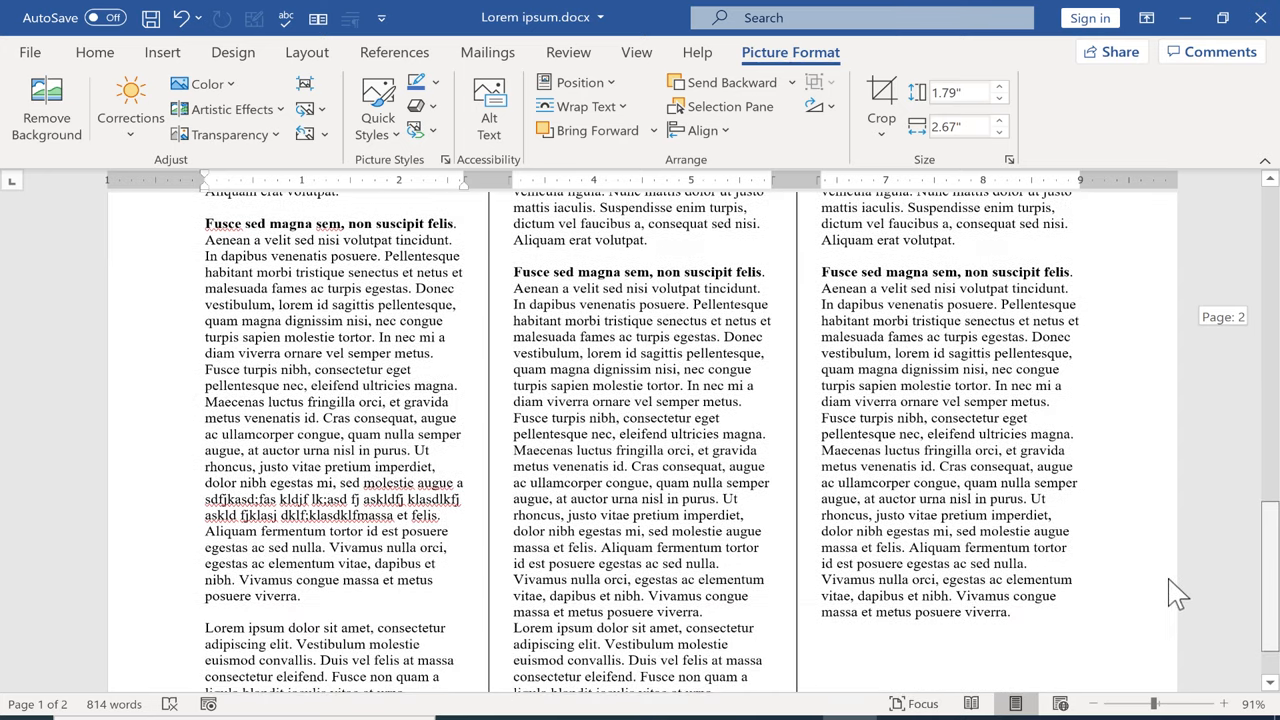
scroll("down", 3)
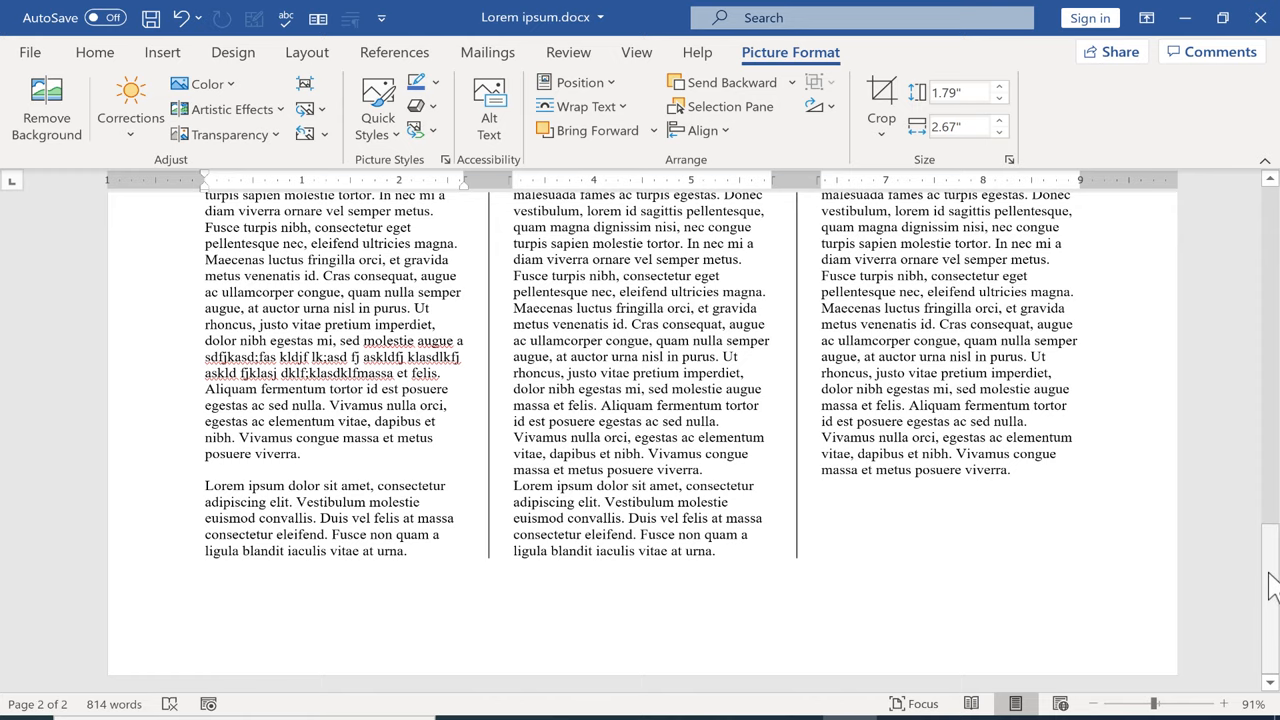
mouse_move(1270, 610)
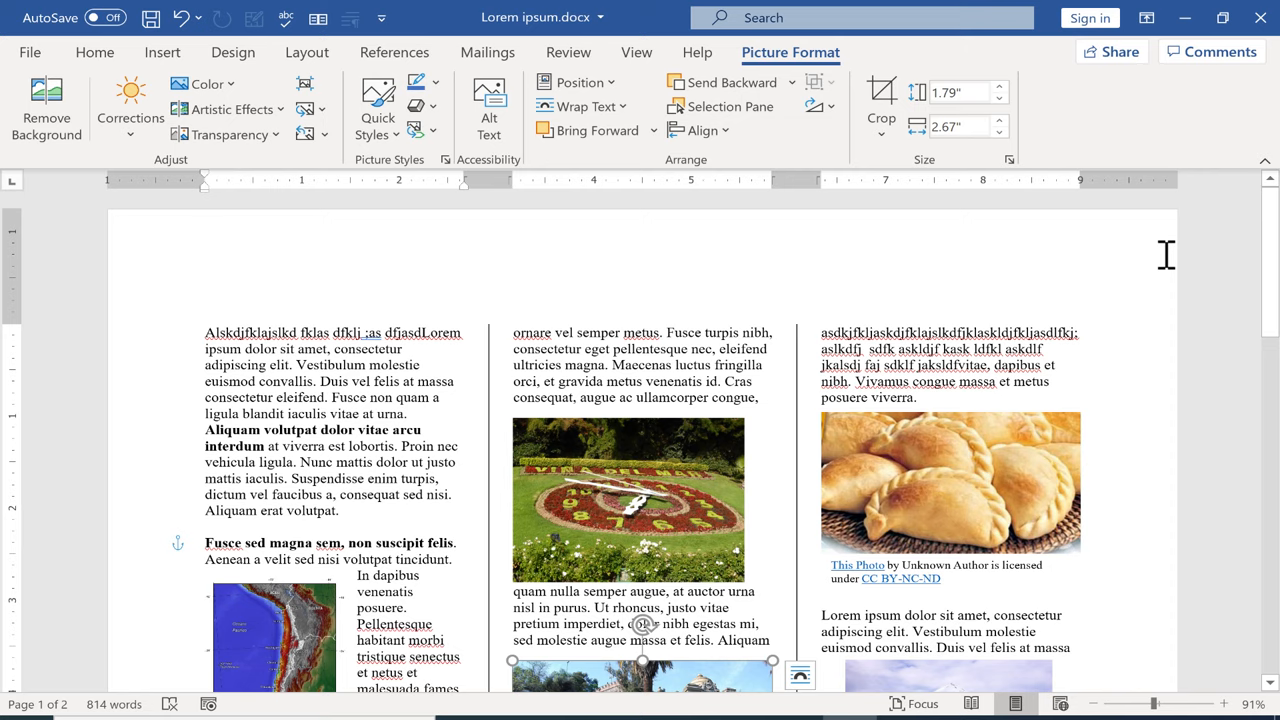
scroll("down", 3)
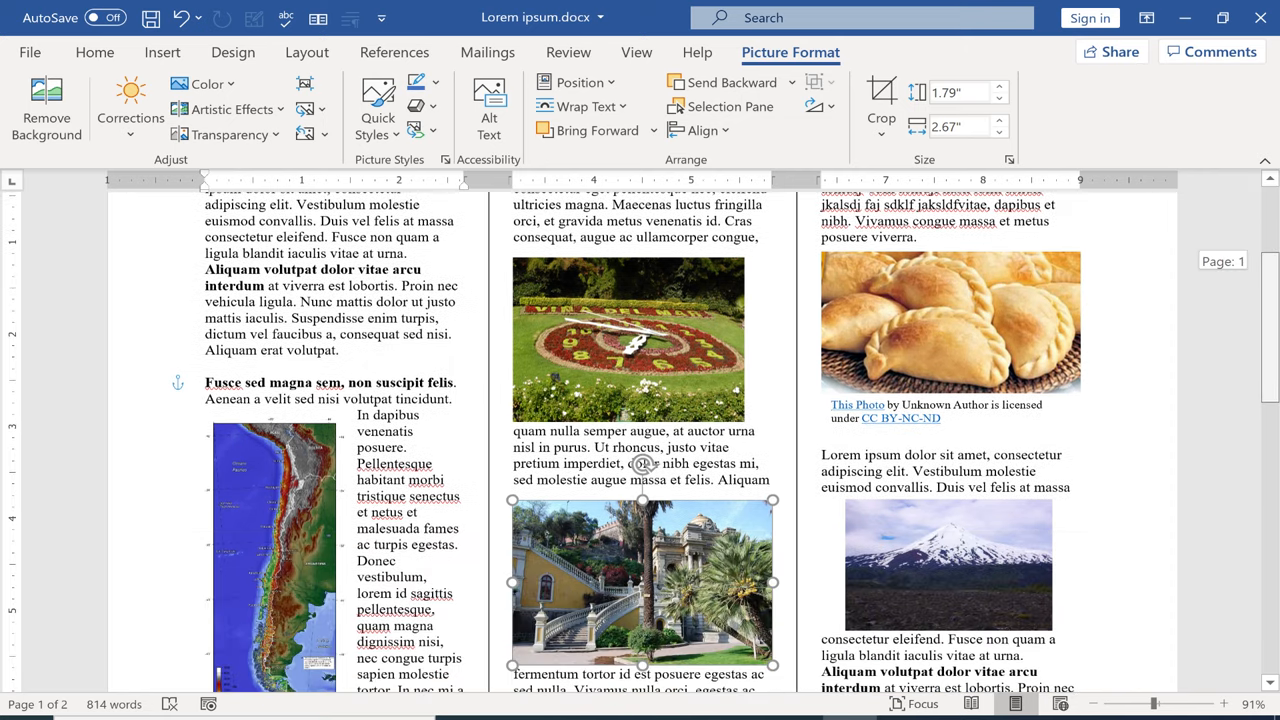
scroll("down", 3)
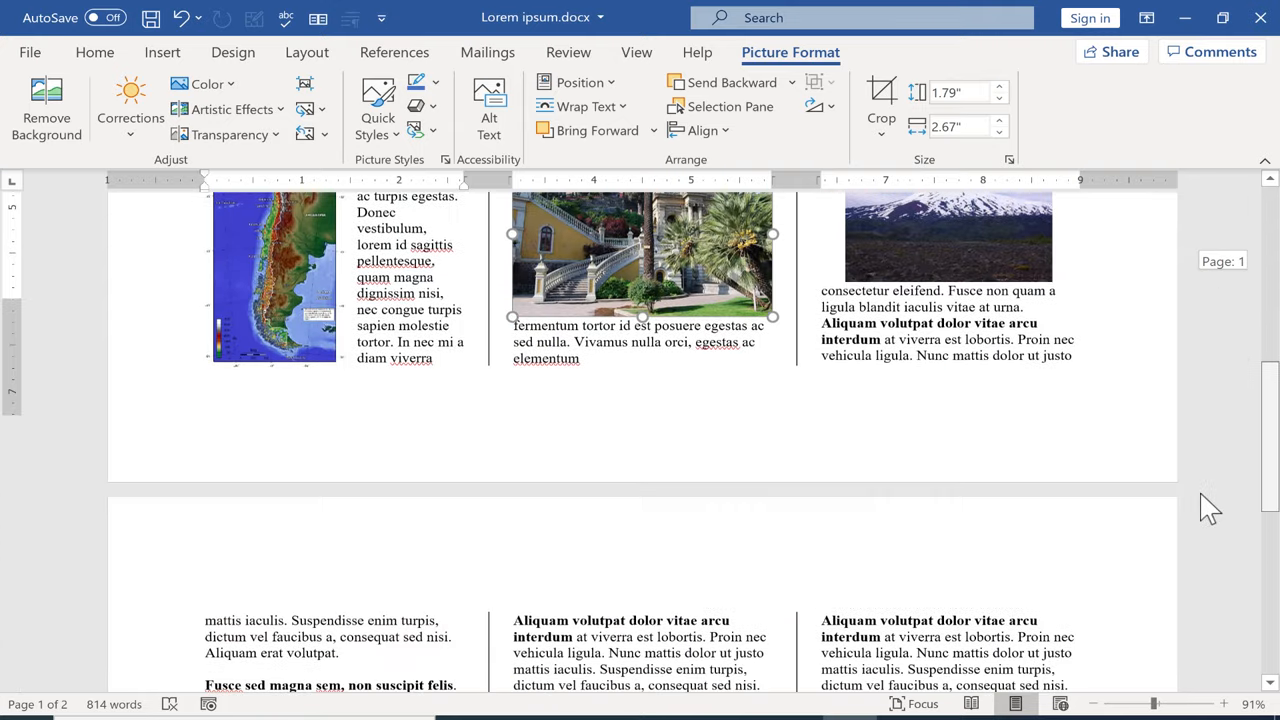
left_click(637, 52)
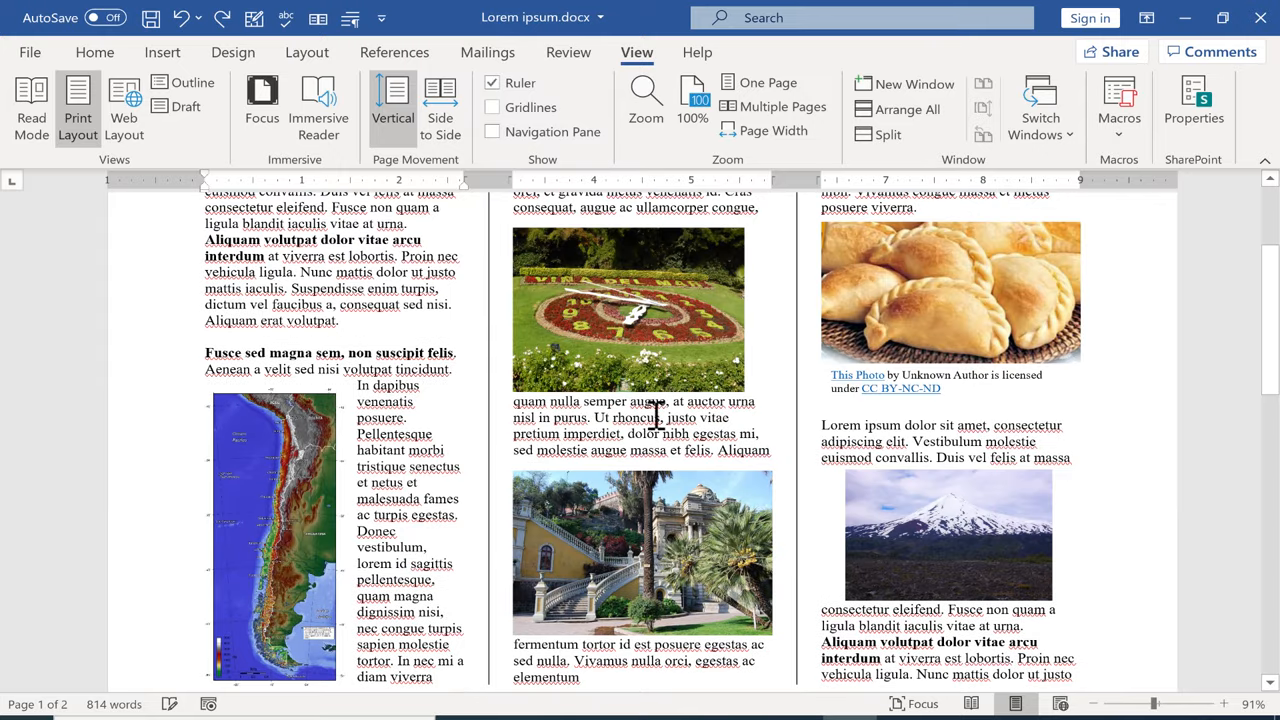
scroll("down", 3)
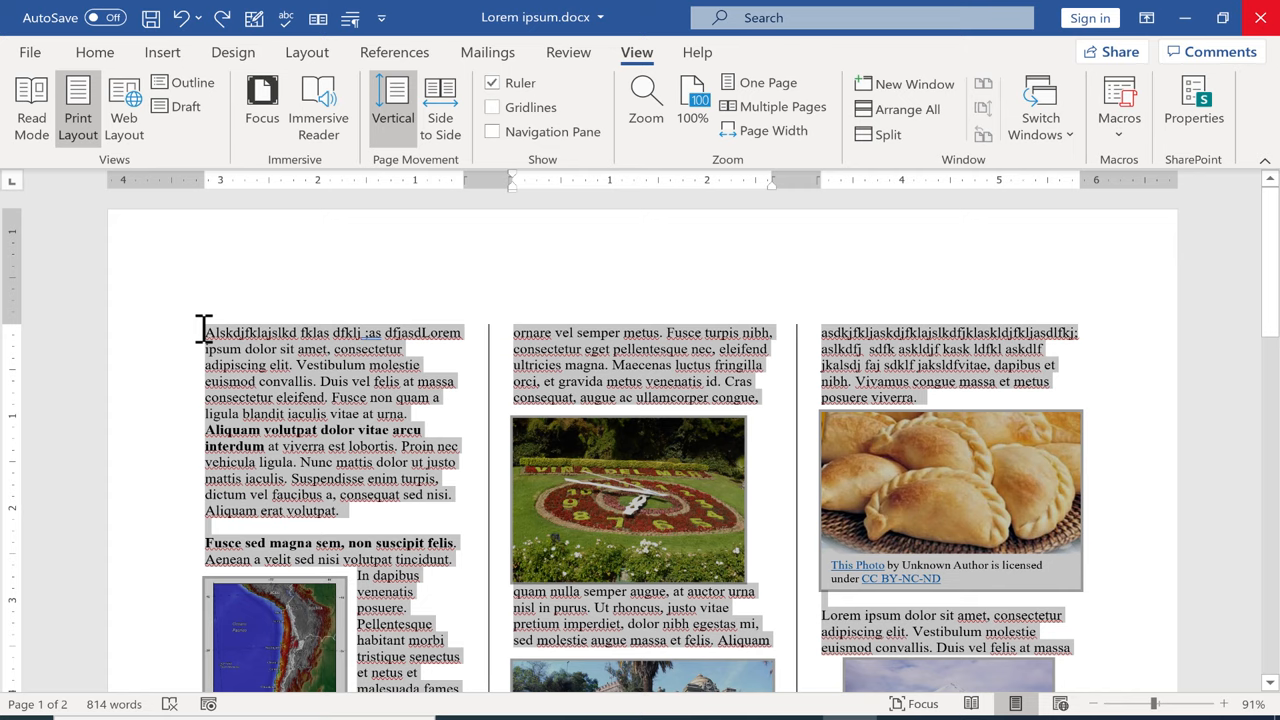
Copy page 1's text and photos and paste them over page 2's filler text.
key("ctrl+c")
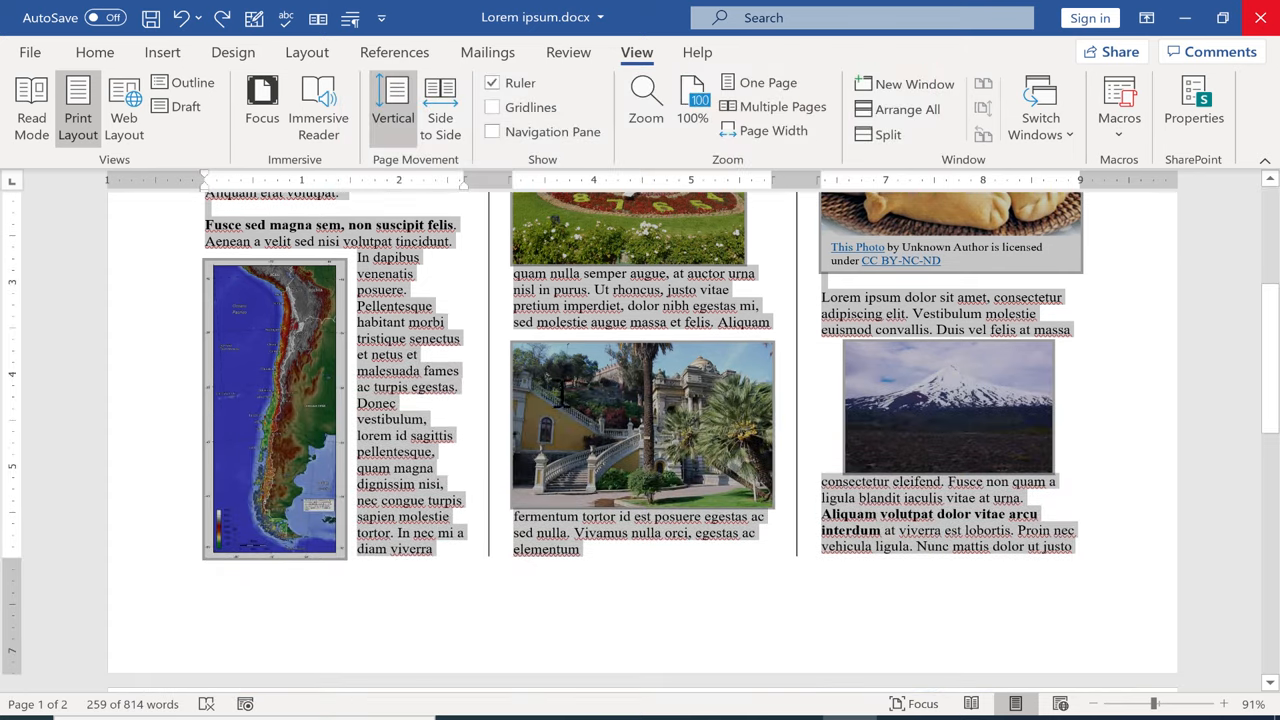
scroll("down", 3)
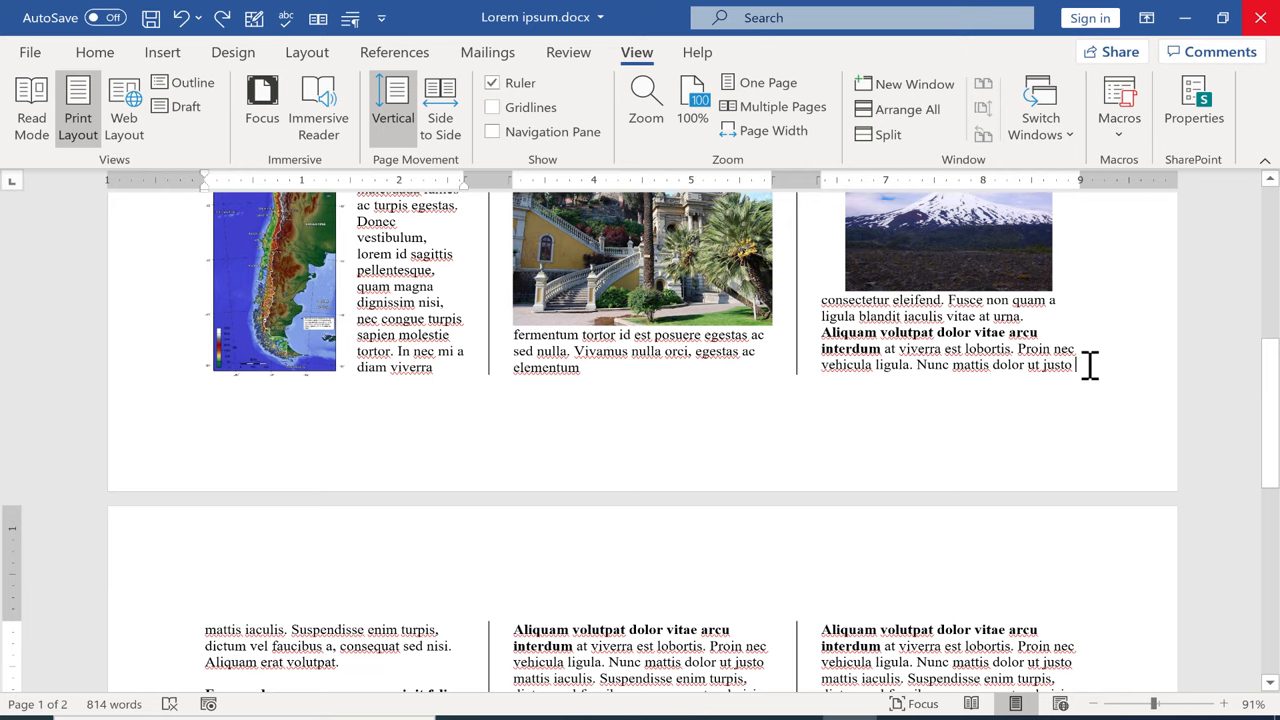
scroll("down", 3)
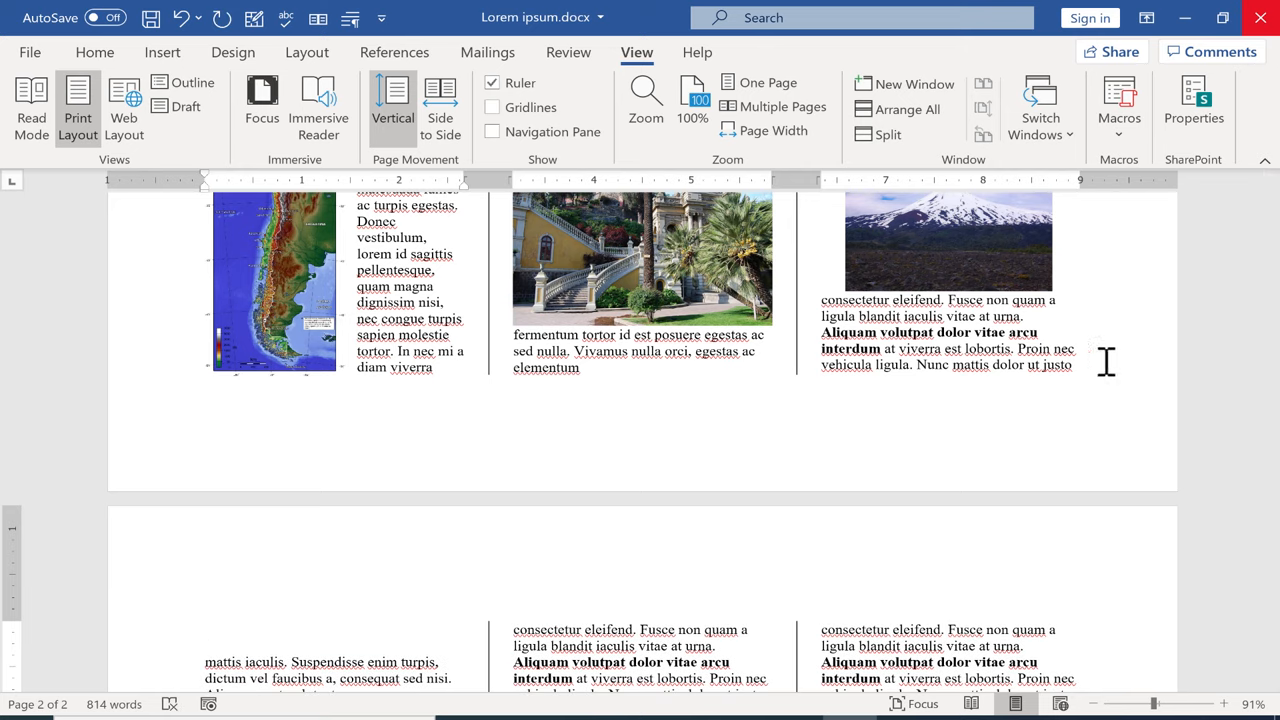
scroll("down", 3)
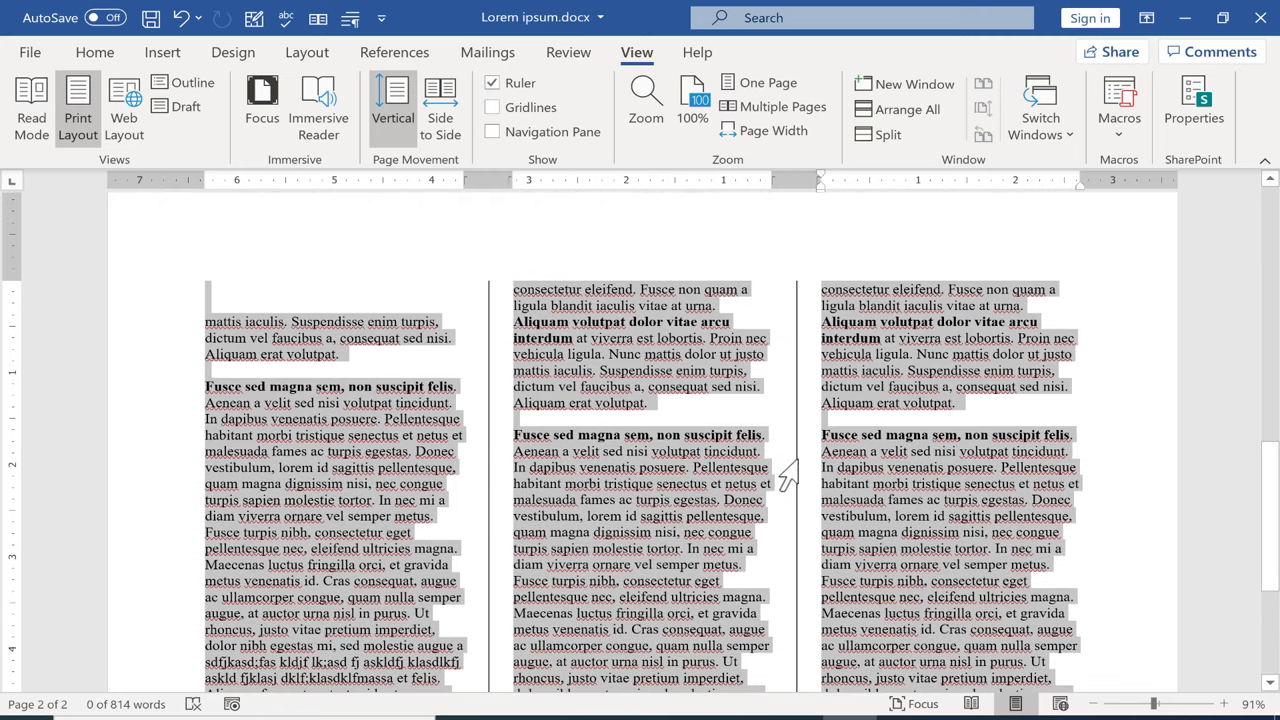
mouse_move(793, 482)
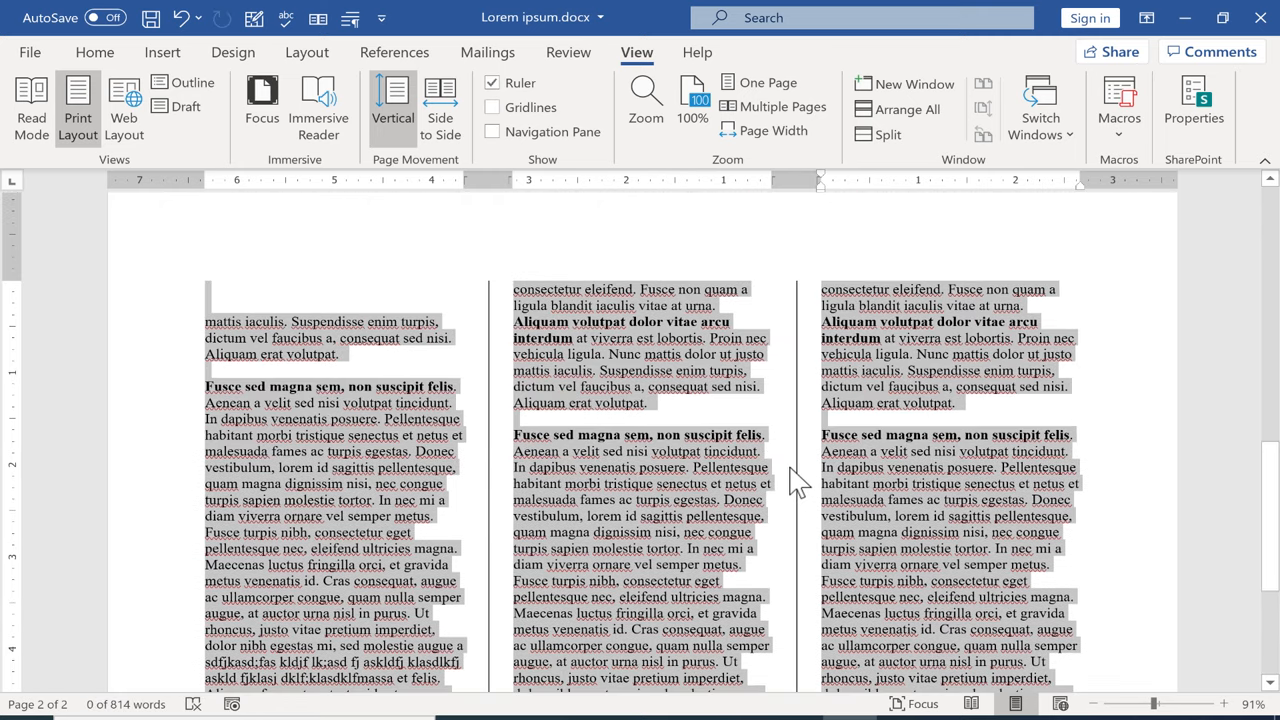
key("ctrl+v")
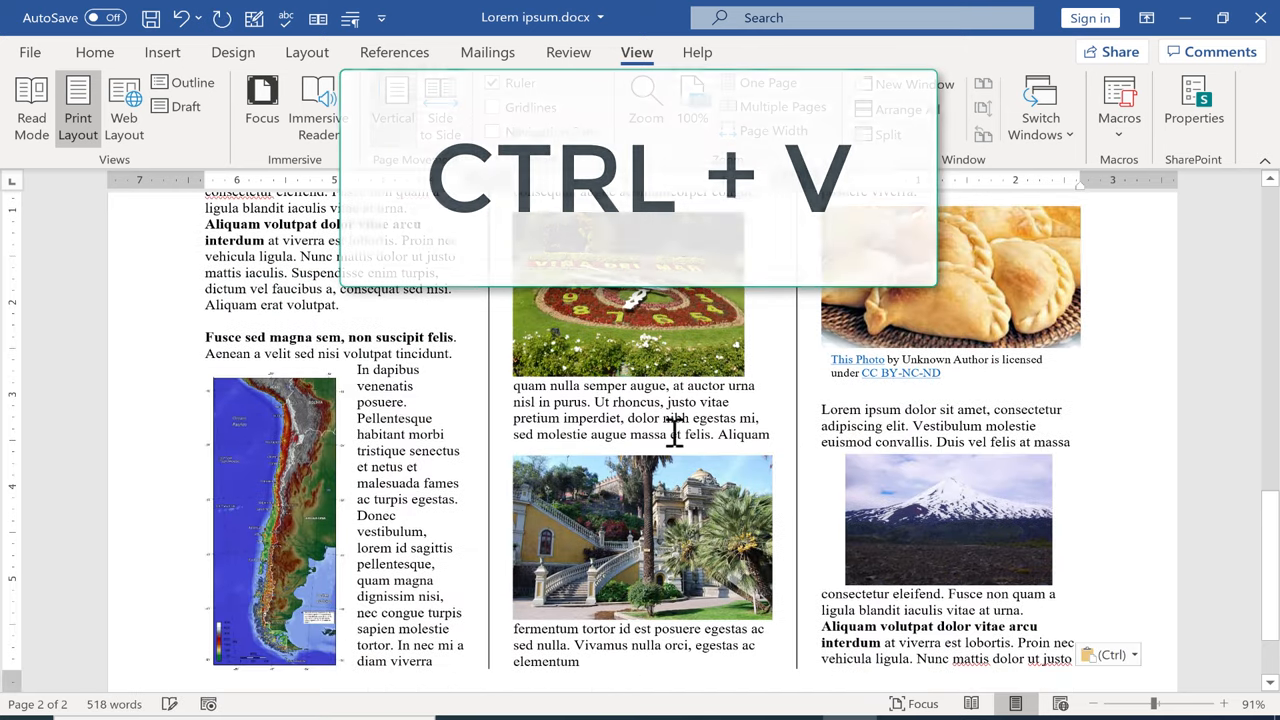
key("ctrl+v")
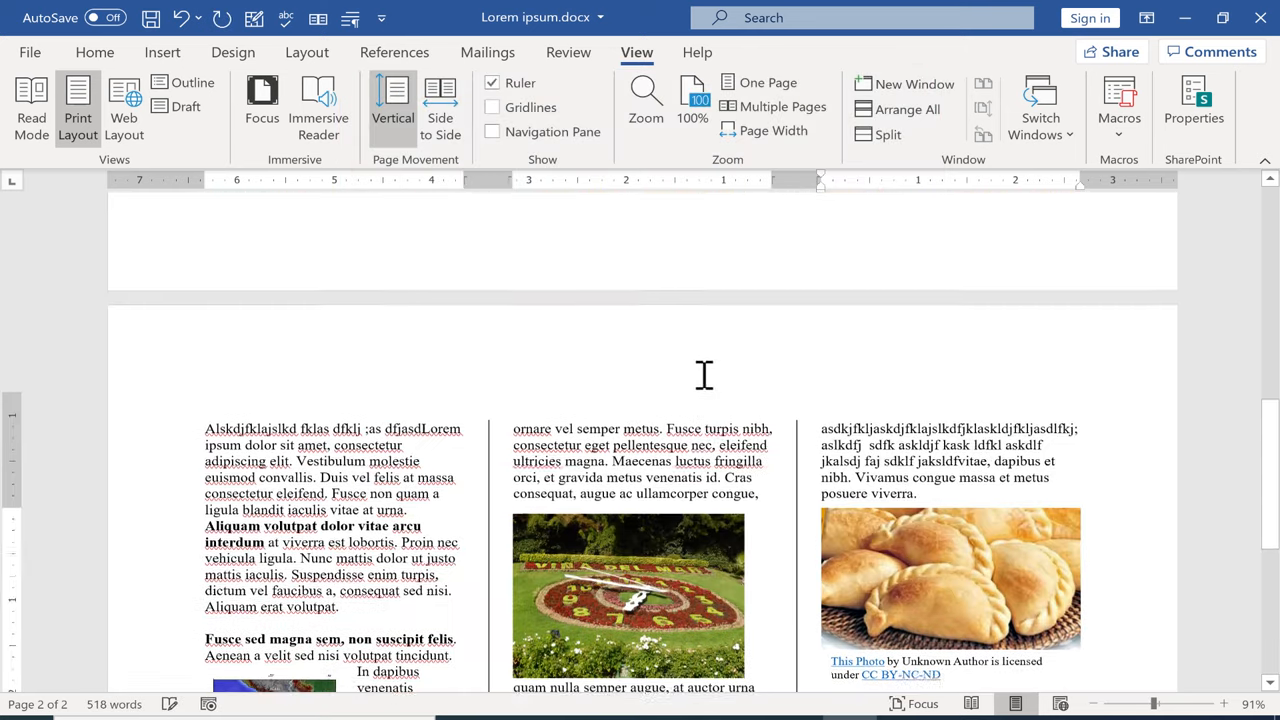
scroll("down", 3)
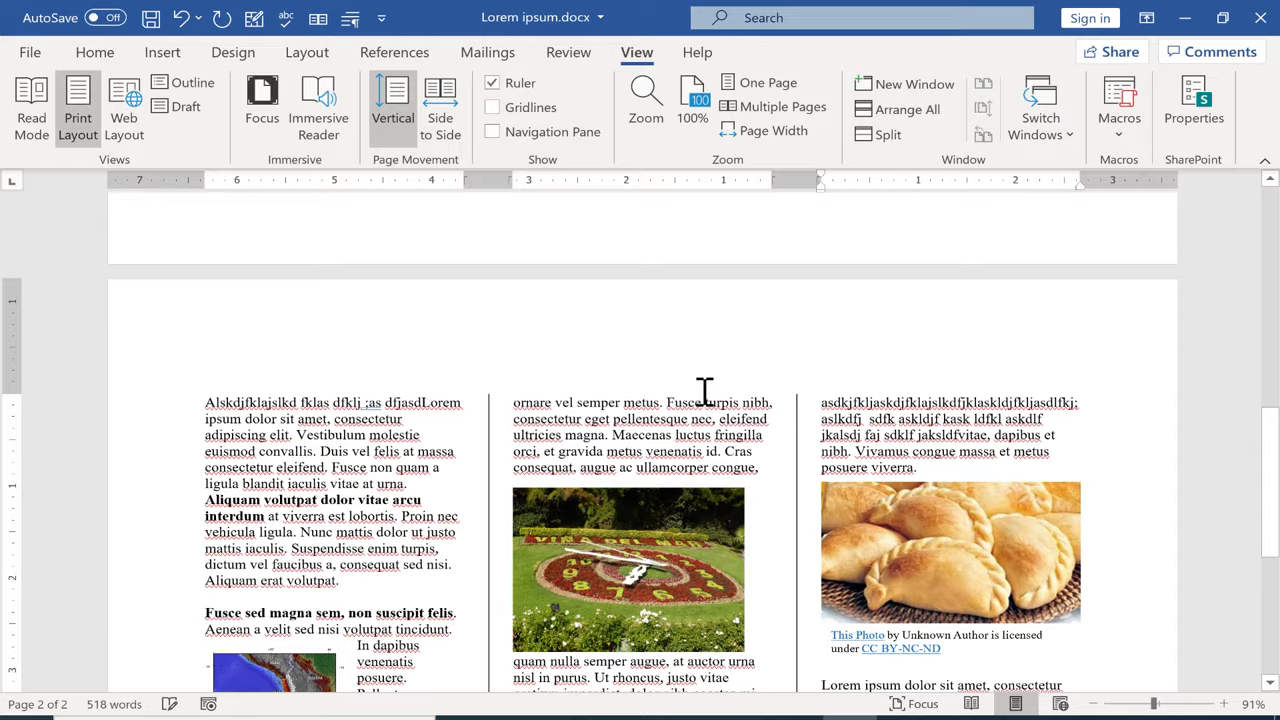
scroll("down", 3)
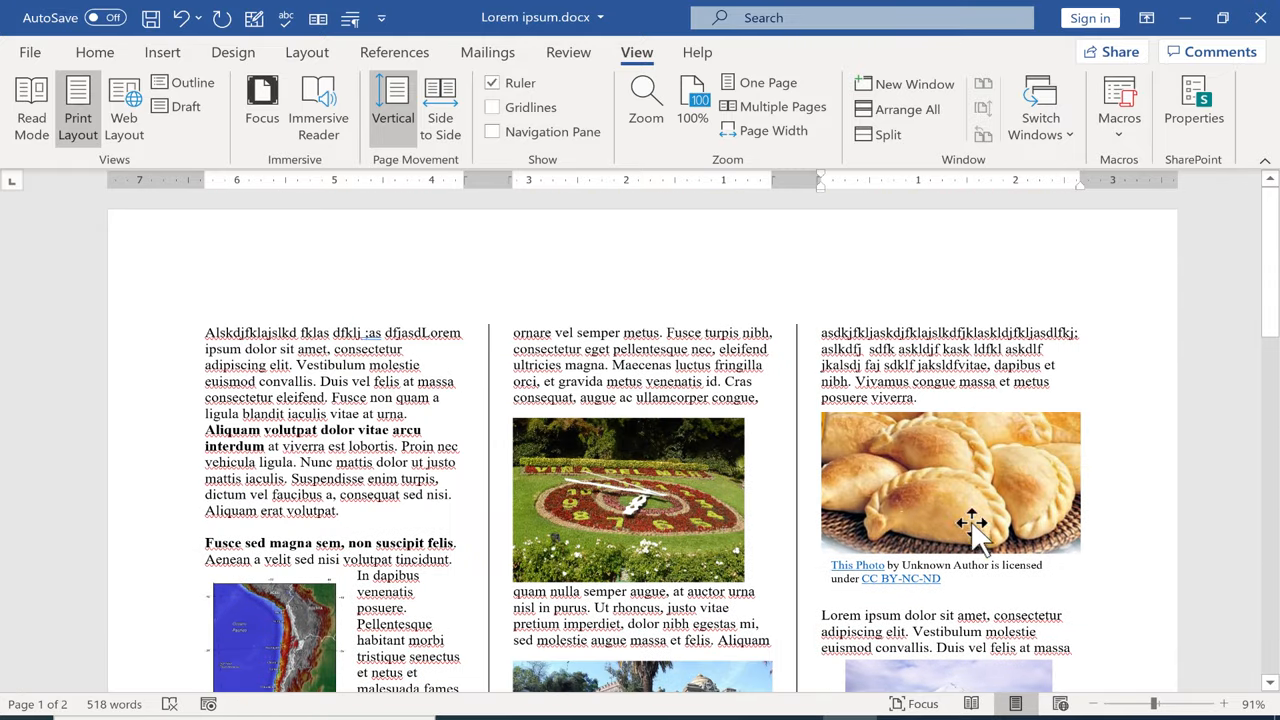
mouse_move(918, 363)
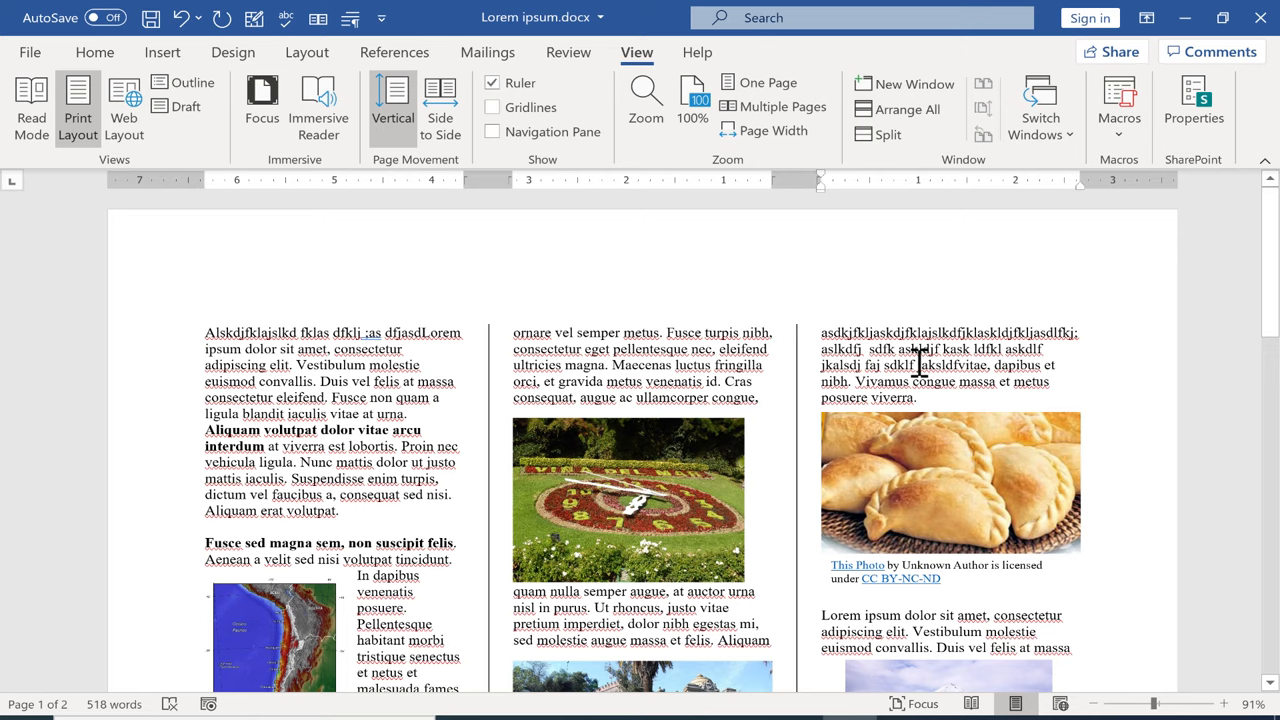
Remove the duplicated content and insert a page break to get a blank page.
left_click(950, 480)
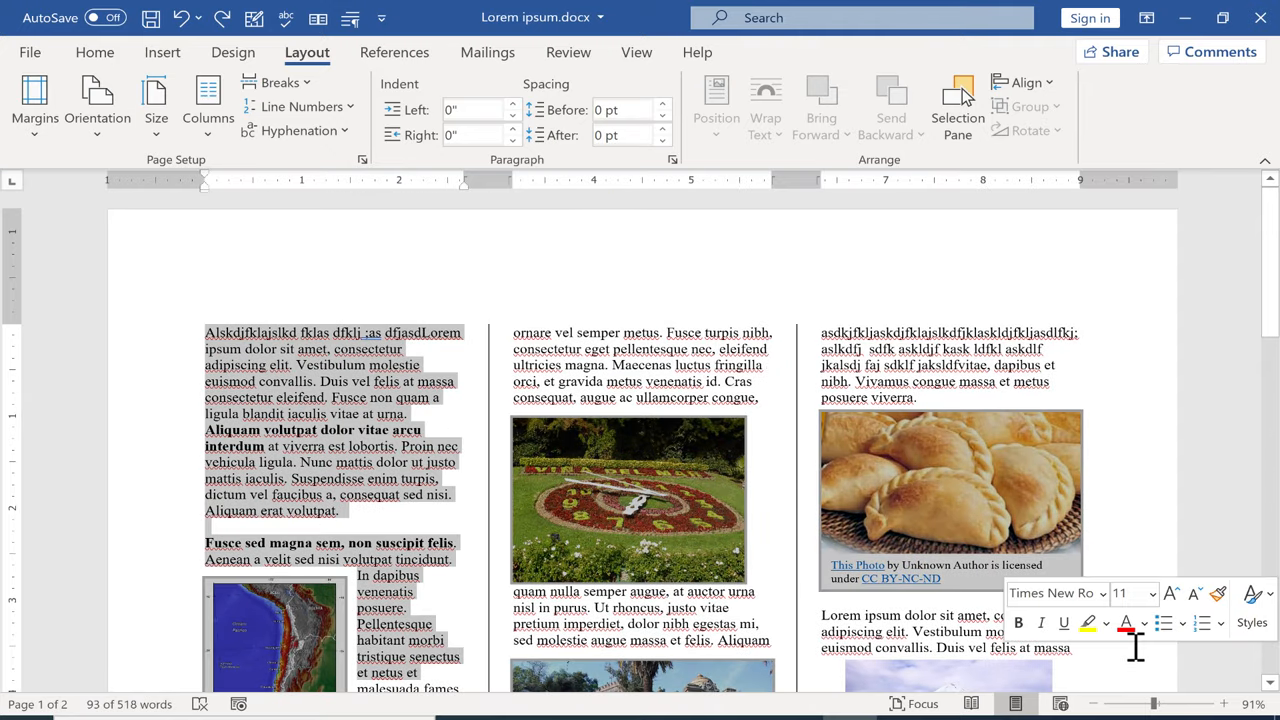
scroll("down", 3)
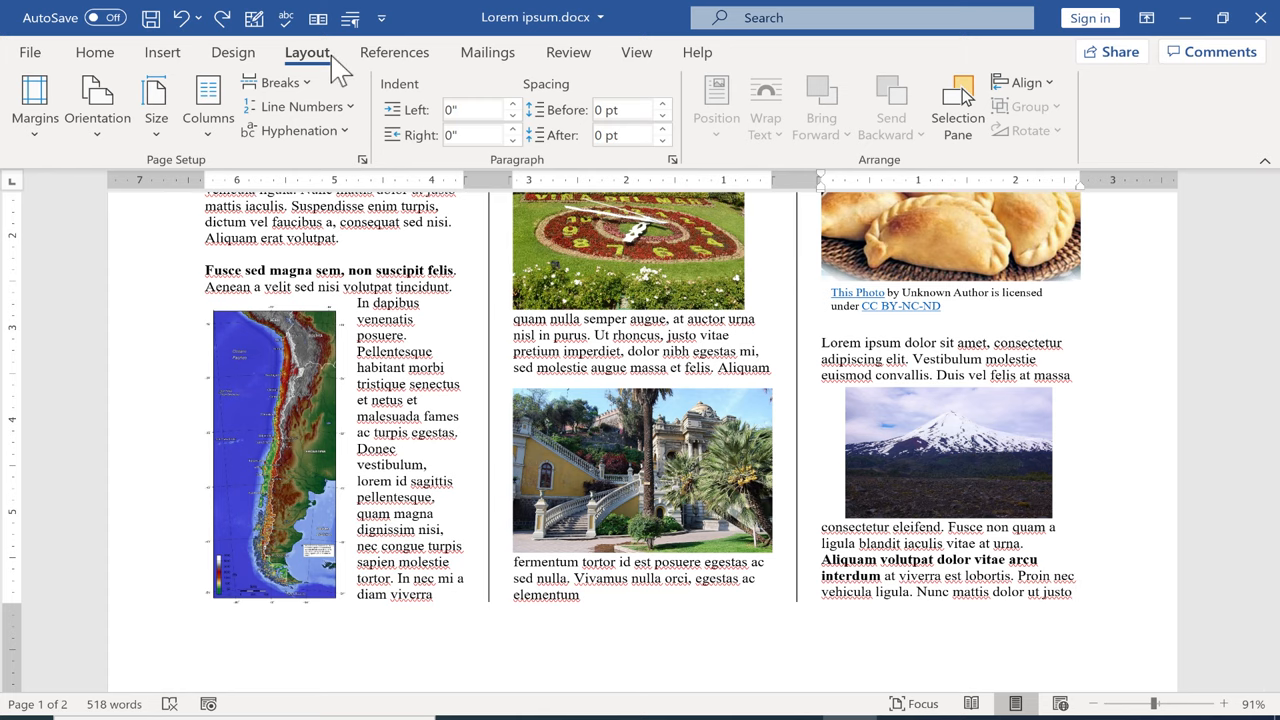
left_click(278, 82)
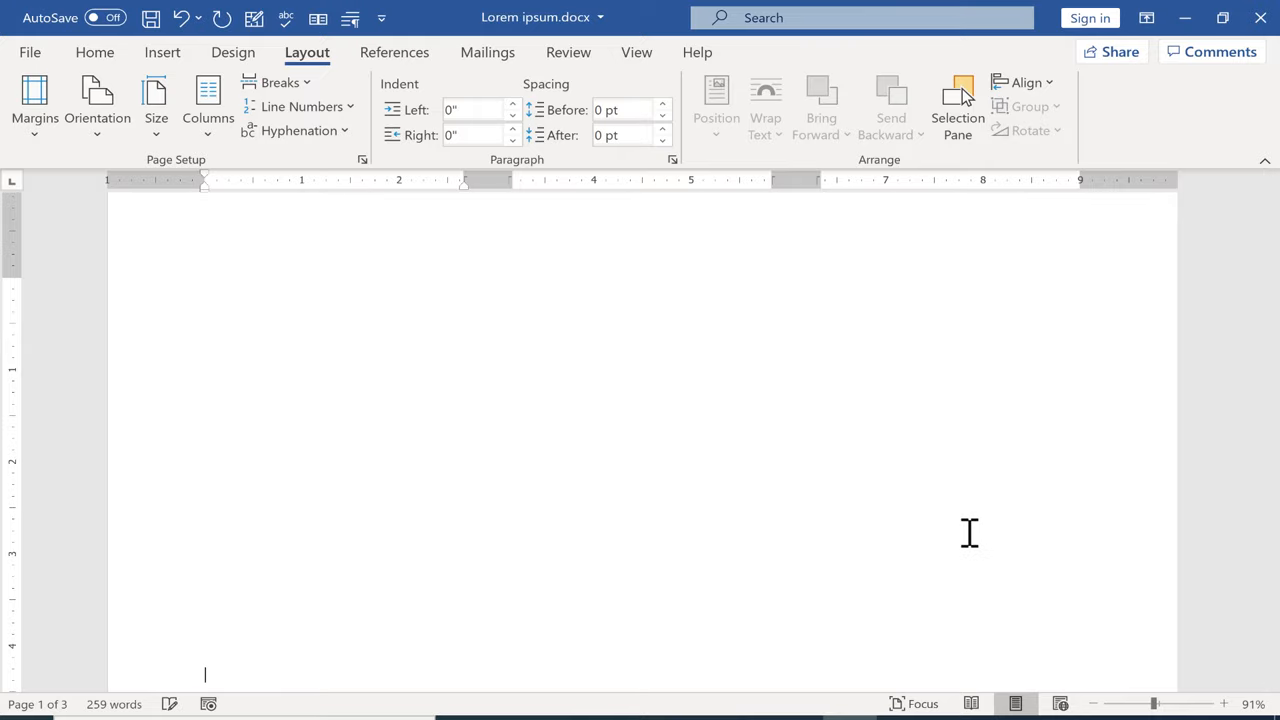
End column one with a 'Copyright' line and insert the empanada photo into the middle panel.
scroll("down", 3)
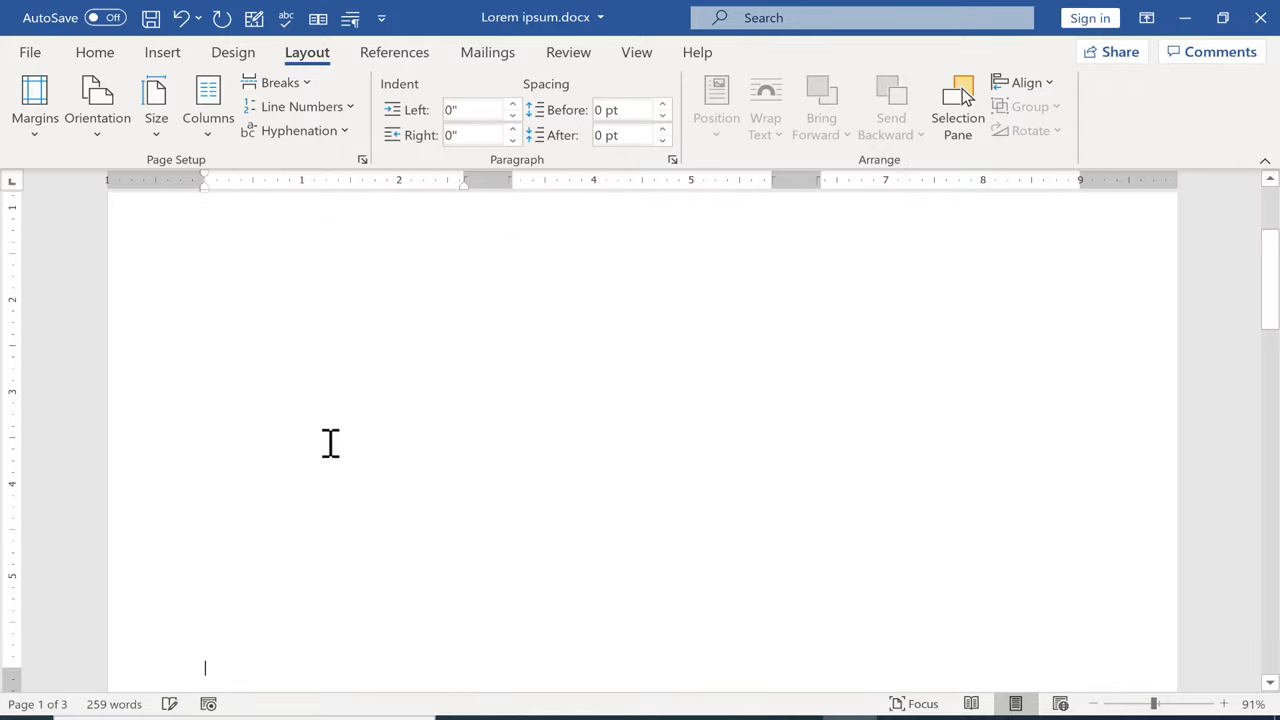
type("Copyright")
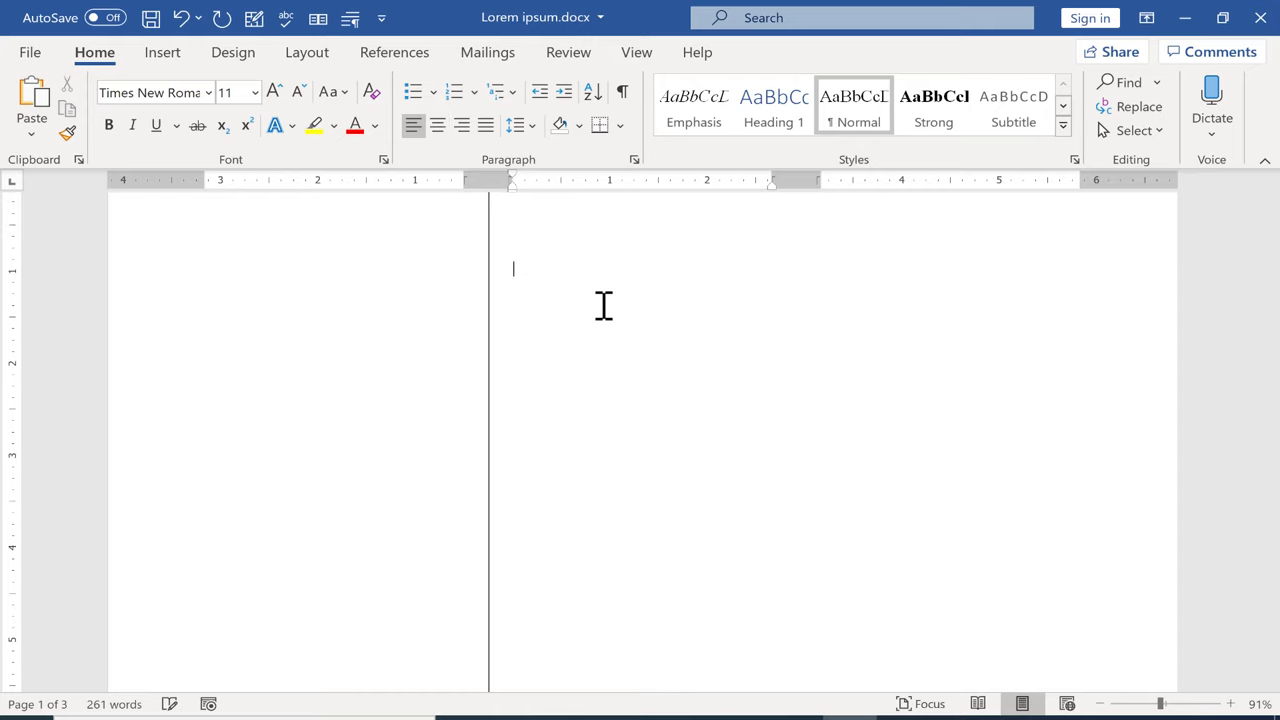
left_click(162, 52)
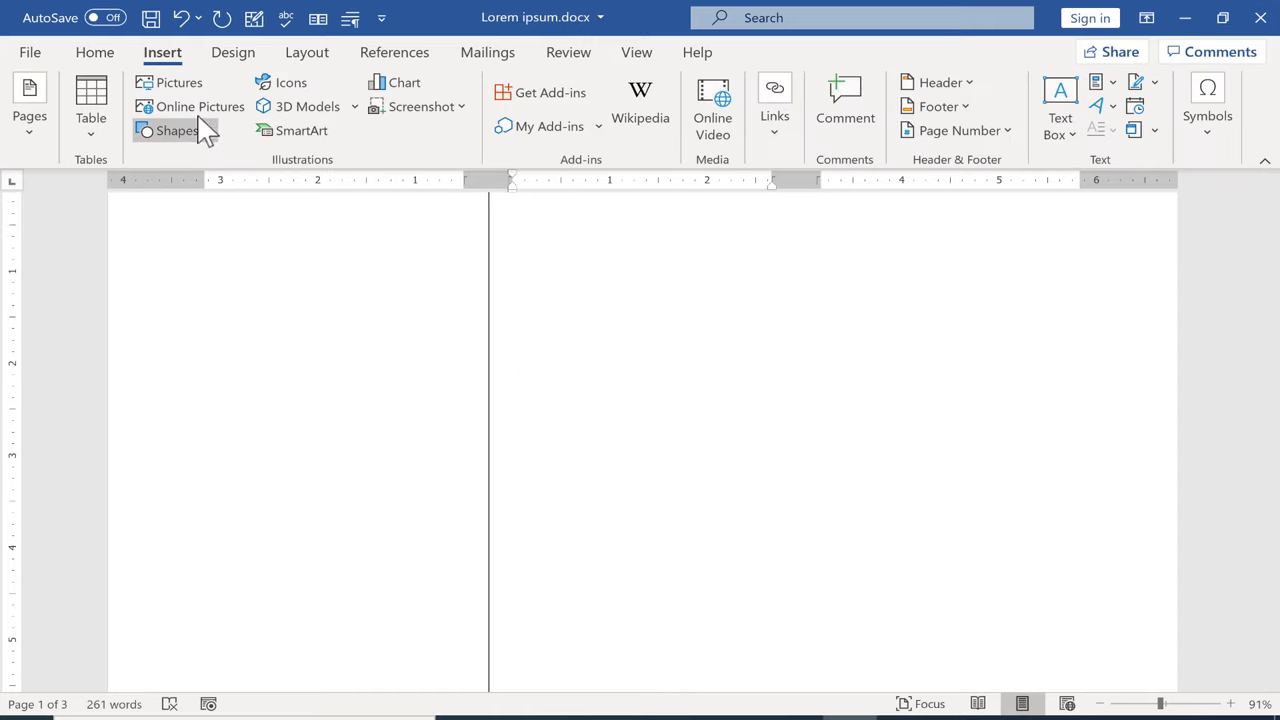
left_click(178, 82)
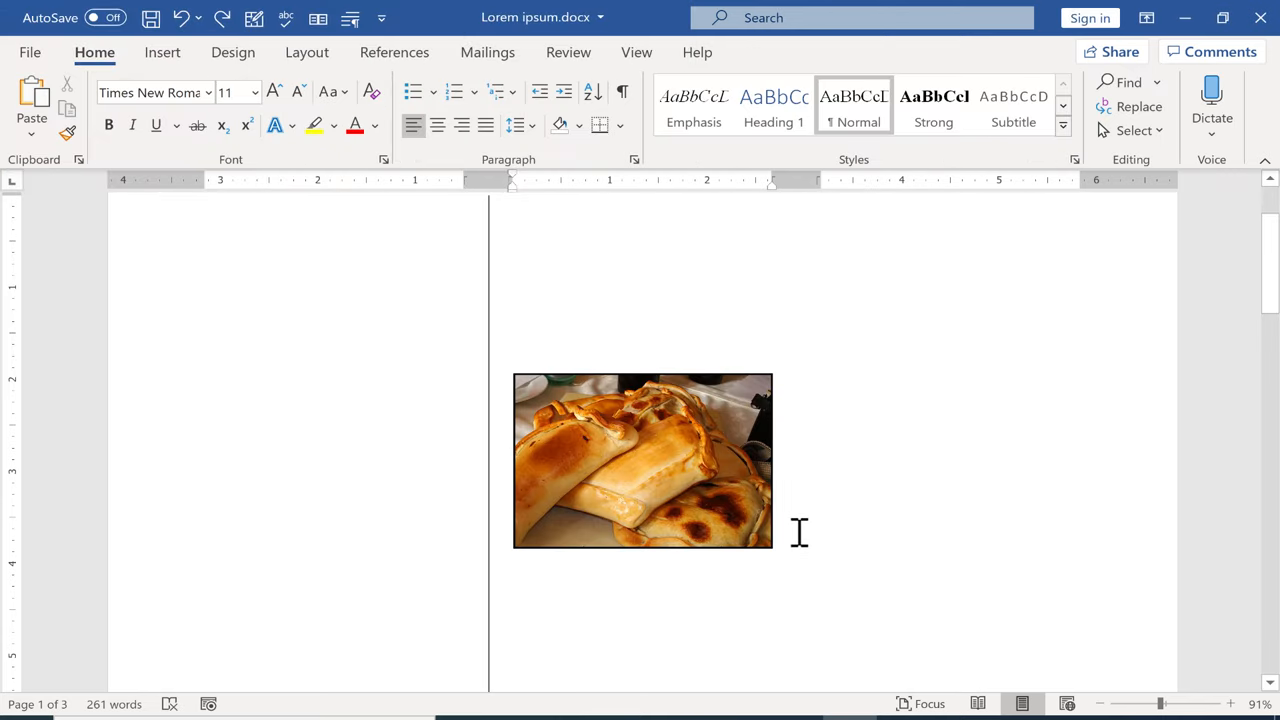
scroll("down", 3)
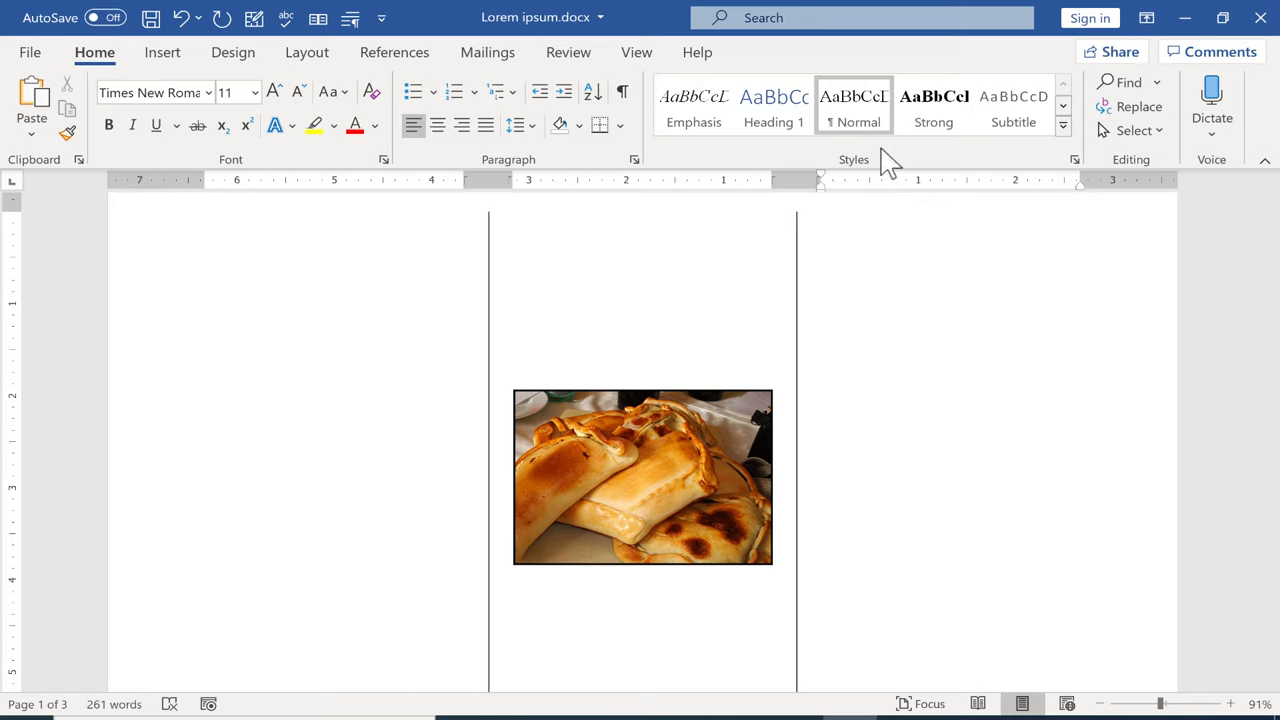
Give the third panel a Heading 1 'Travel to Chile!' title and intro text, then add the Chile flag.
left_click(773, 107)
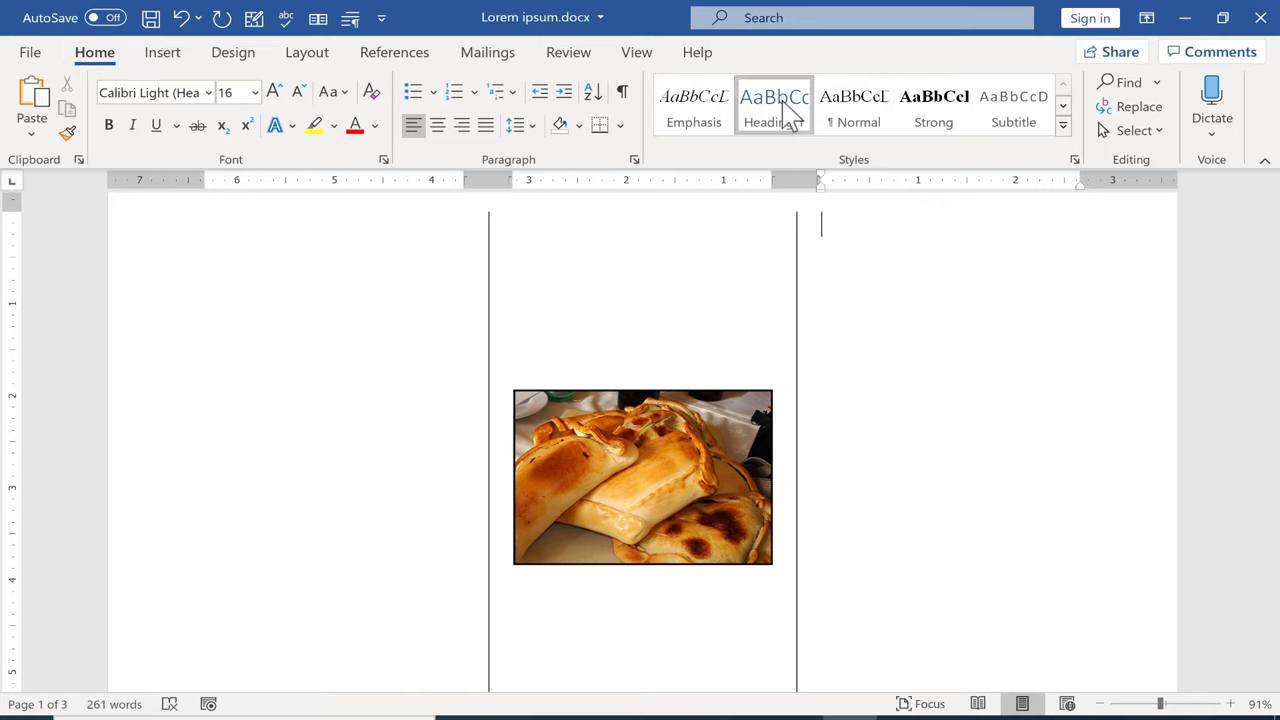
type("Travel to Chile!")
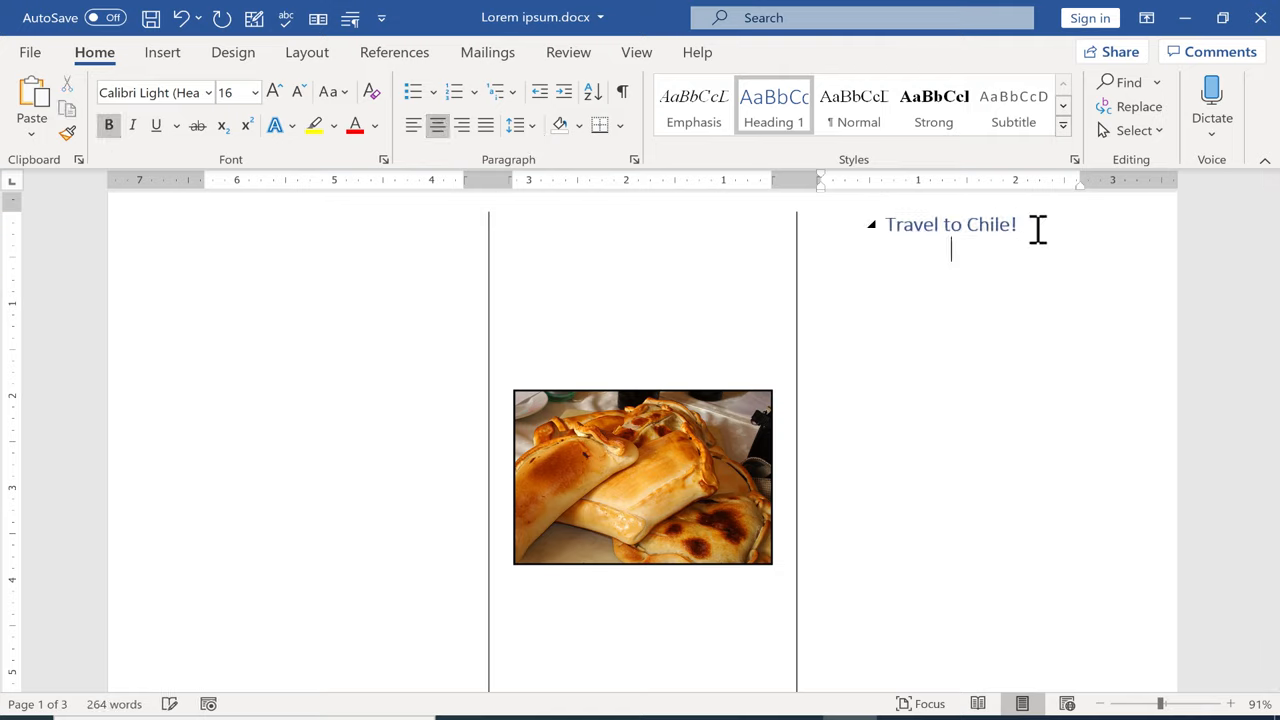
type("asdfasdf")
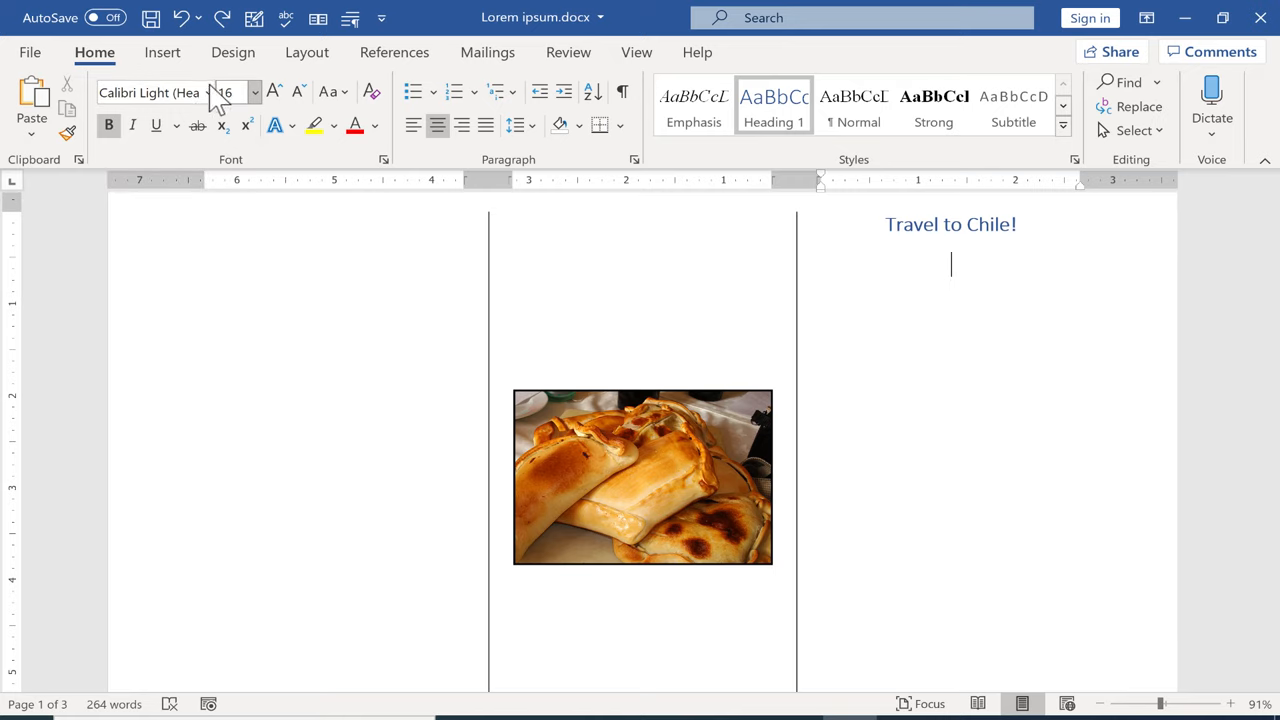
left_click(162, 52)
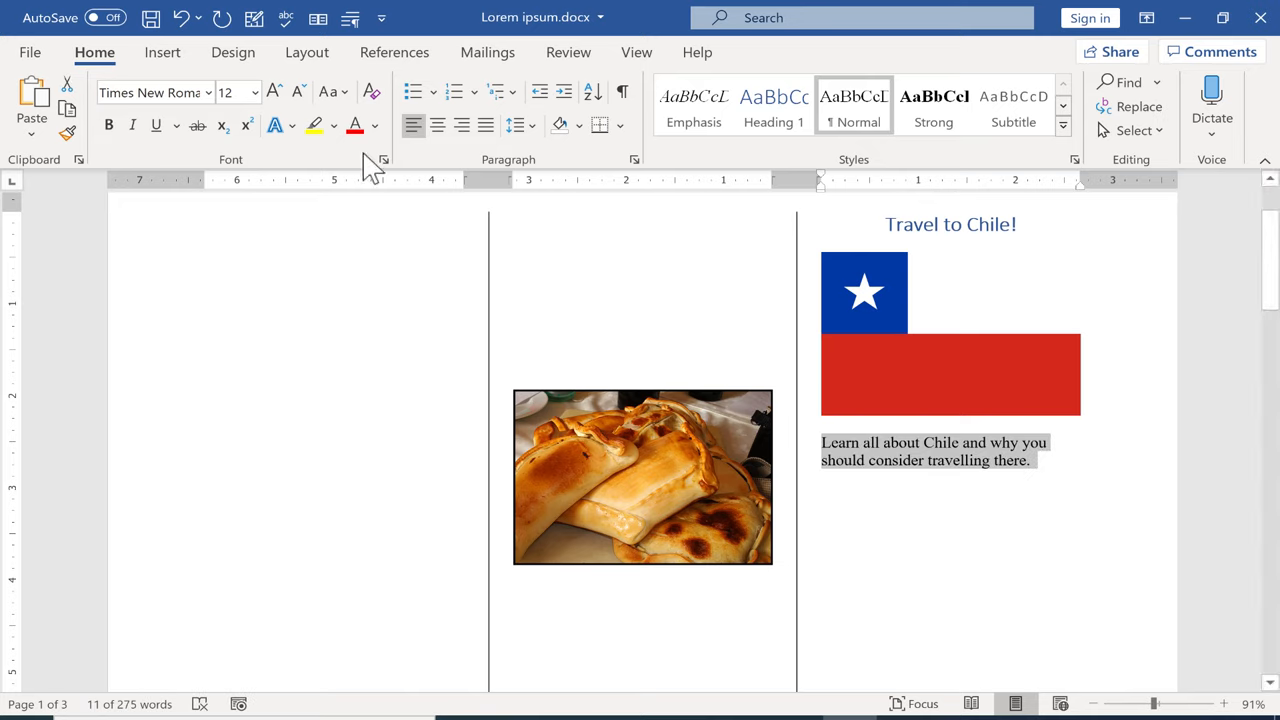
Enlarge the Chile intro sentence to font size 20 and repeat it under the flag.
left_click(254, 92)
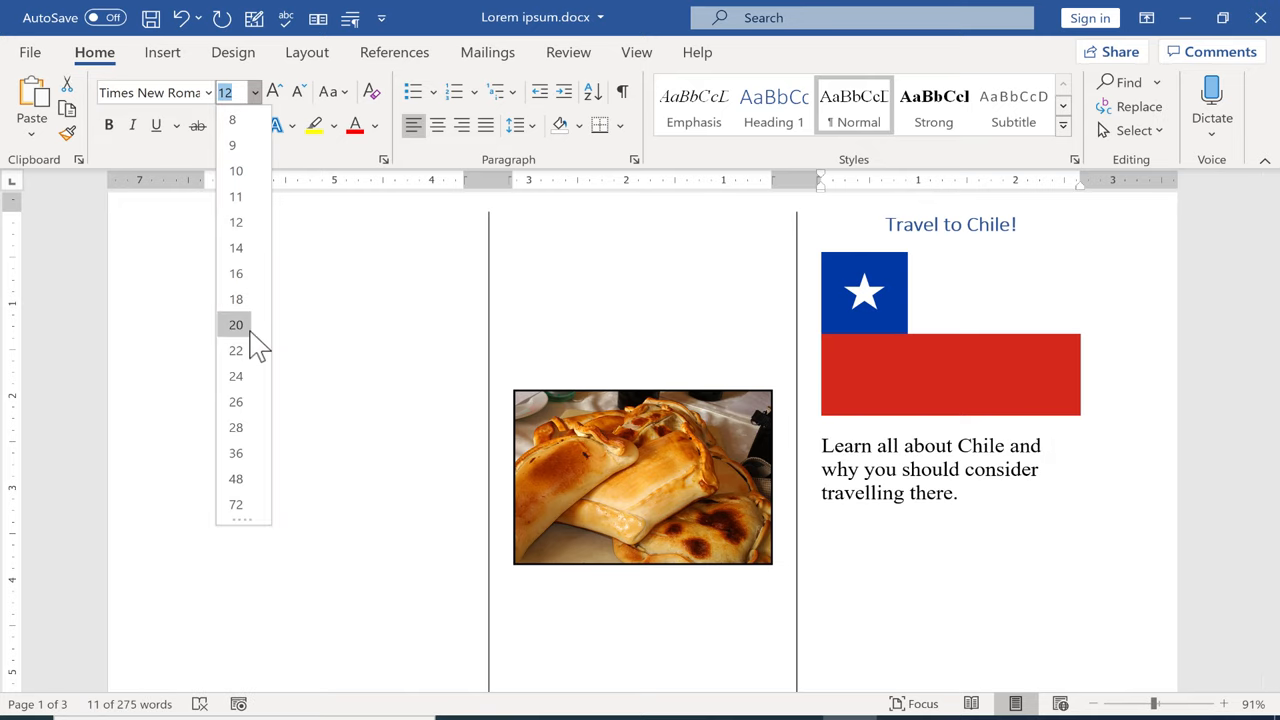
left_click(236, 324)
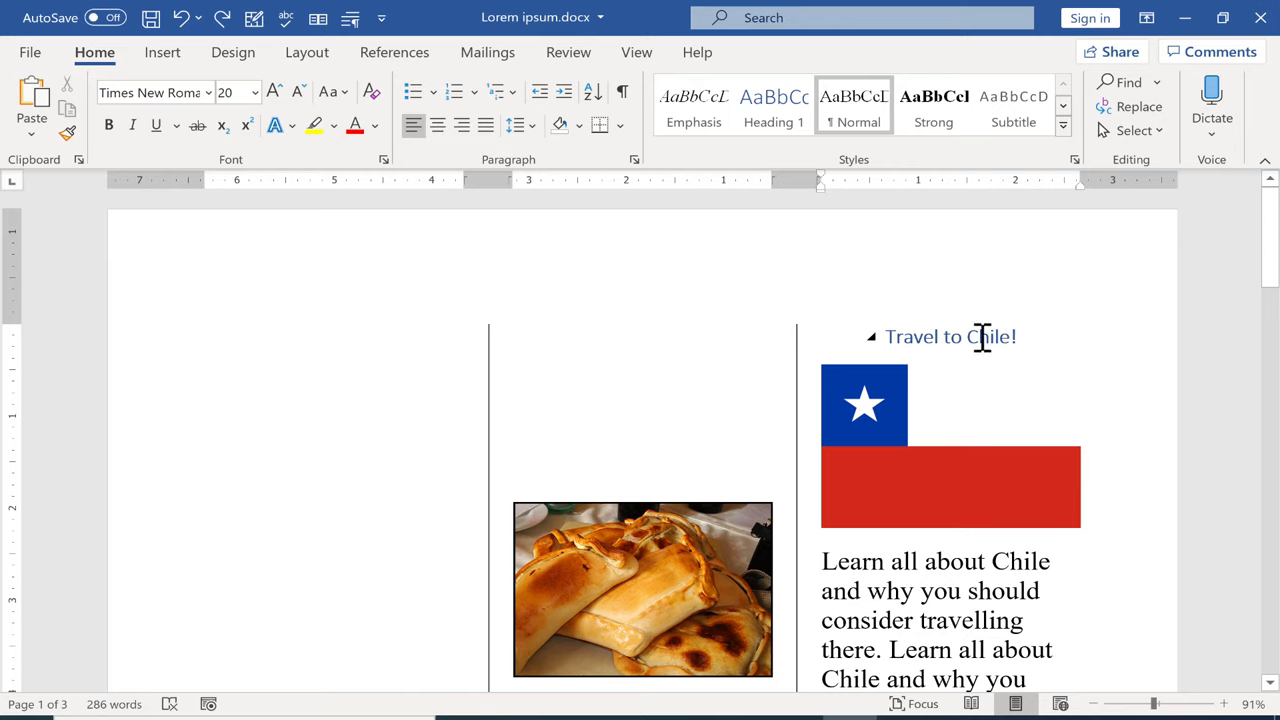
mouse_move(890, 337)
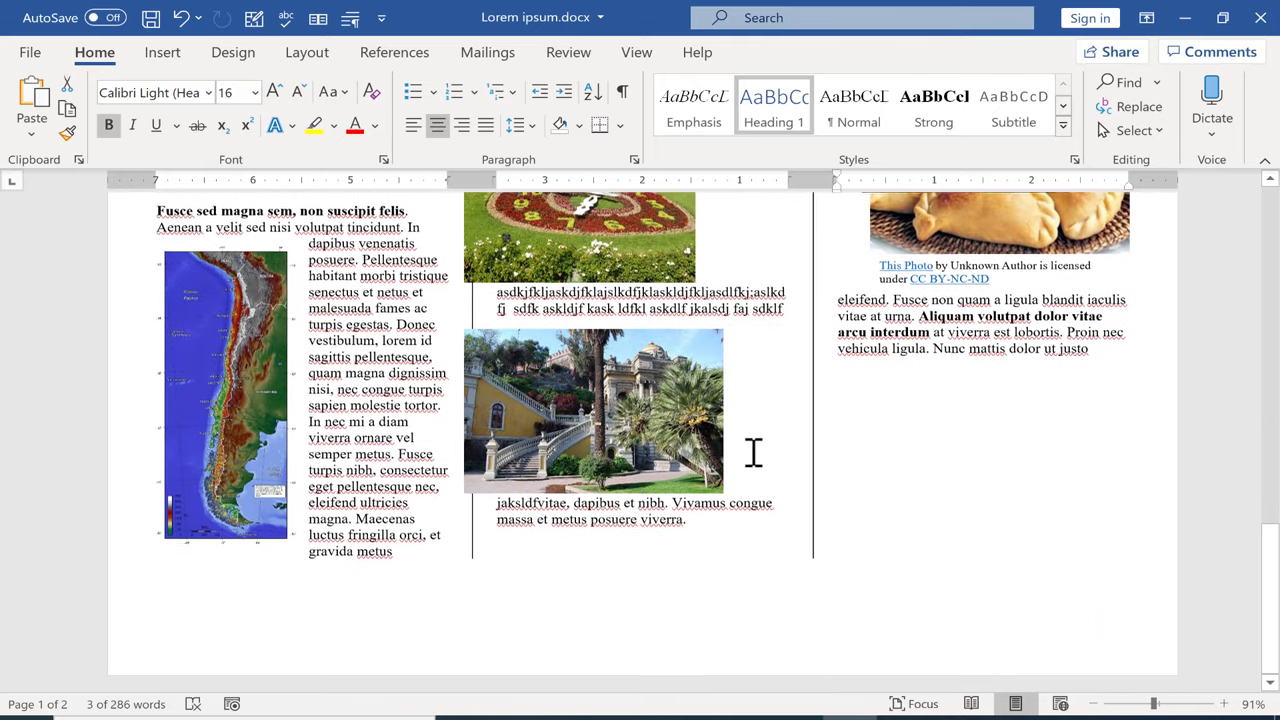
scroll("down", 3)
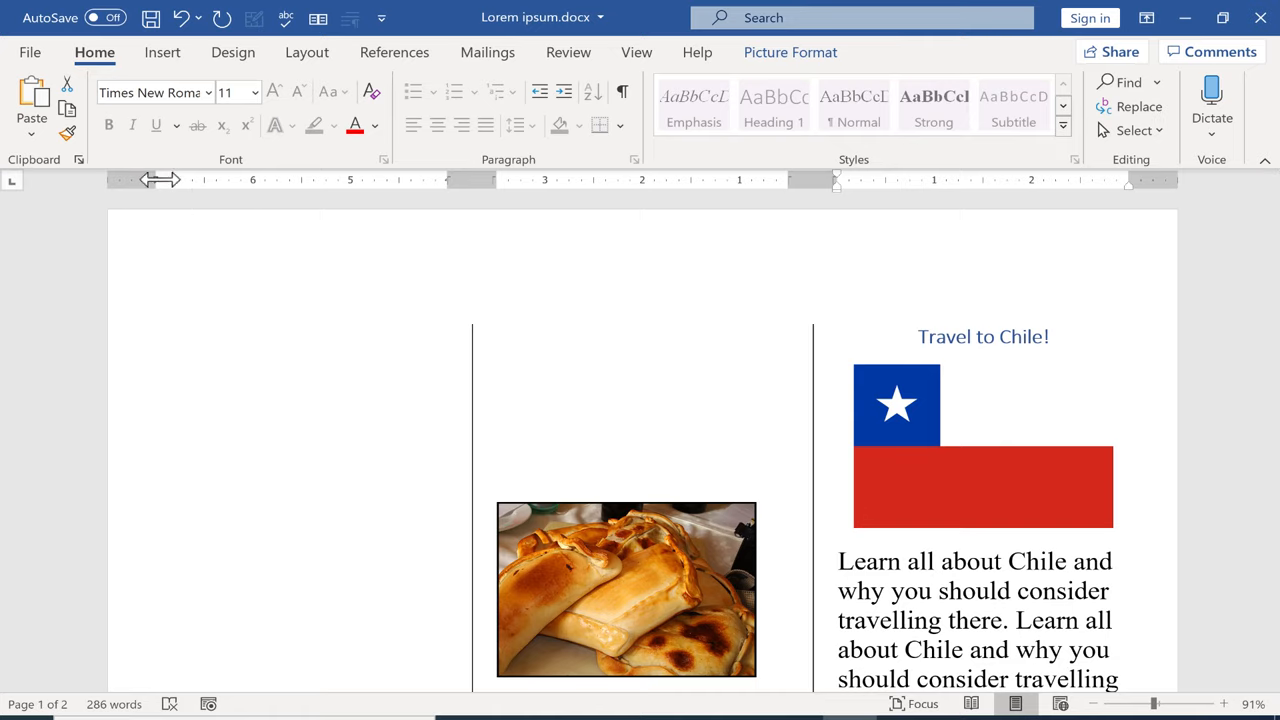
mouse_move(959, 258)
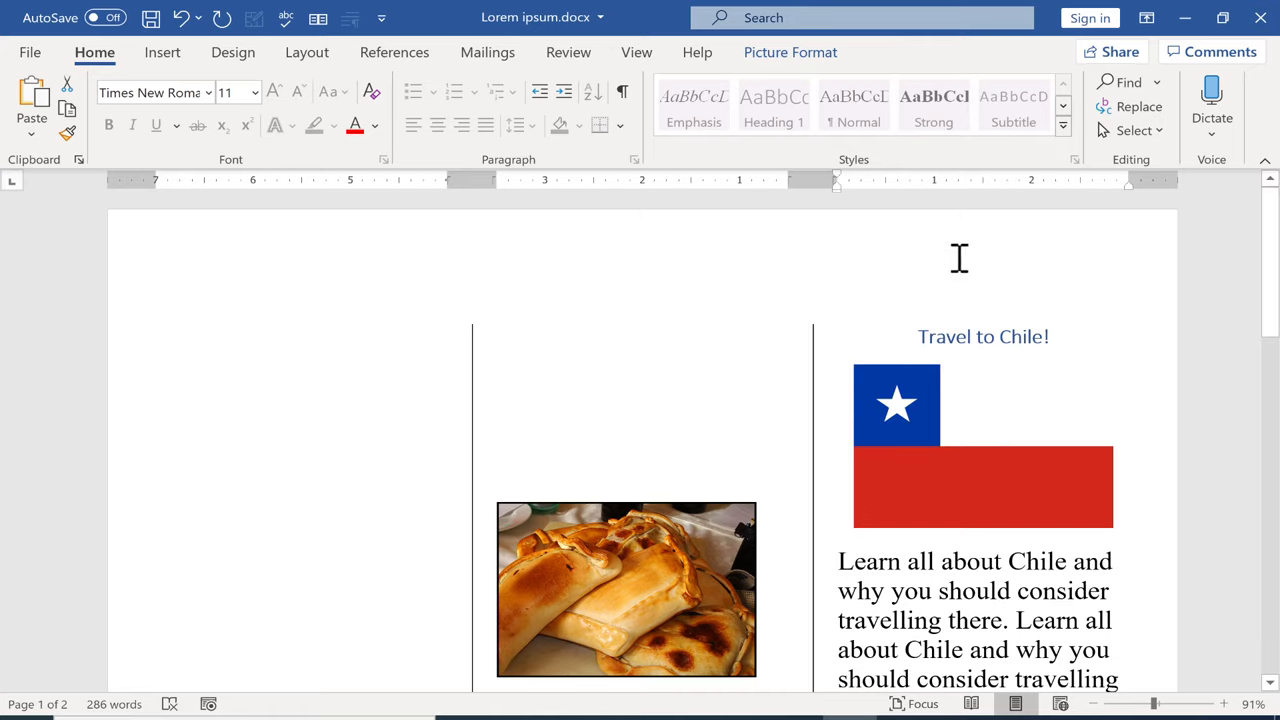
mouse_move(926, 263)
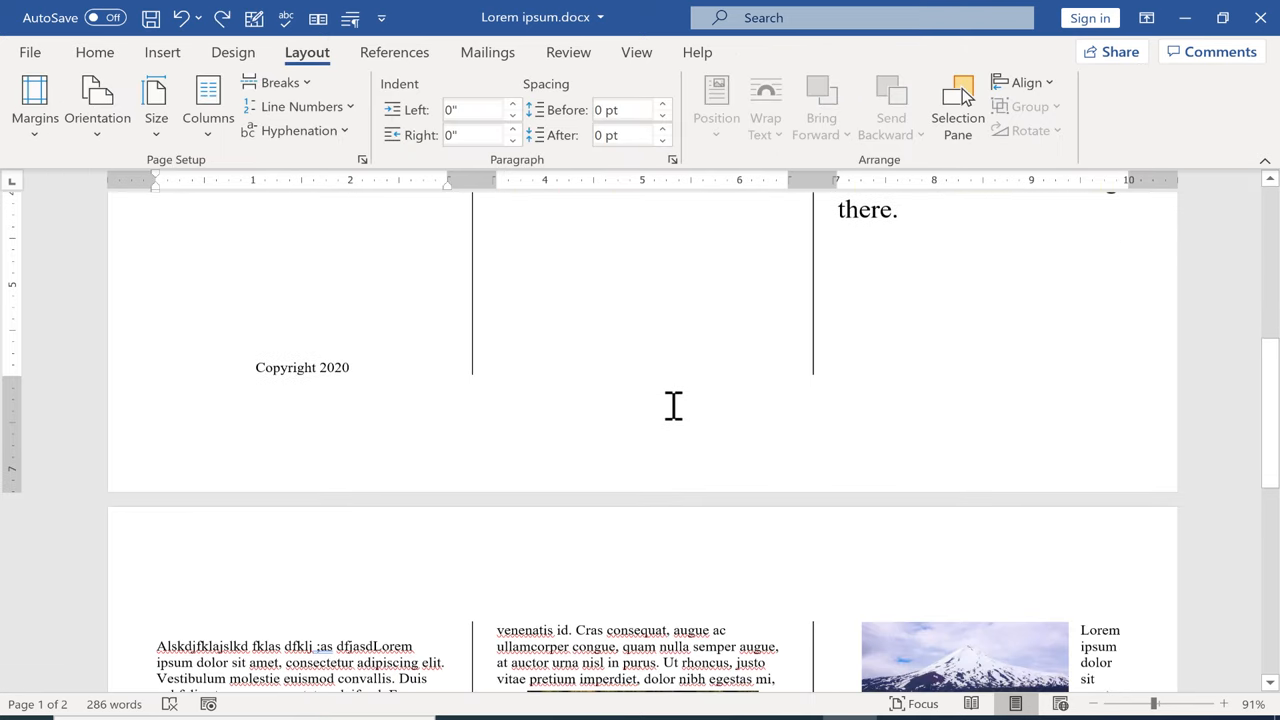
Insert a Banded Quote text box from the ready-made text box gallery.
scroll("down", 3)
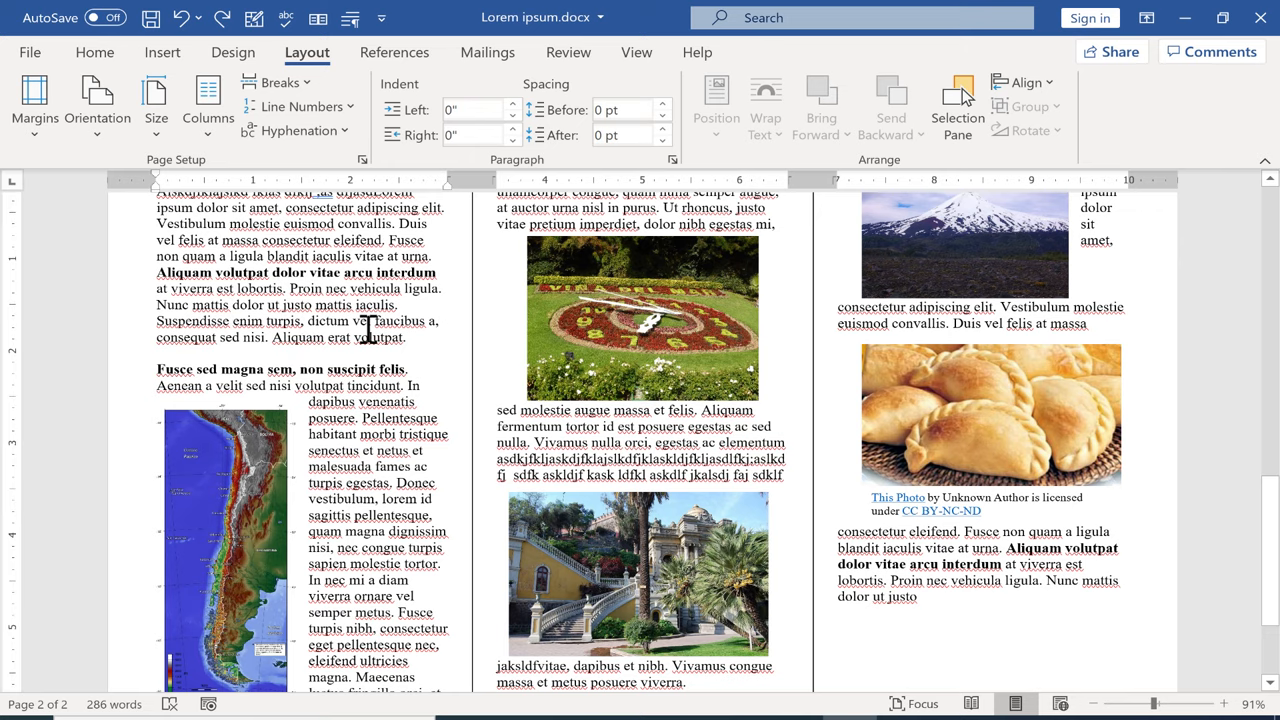
scroll("down", 3)
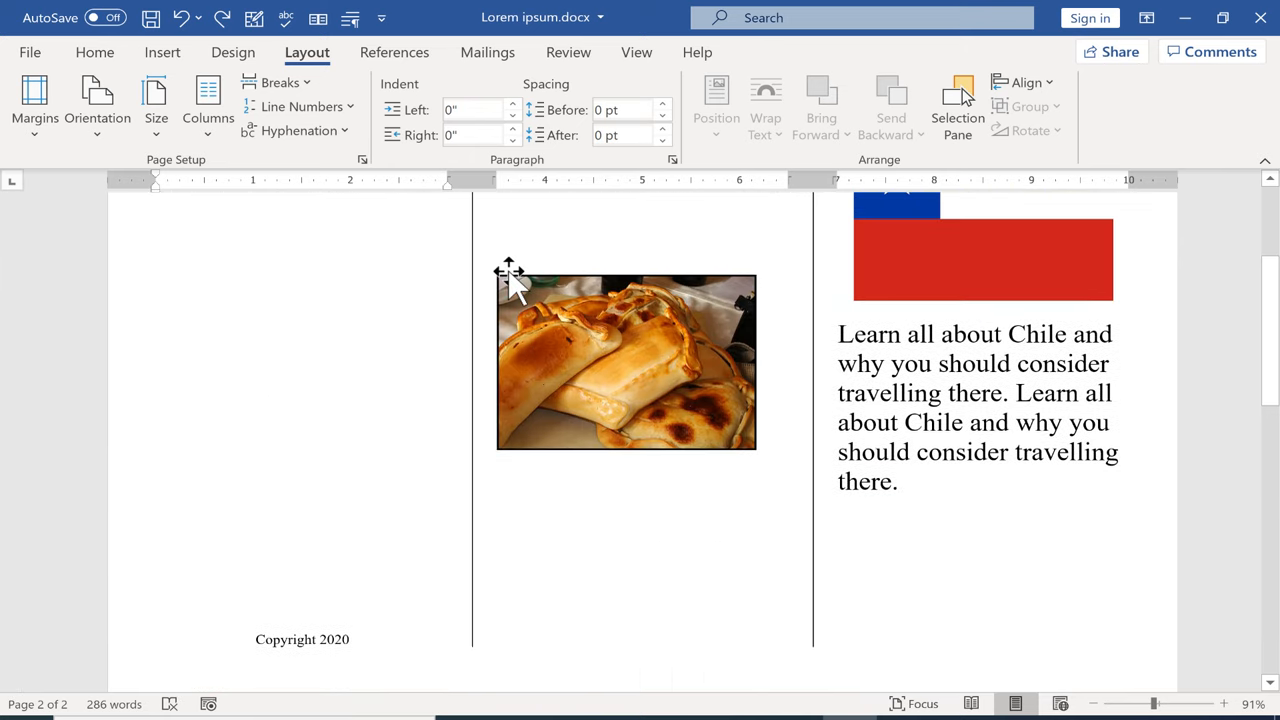
left_click(162, 52)
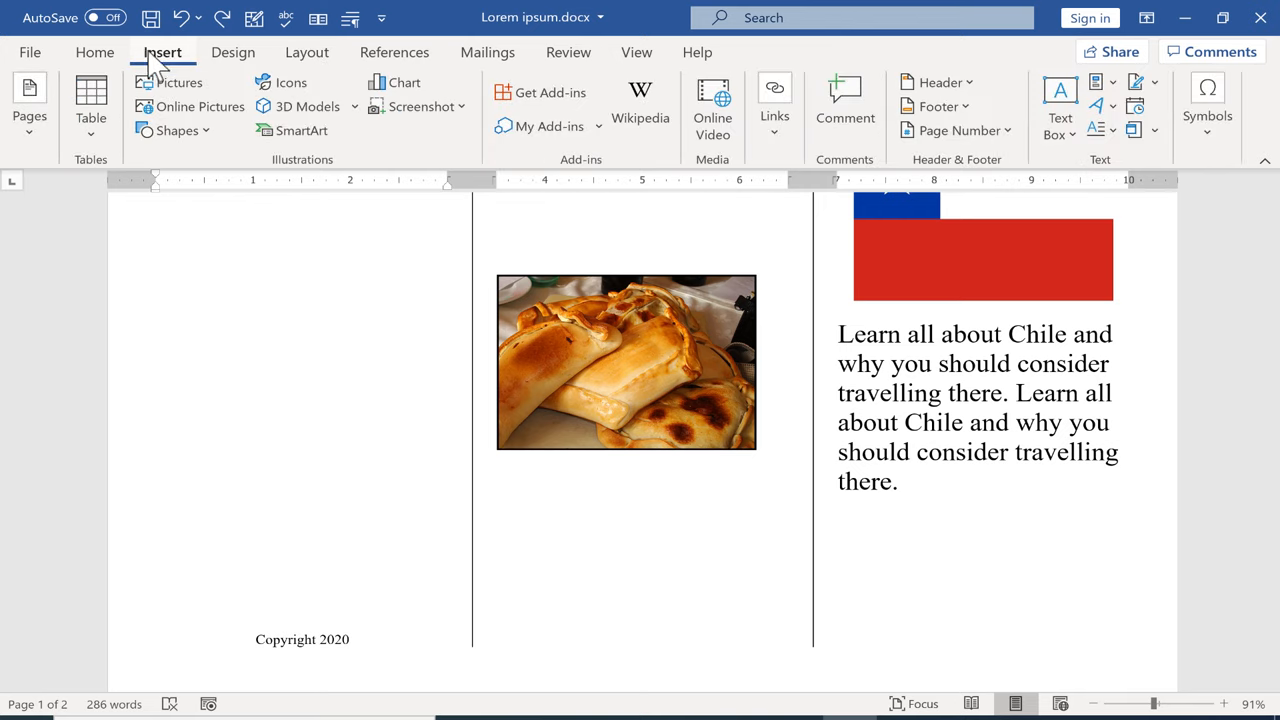
mouse_move(1059, 110)
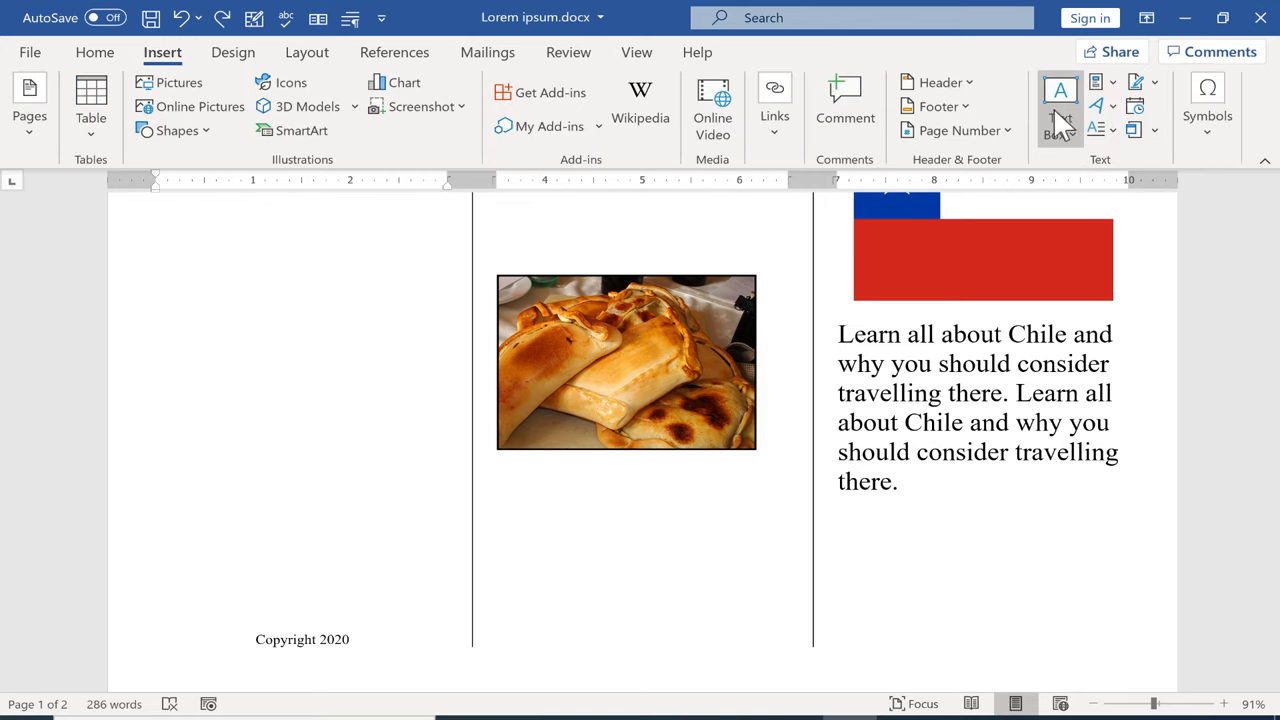
left_click(1058, 107)
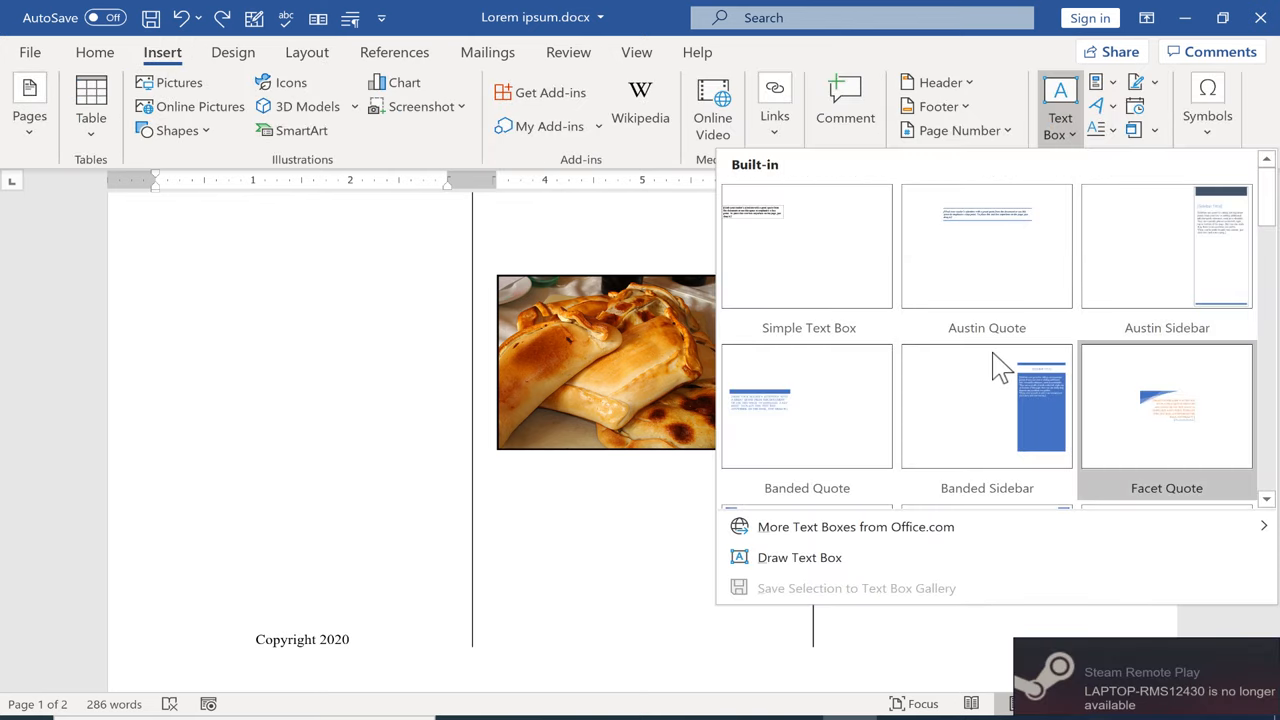
mouse_move(780, 405)
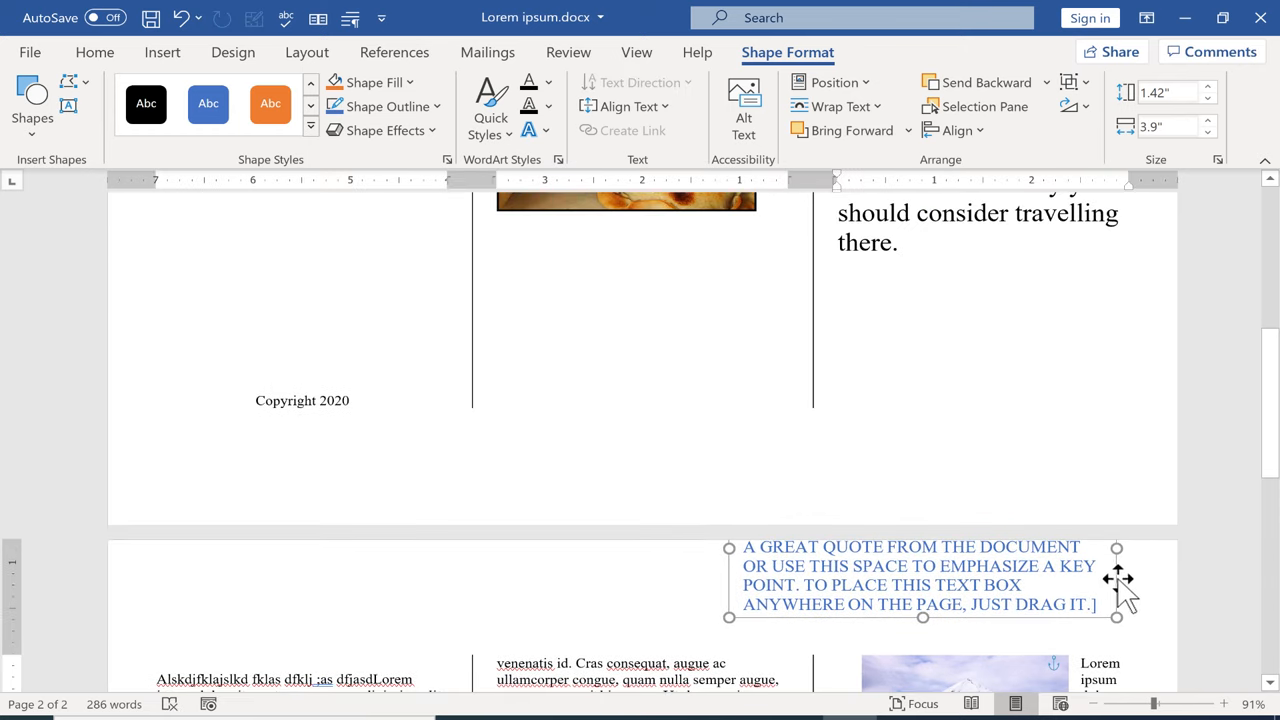
Position the quote box under the intro, narrow it, and enter CHILE IS FULL OF NATURAL WONDERS!
left_click_drag(920, 580, 963, 345)
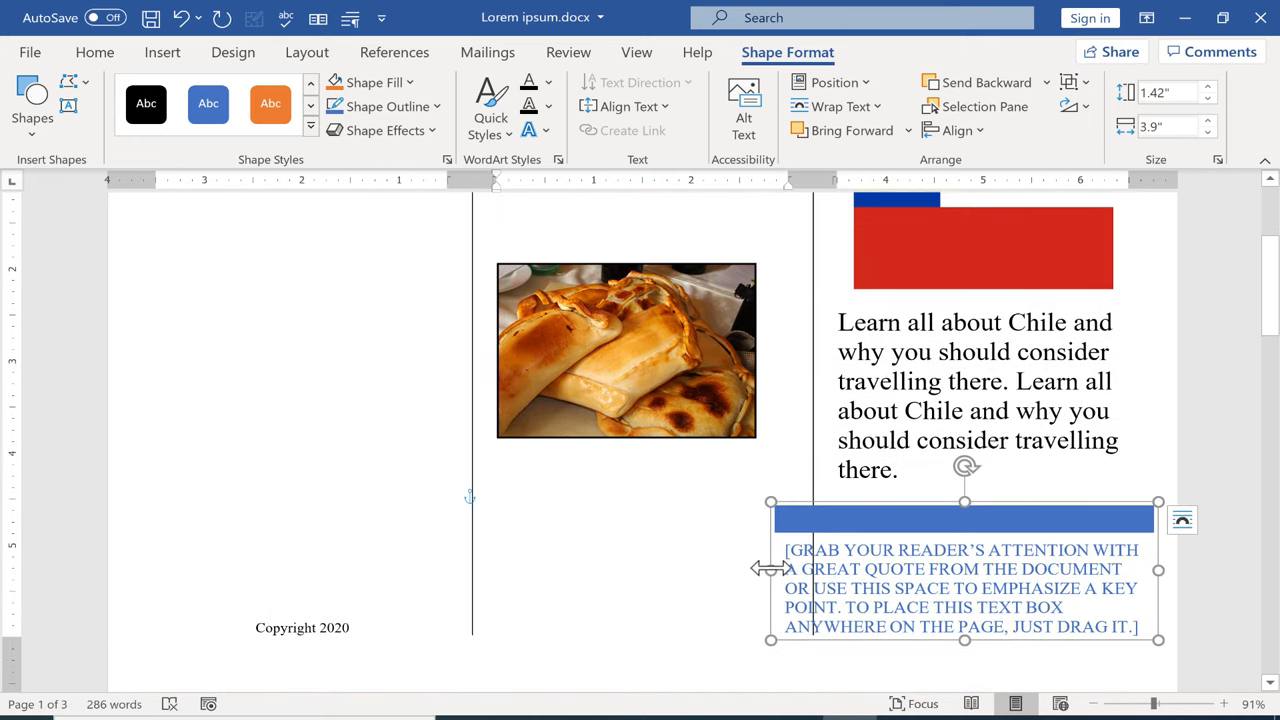
left_click_drag(770, 568, 835, 568)
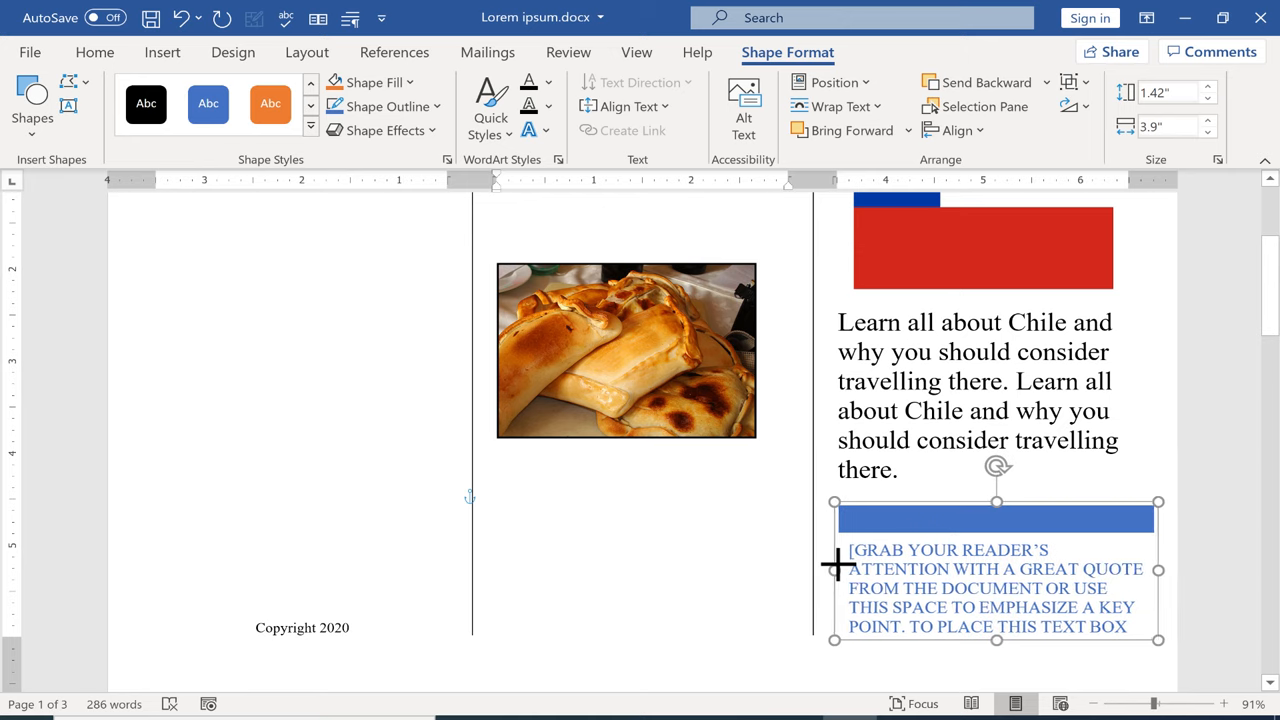
left_click(995, 519)
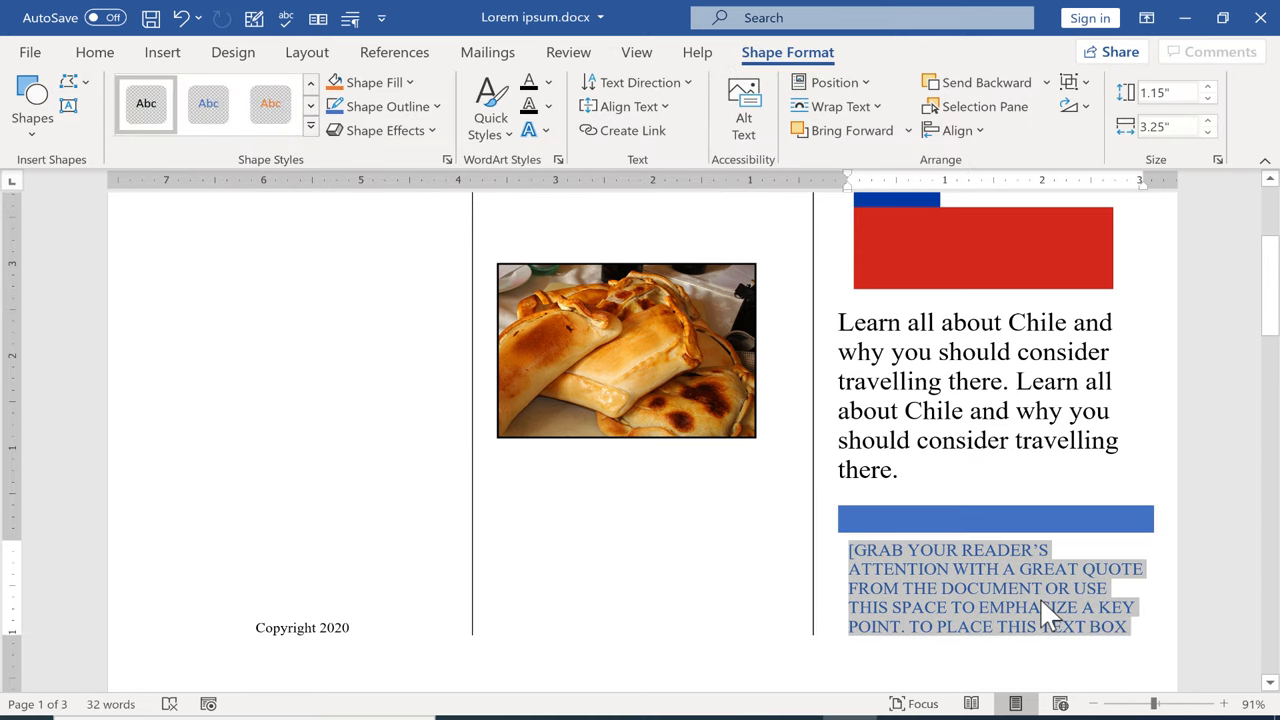
type("CHILE IS FULL OF NATURAL WONDERS!")
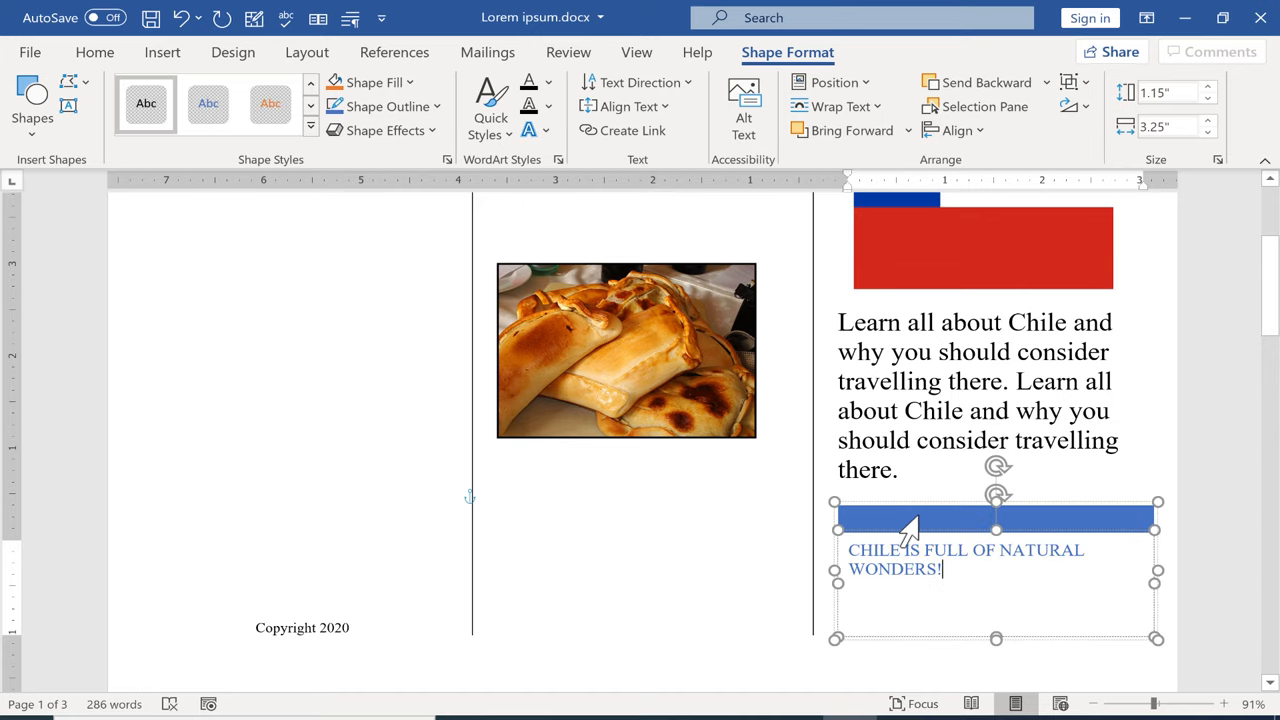
mouse_move(818, 615)
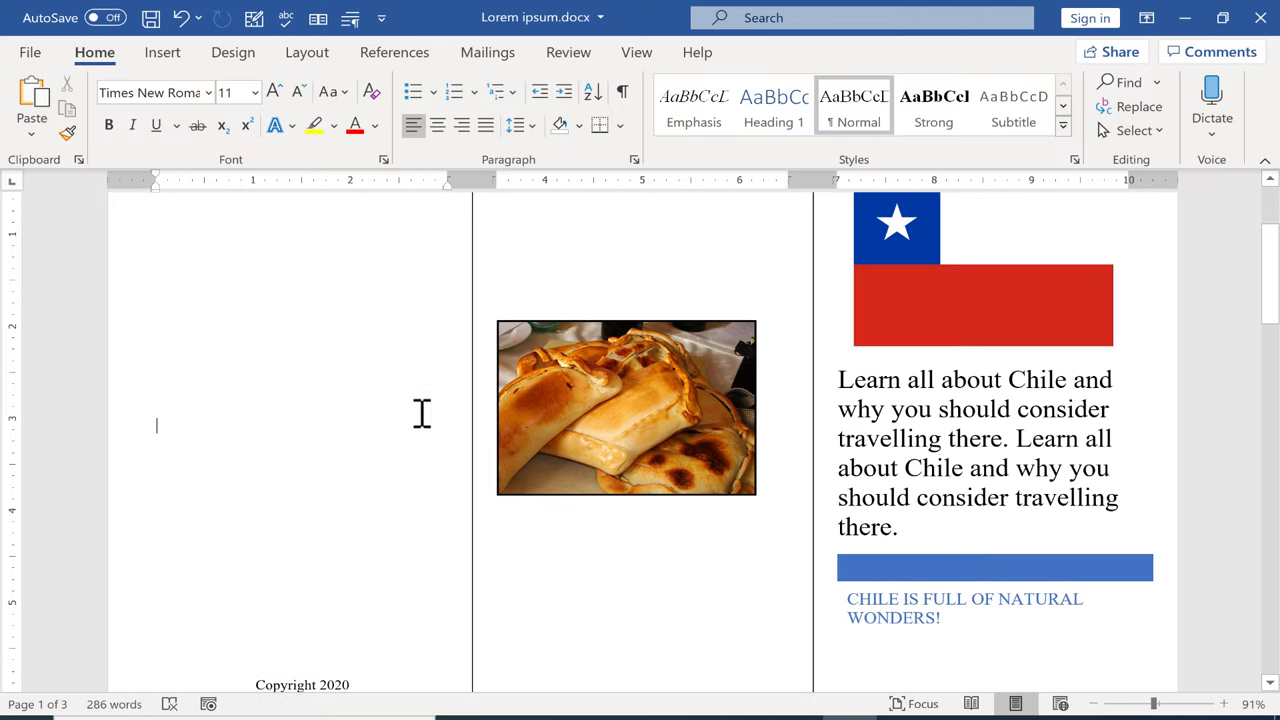
mouse_move(318, 346)
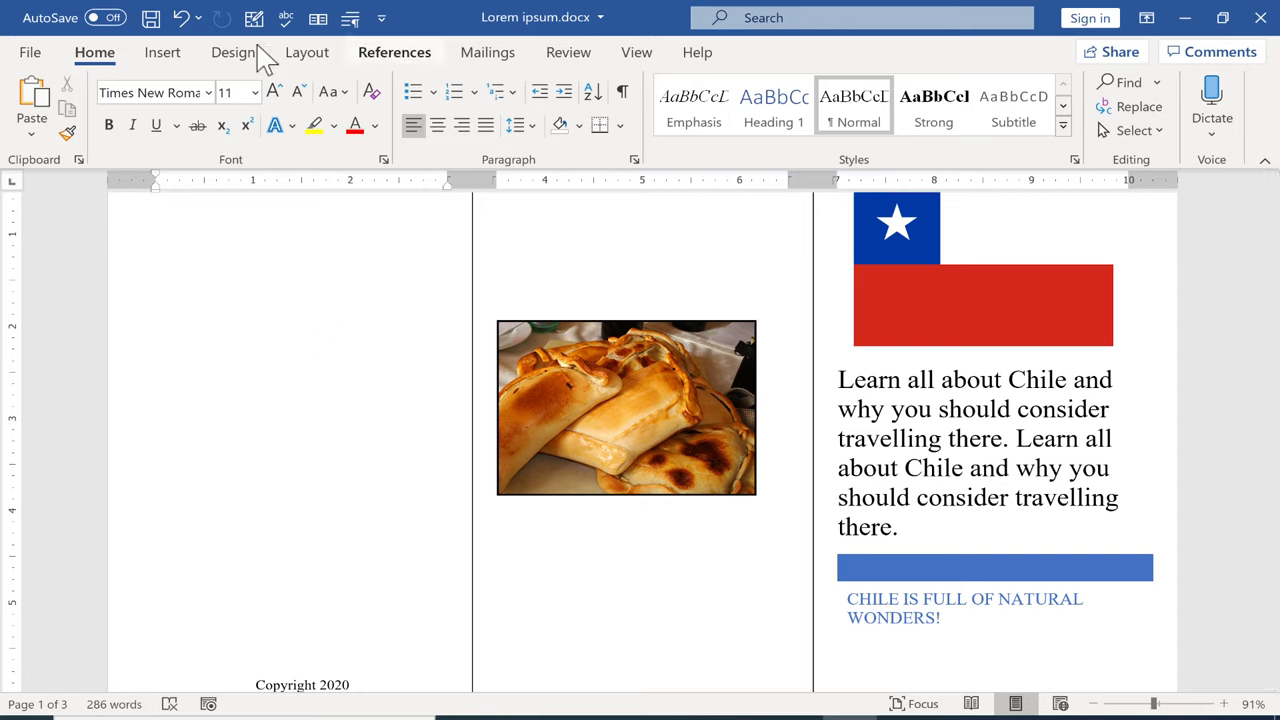
Set the page colour to a pale yellow from the More Colors Standard palette.
left_click(232, 52)
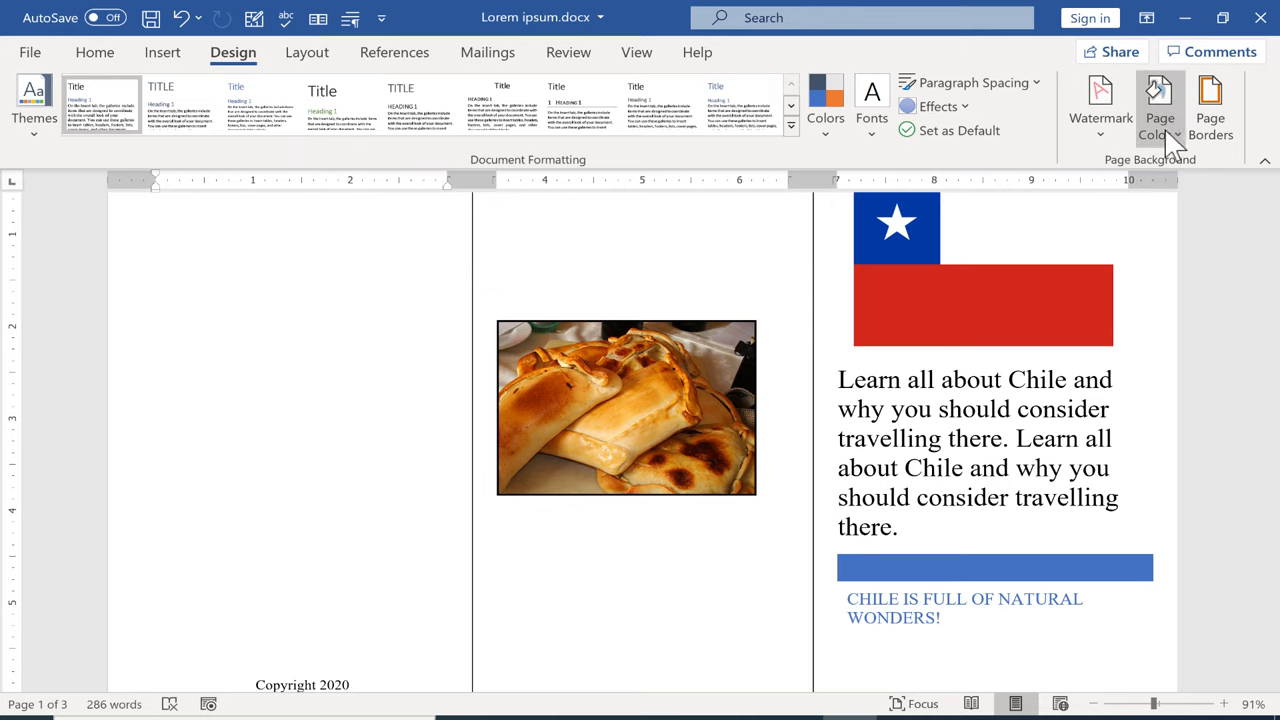
left_click(1159, 105)
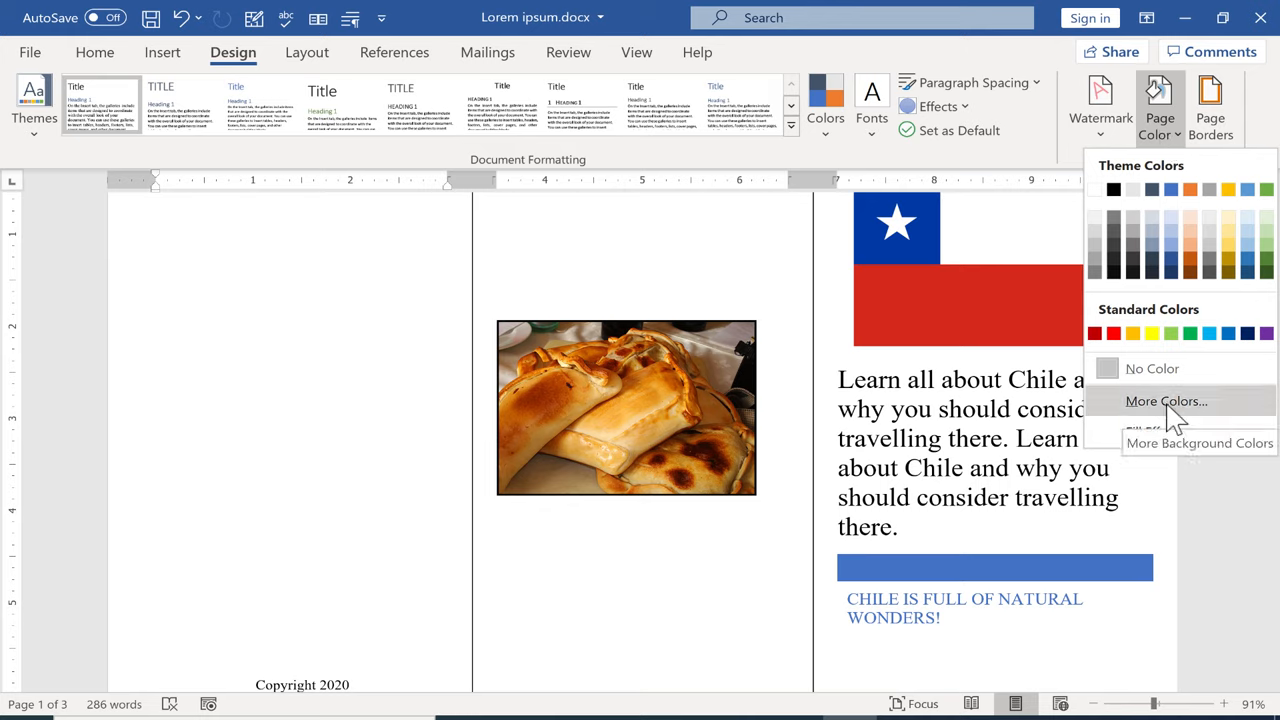
left_click(1166, 401)
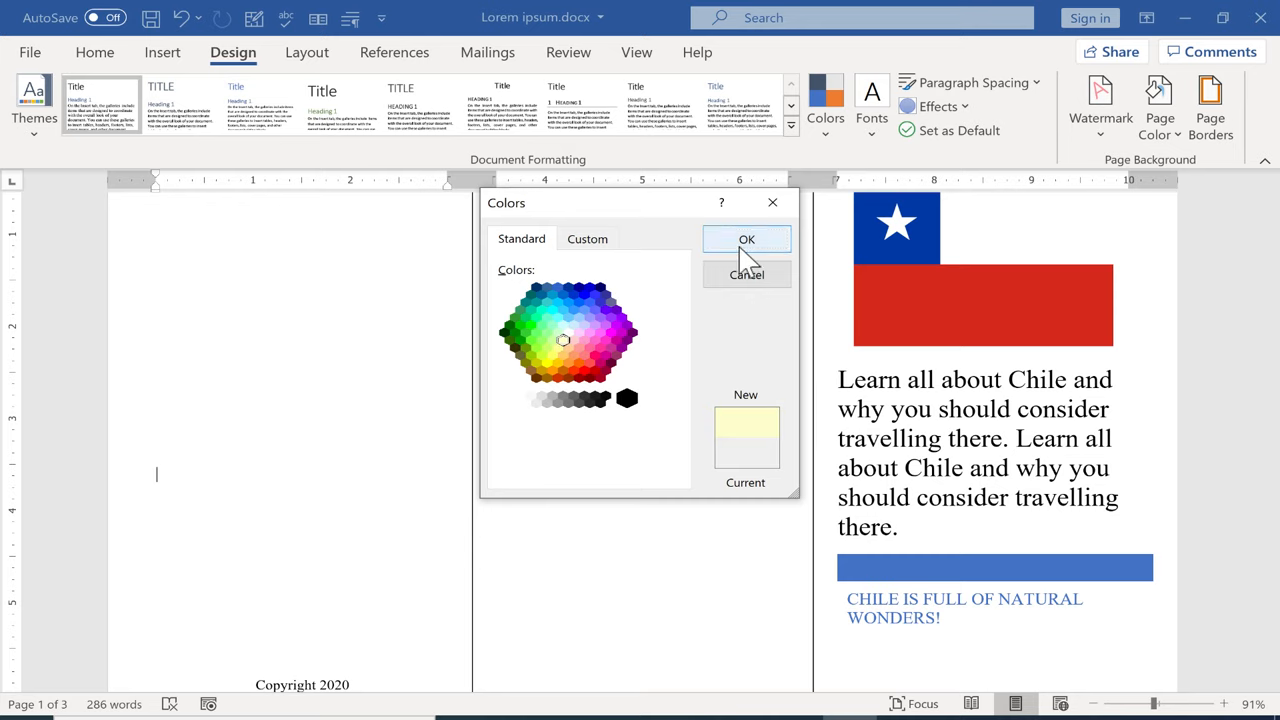
left_click(746, 239)
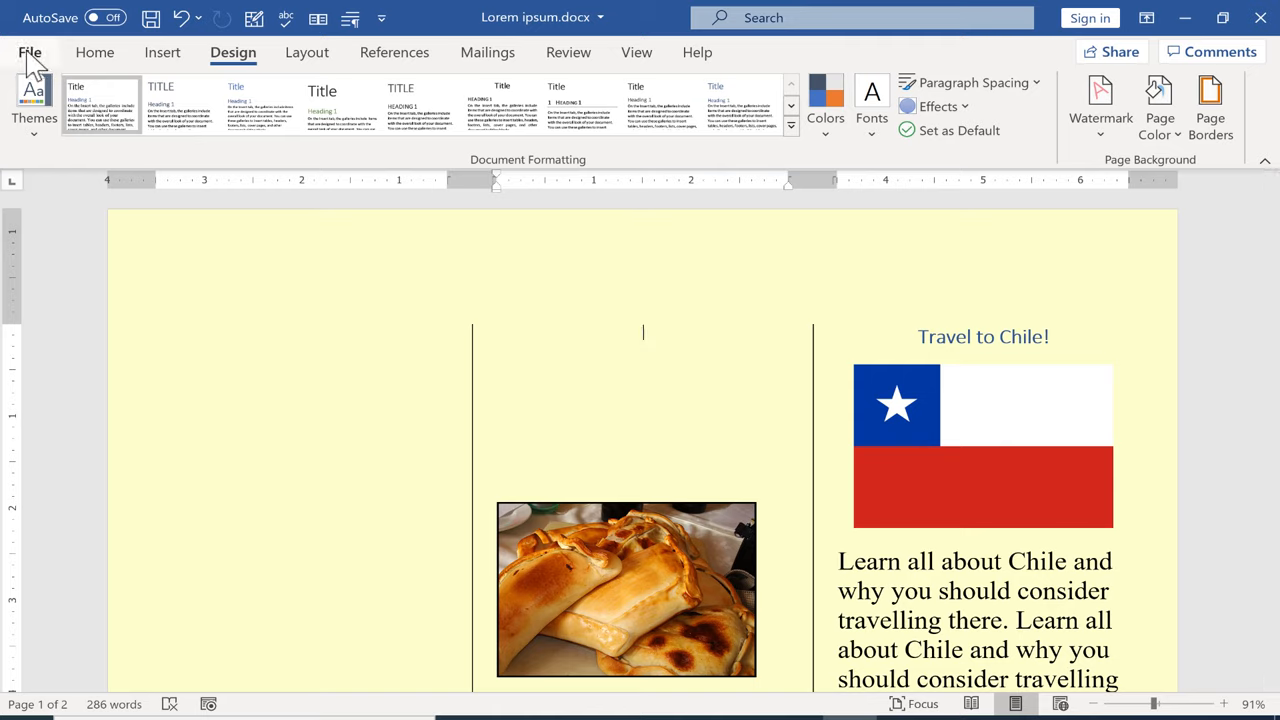
mouse_move(45, 60)
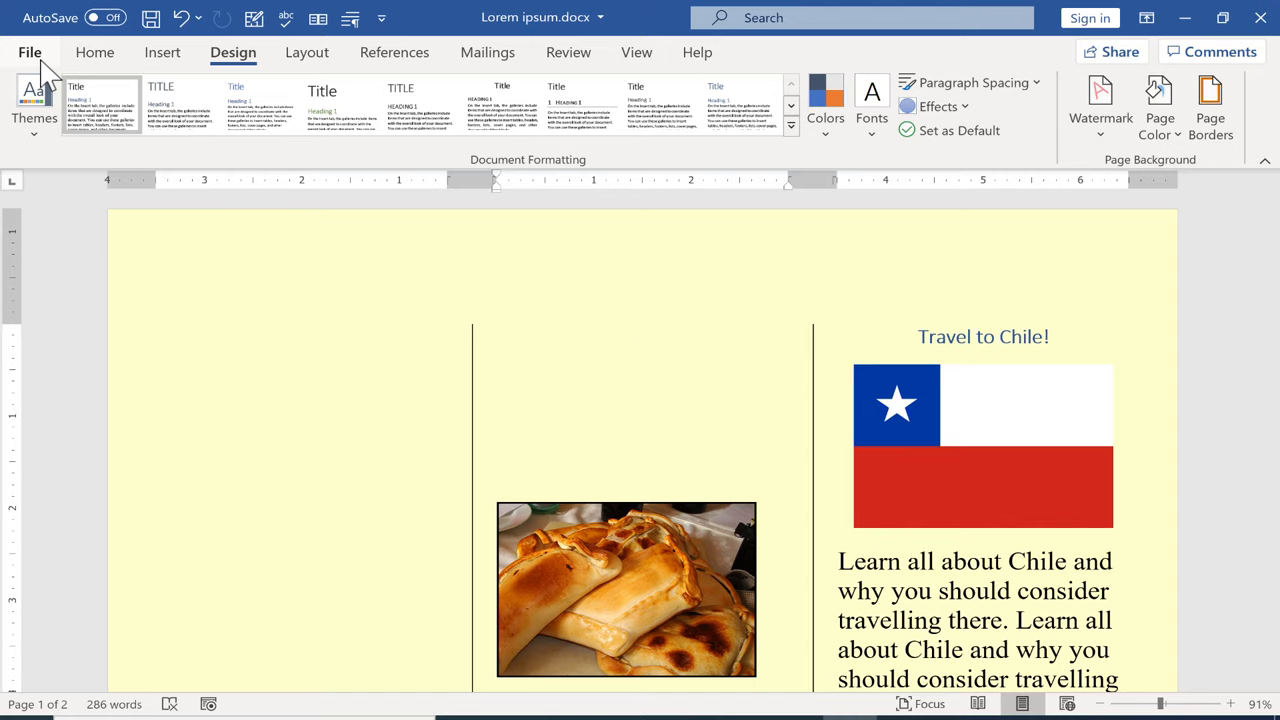
key("ctrl+p")
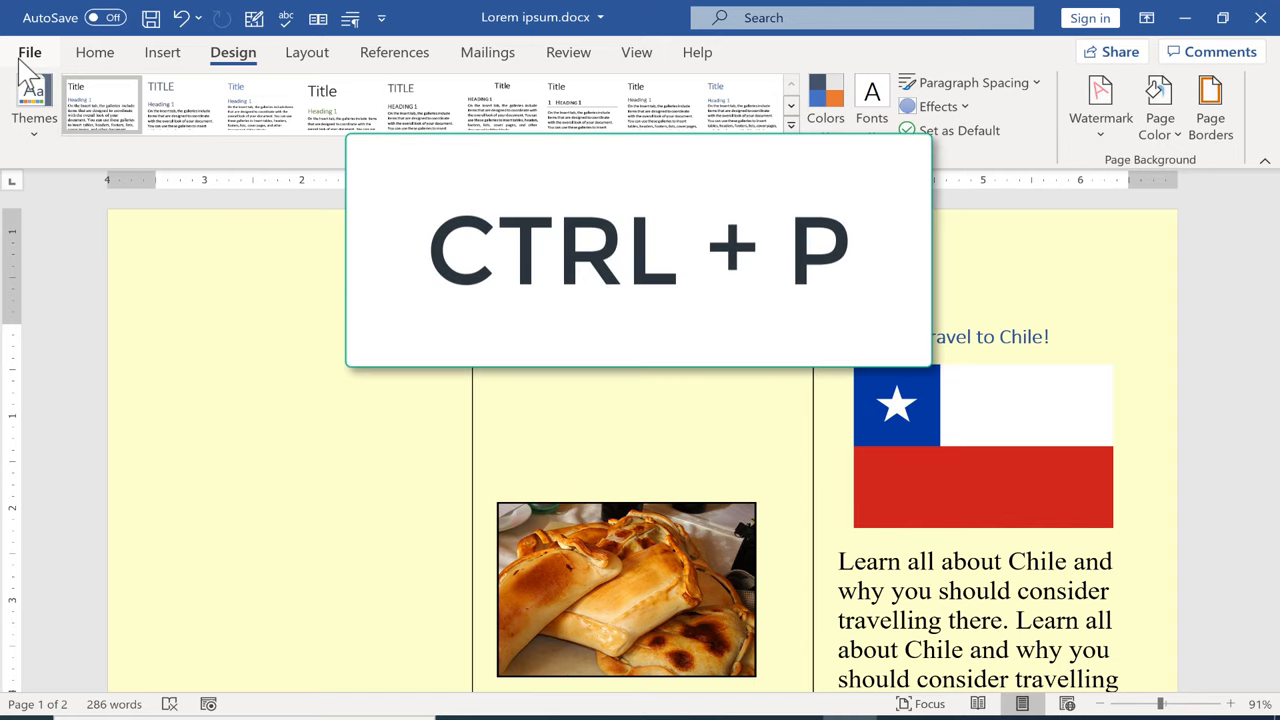
key("ctrl+p")
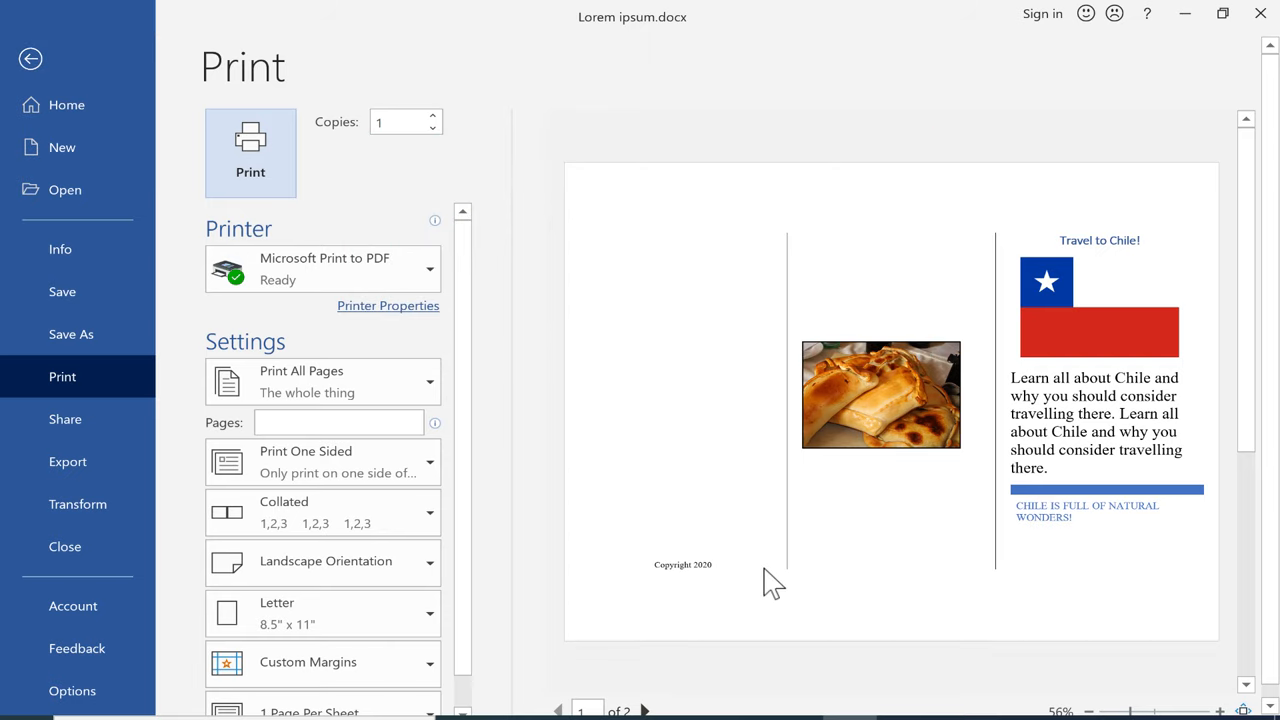
mouse_move(590, 663)
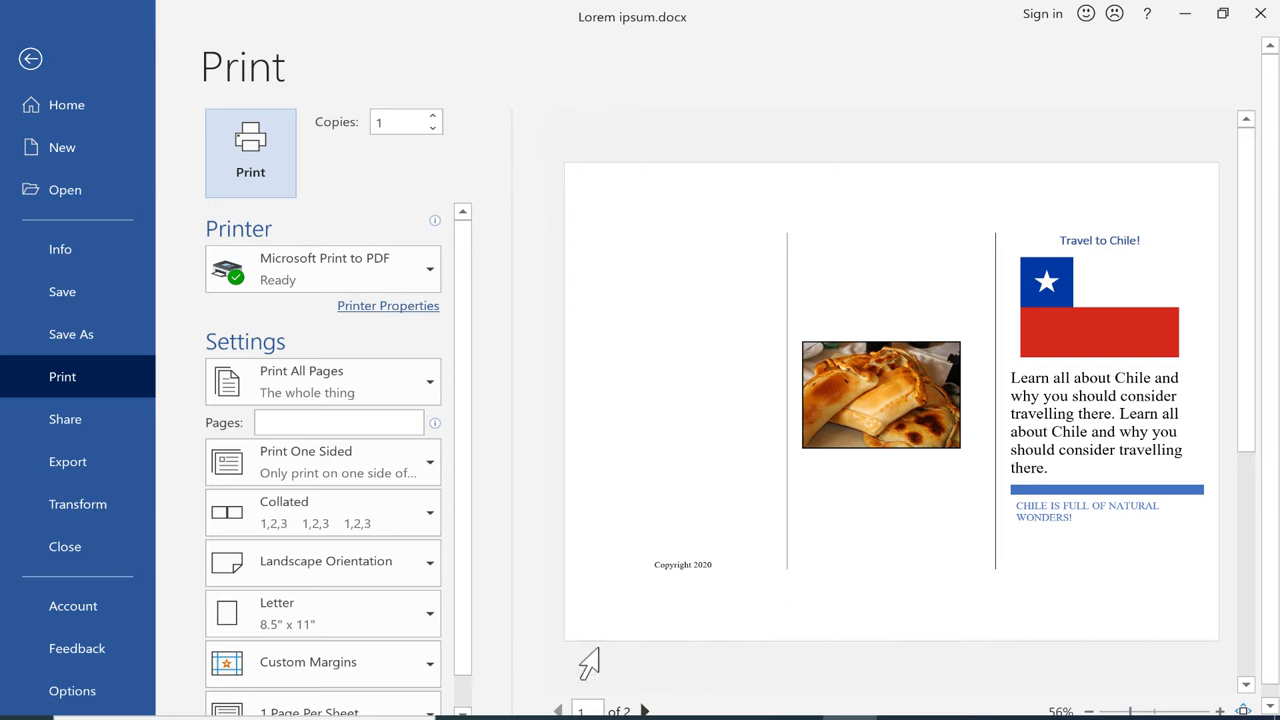
type("1")
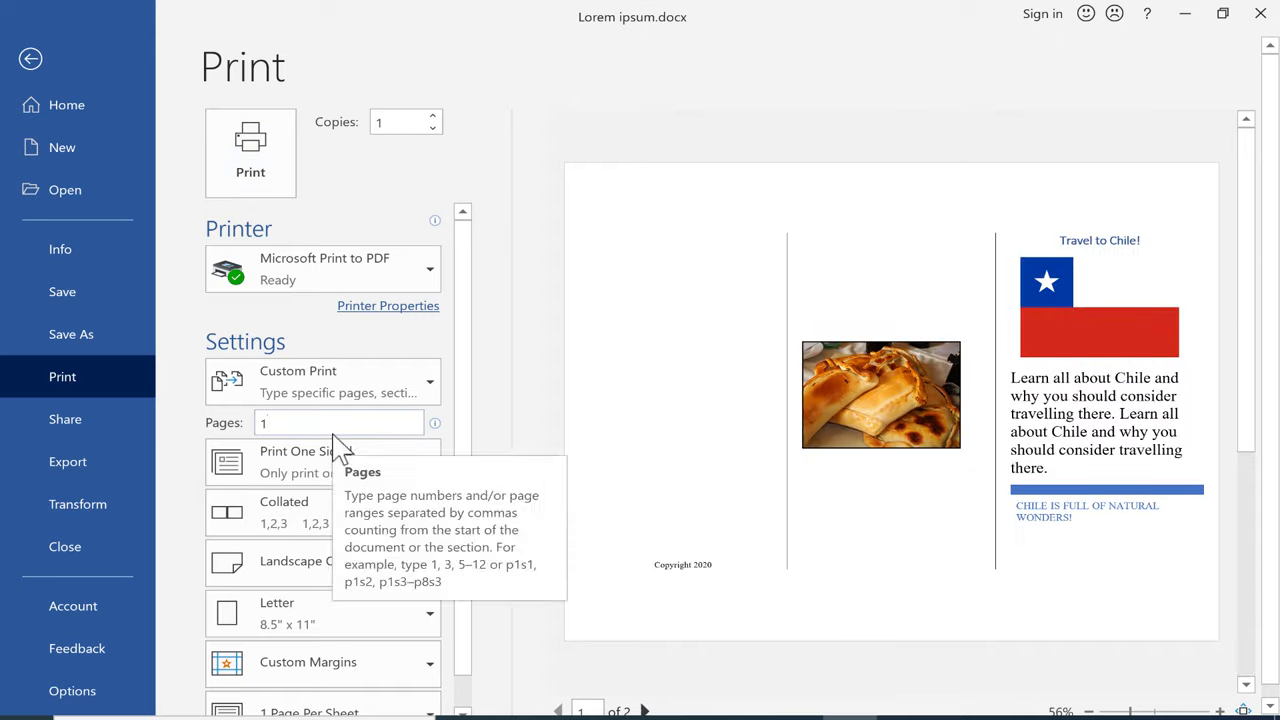
mouse_move(645, 495)
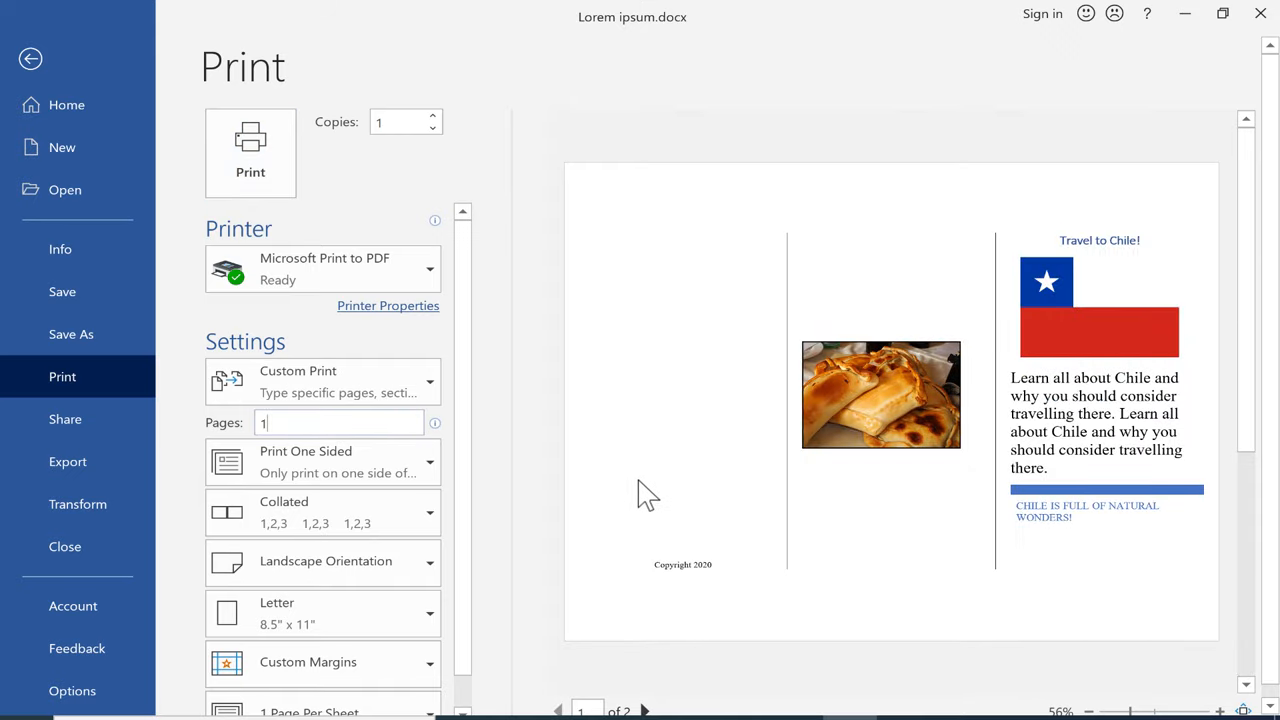
mouse_move(545, 510)
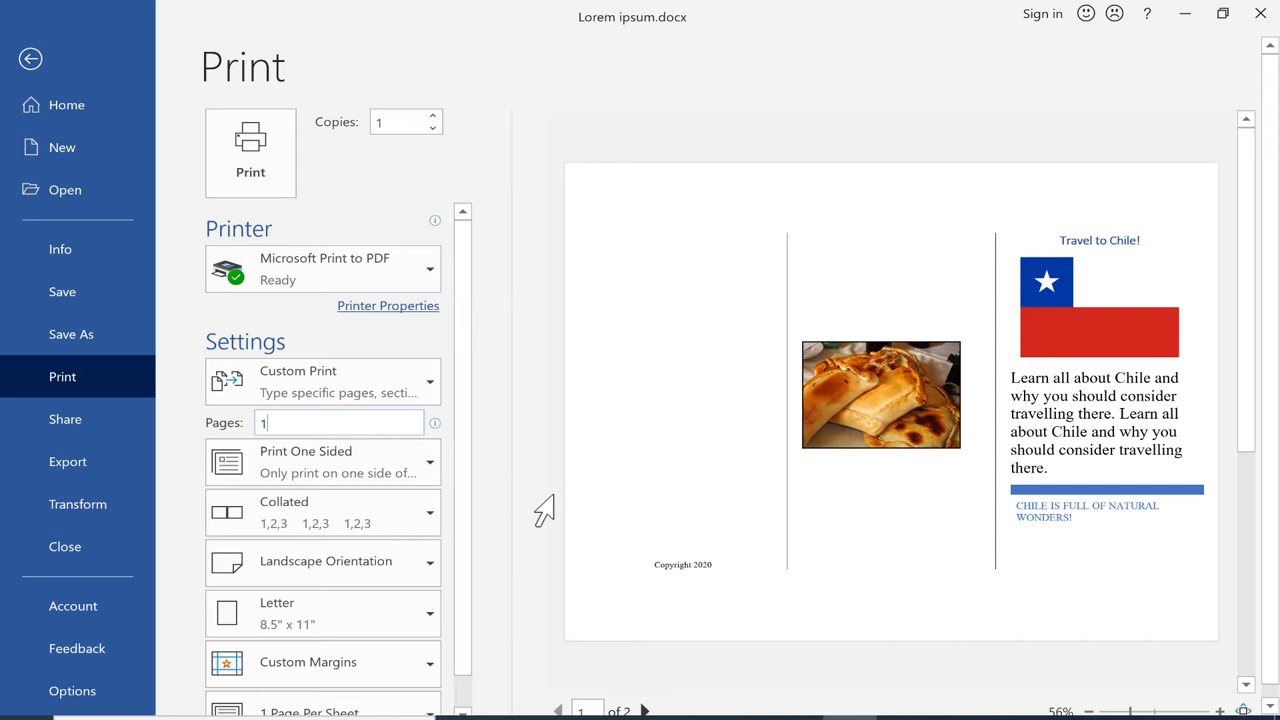
mouse_move(573, 453)
type("2")
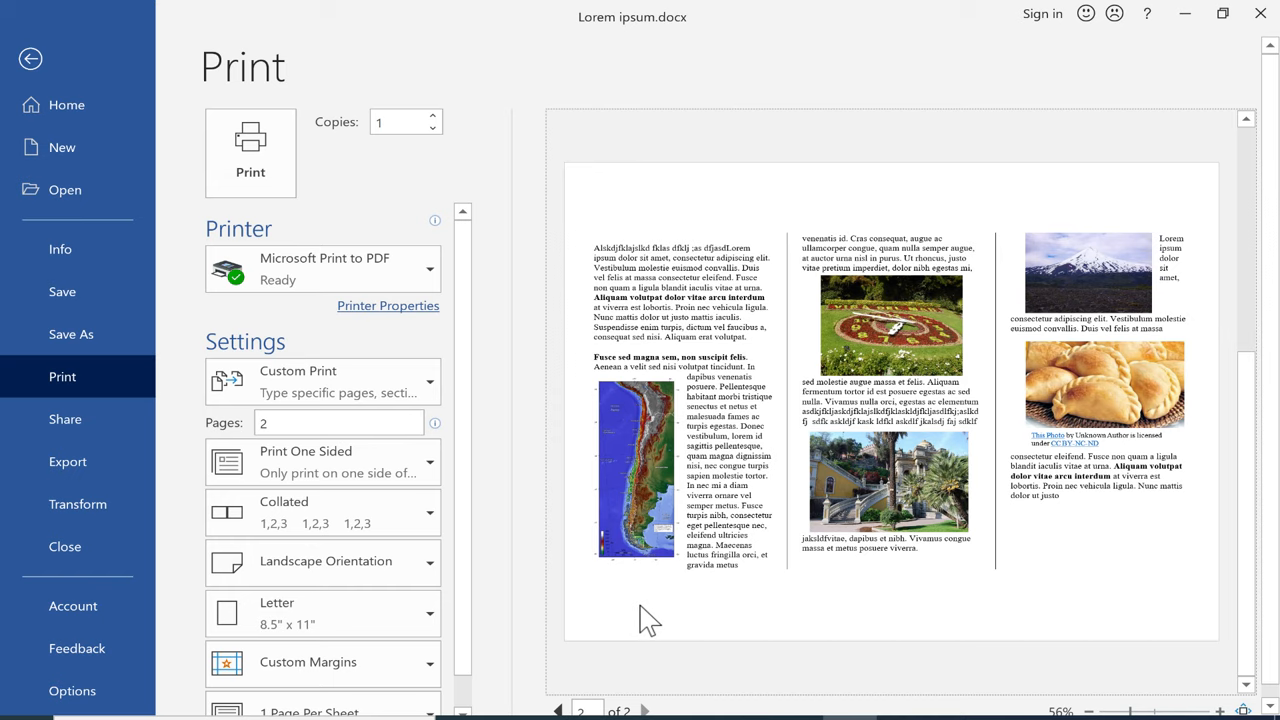
left_click(30, 59)
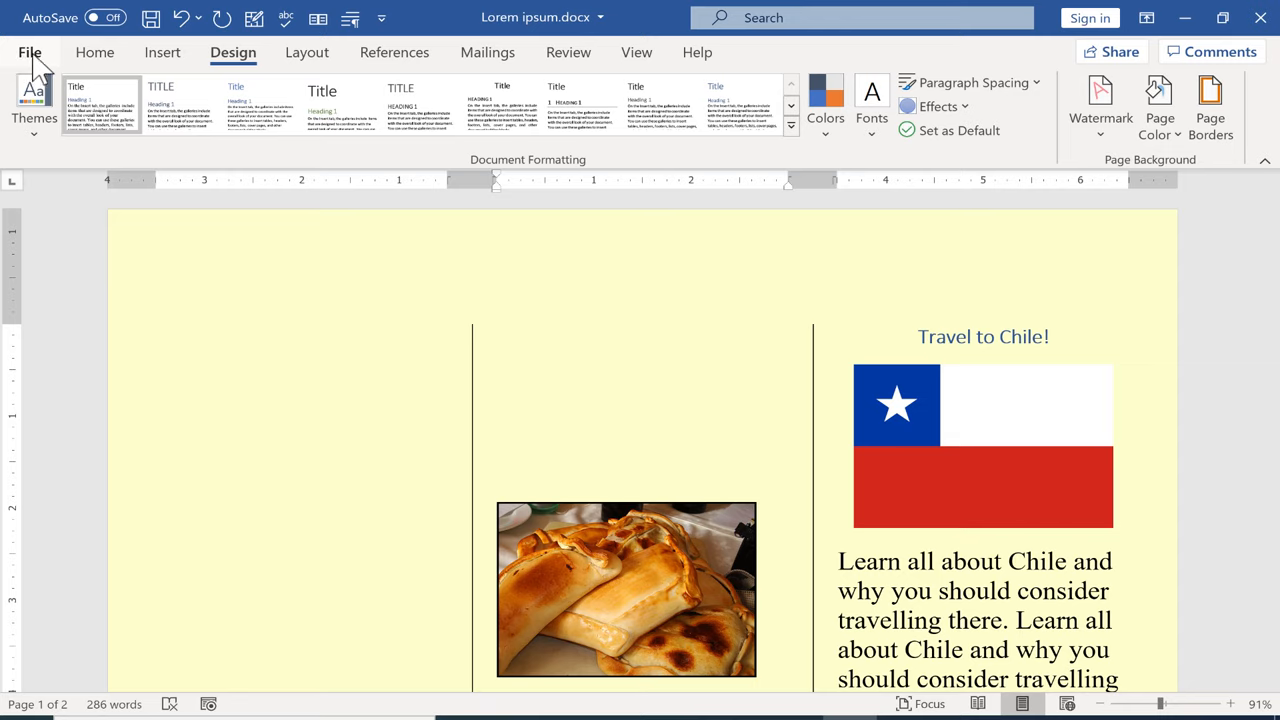
Start Save As with type Word Template (*.dotx), then cancel the attempt.
left_click(29, 52)
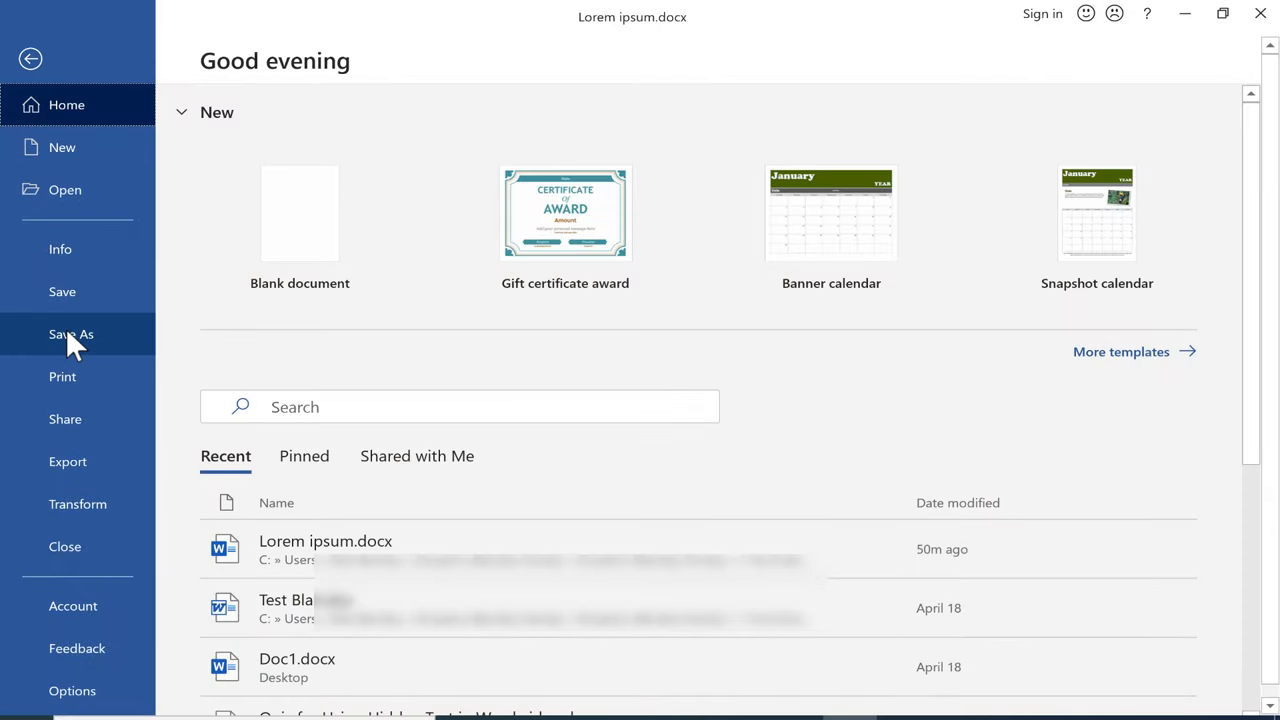
left_click(71, 334)
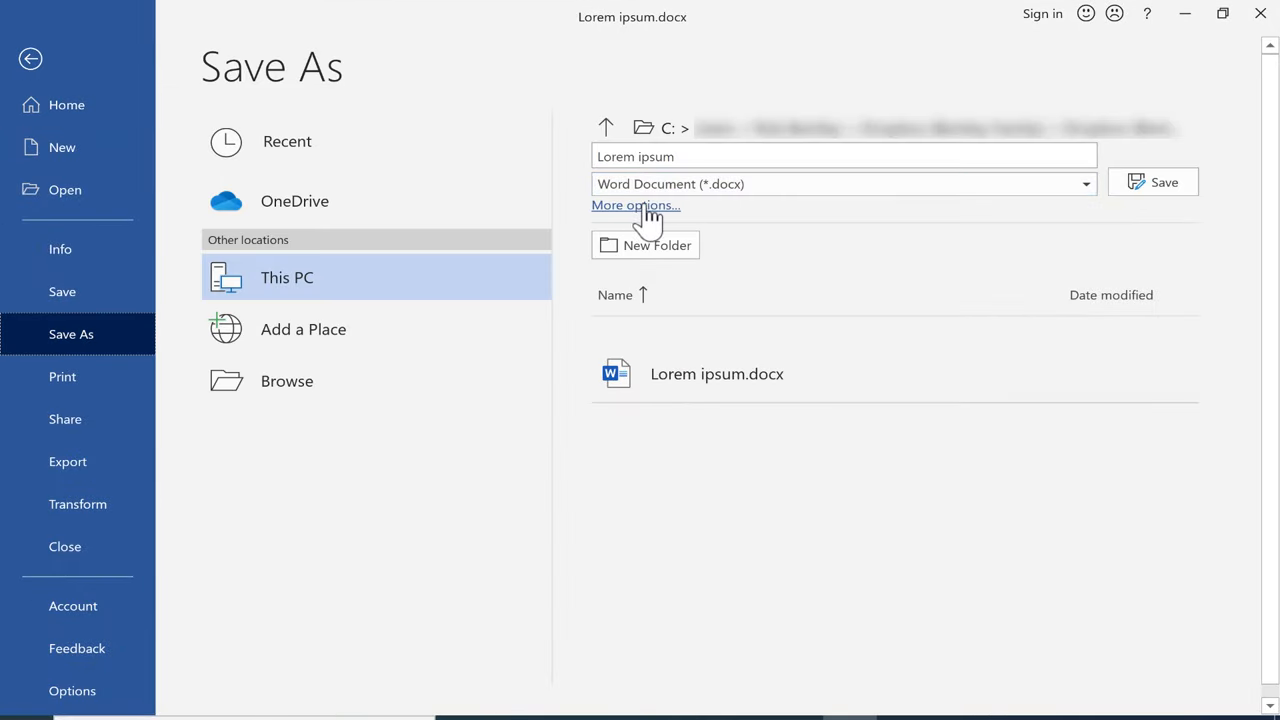
left_click(635, 205)
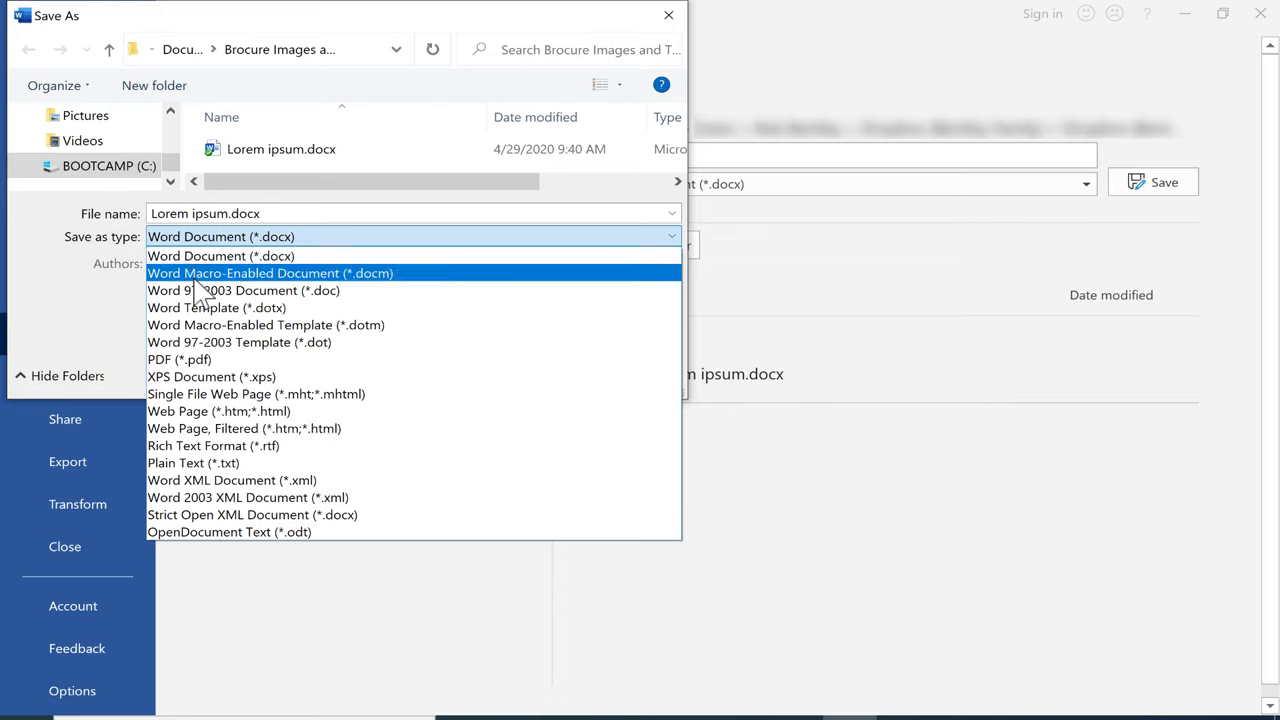
mouse_move(216, 307)
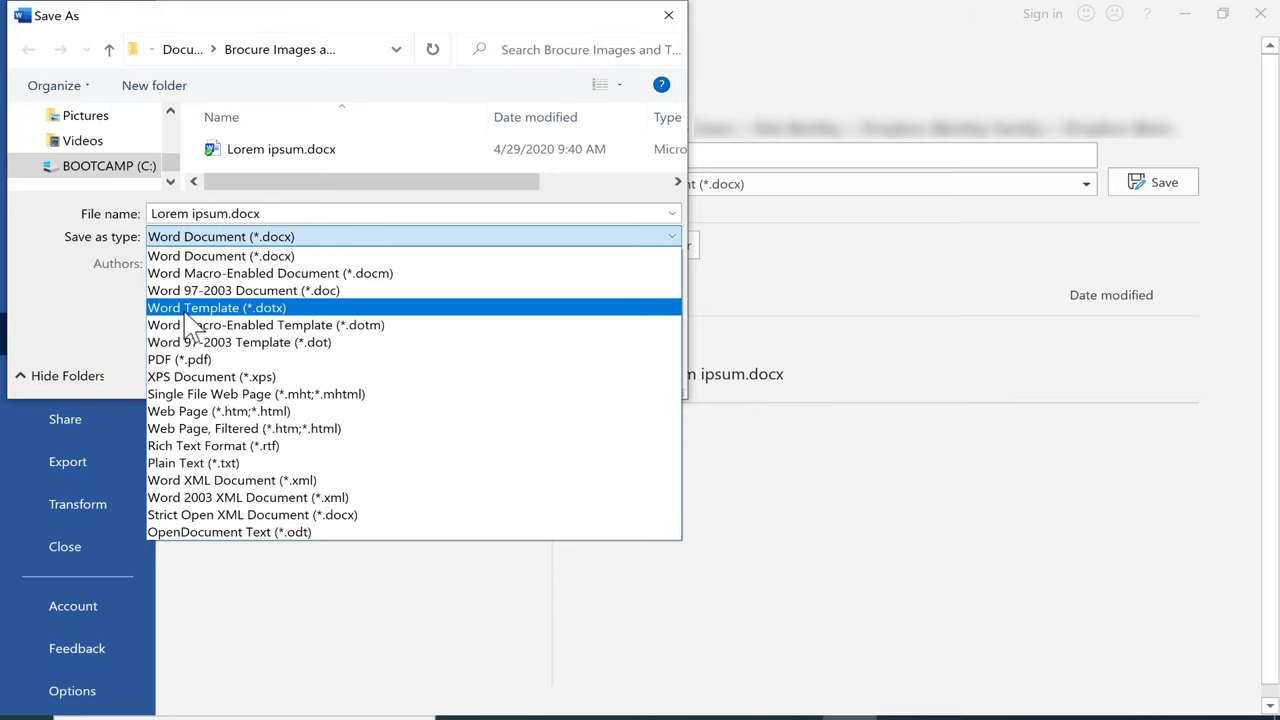
left_click(216, 307)
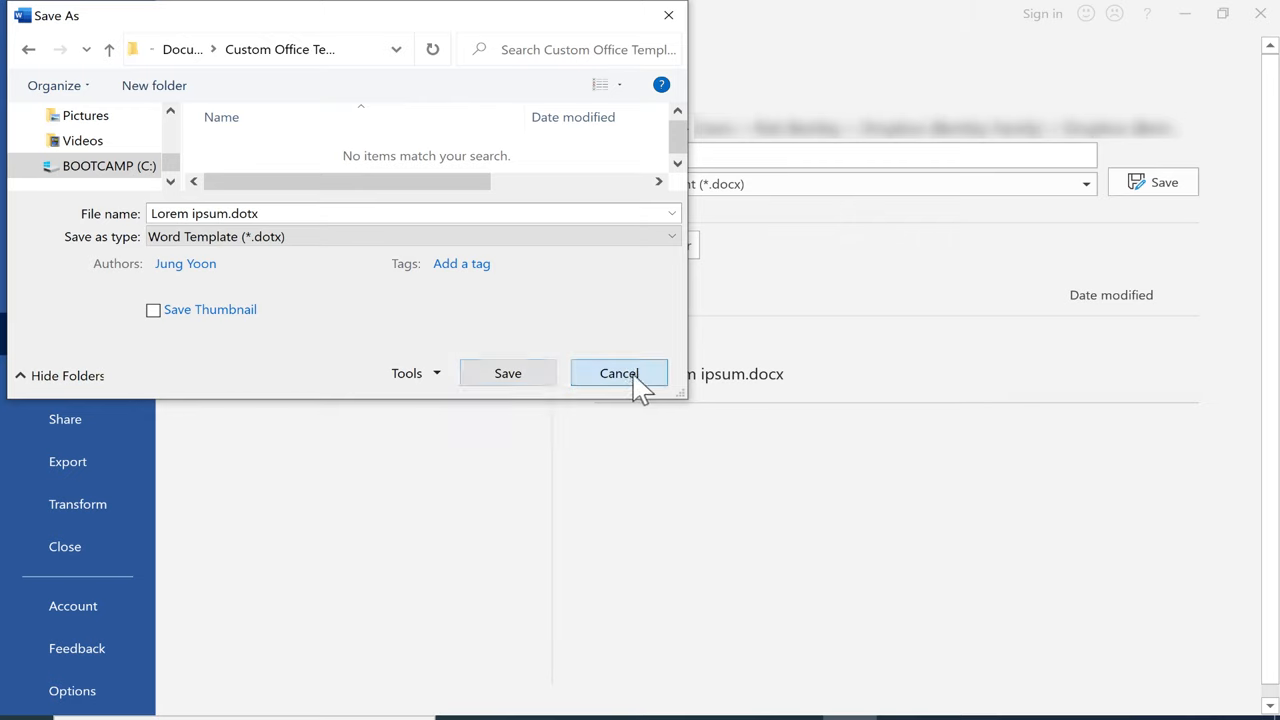
left_click(618, 373)
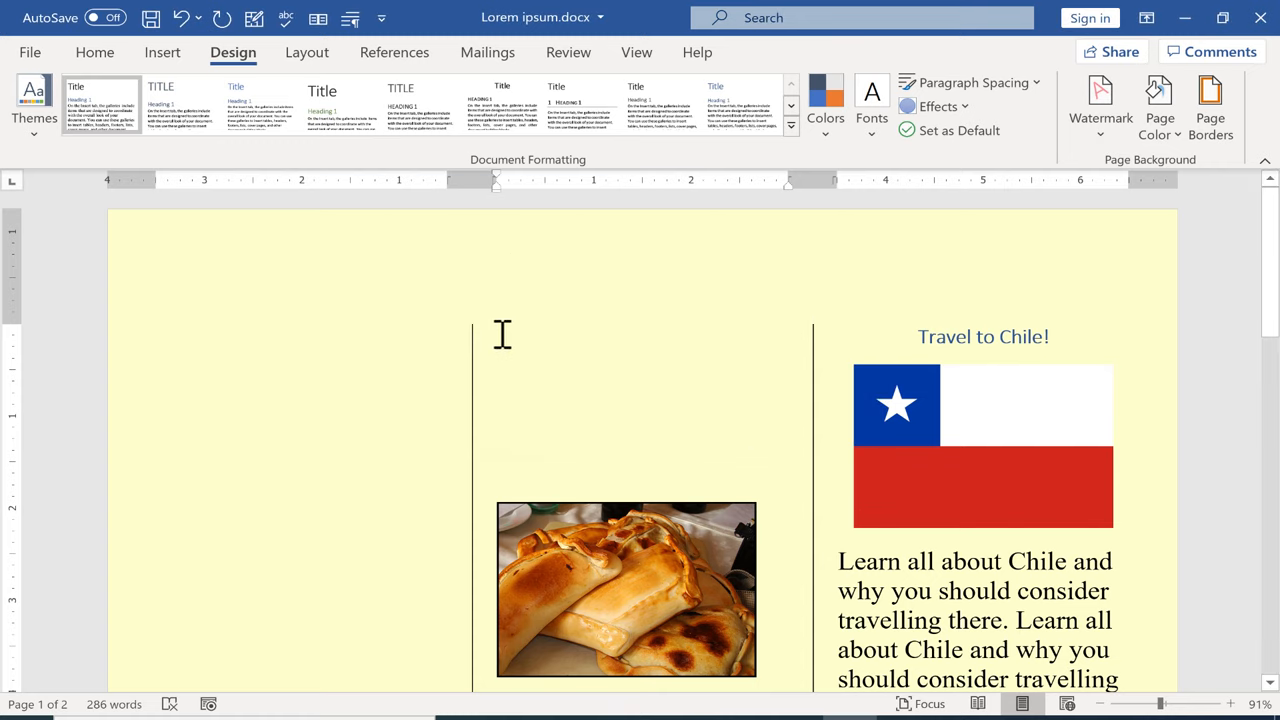
Save the brochure as Word Template Lorem ipsum.dotx in the custom templates folder.
scroll("down", 3)
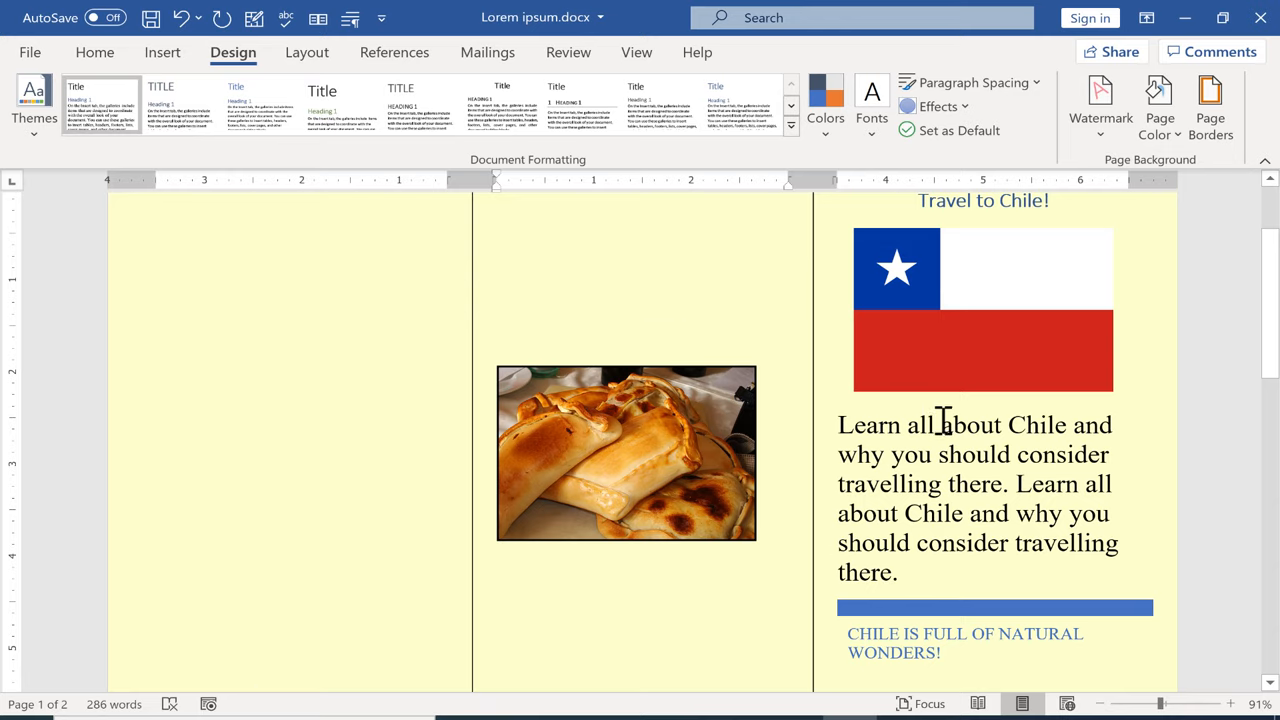
scroll("down", 3)
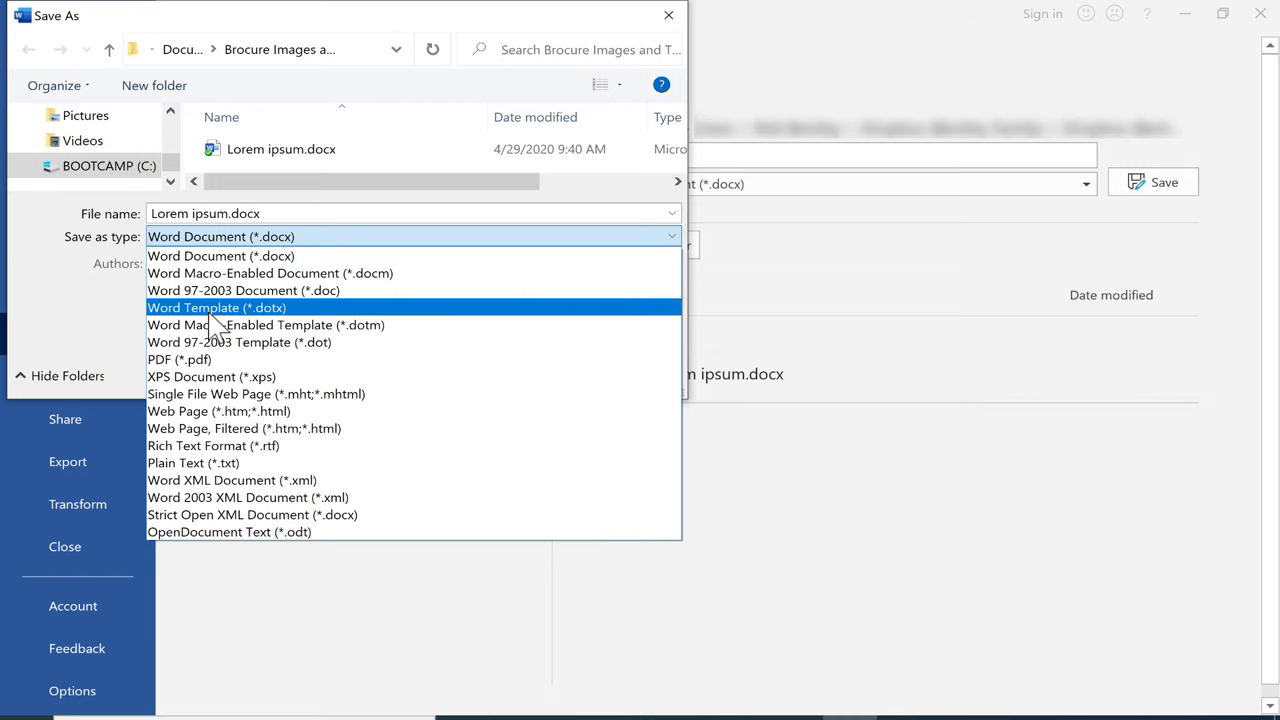
left_click(216, 307)
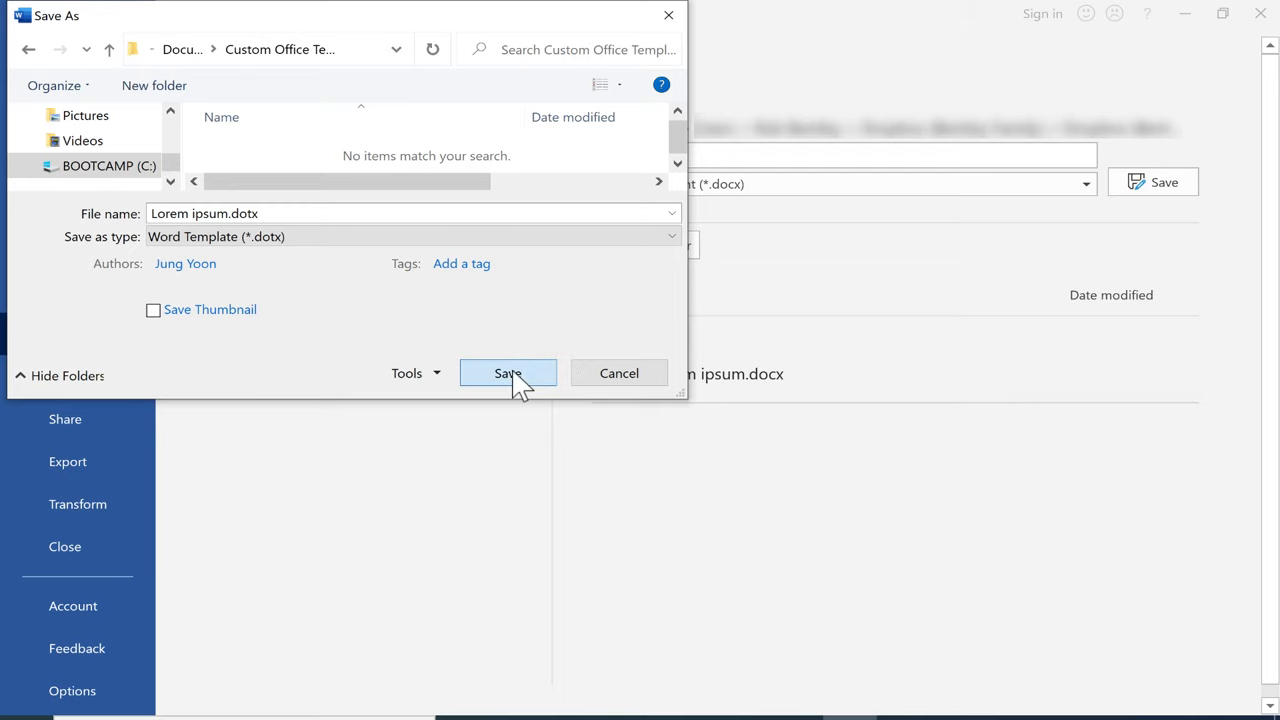
left_click(508, 373)
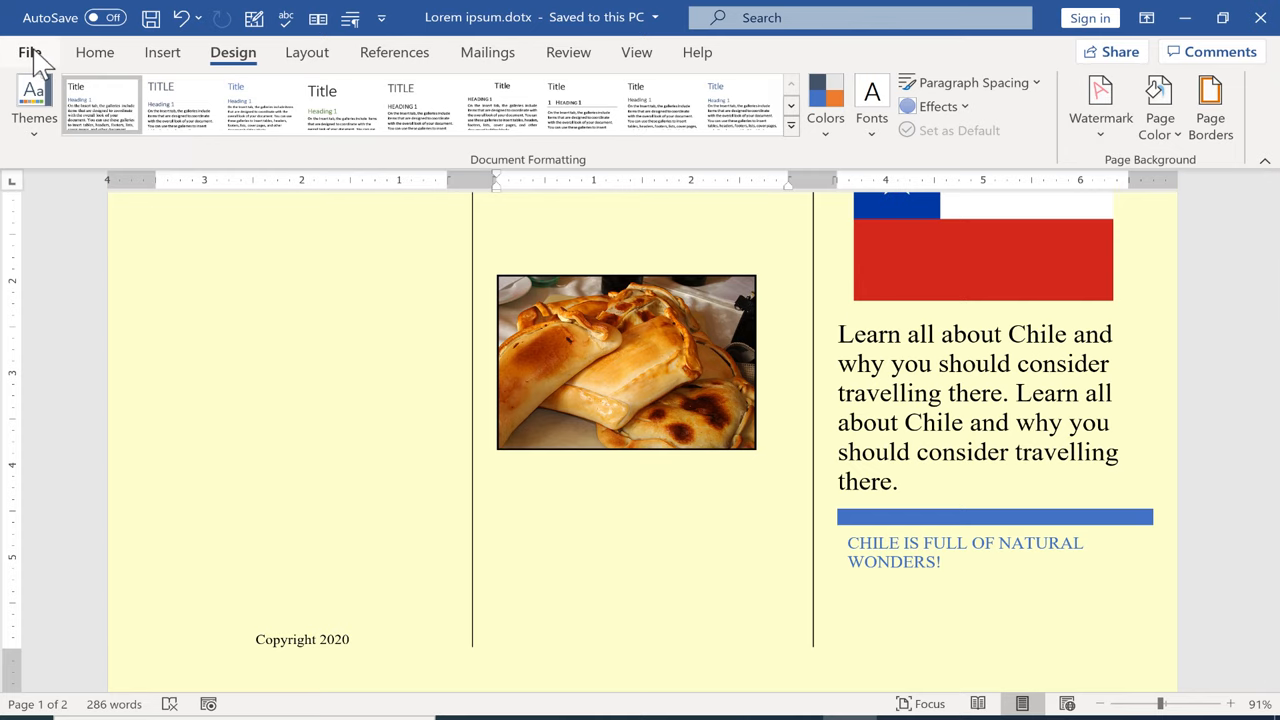
Create a new Document1 from the Lorem ipsum personal template.
left_click(29, 52)
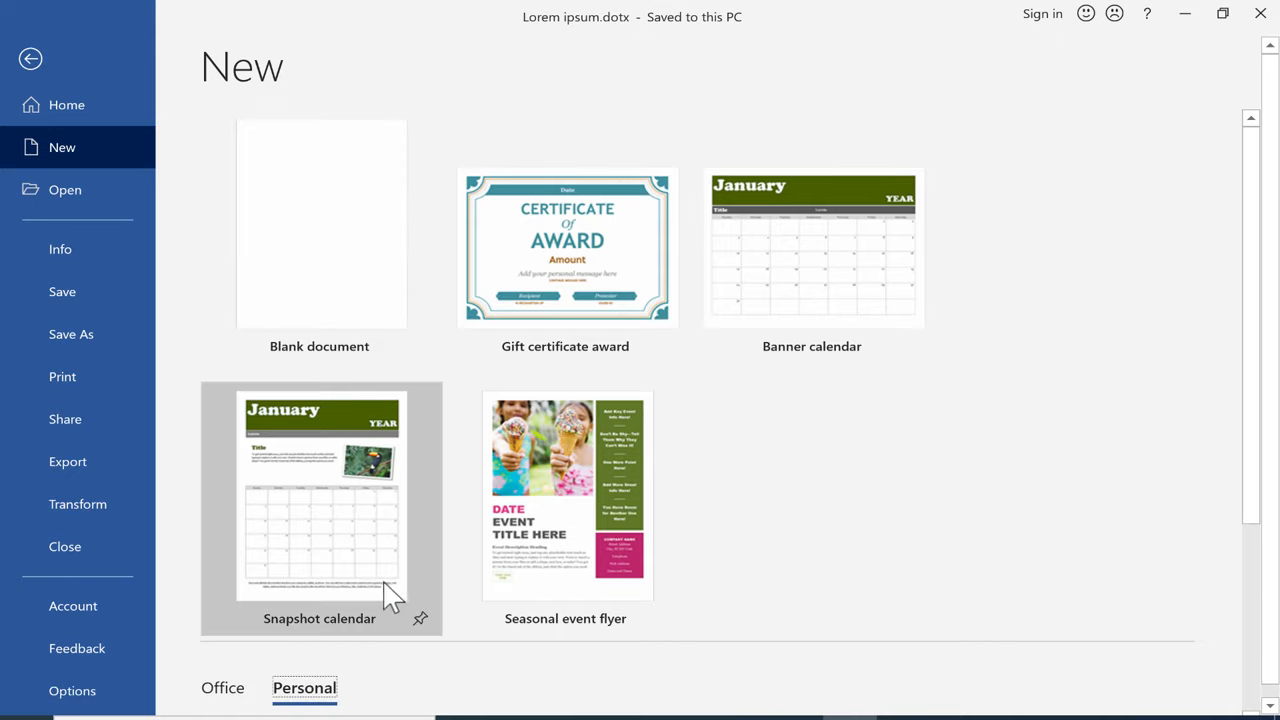
scroll("down", 3)
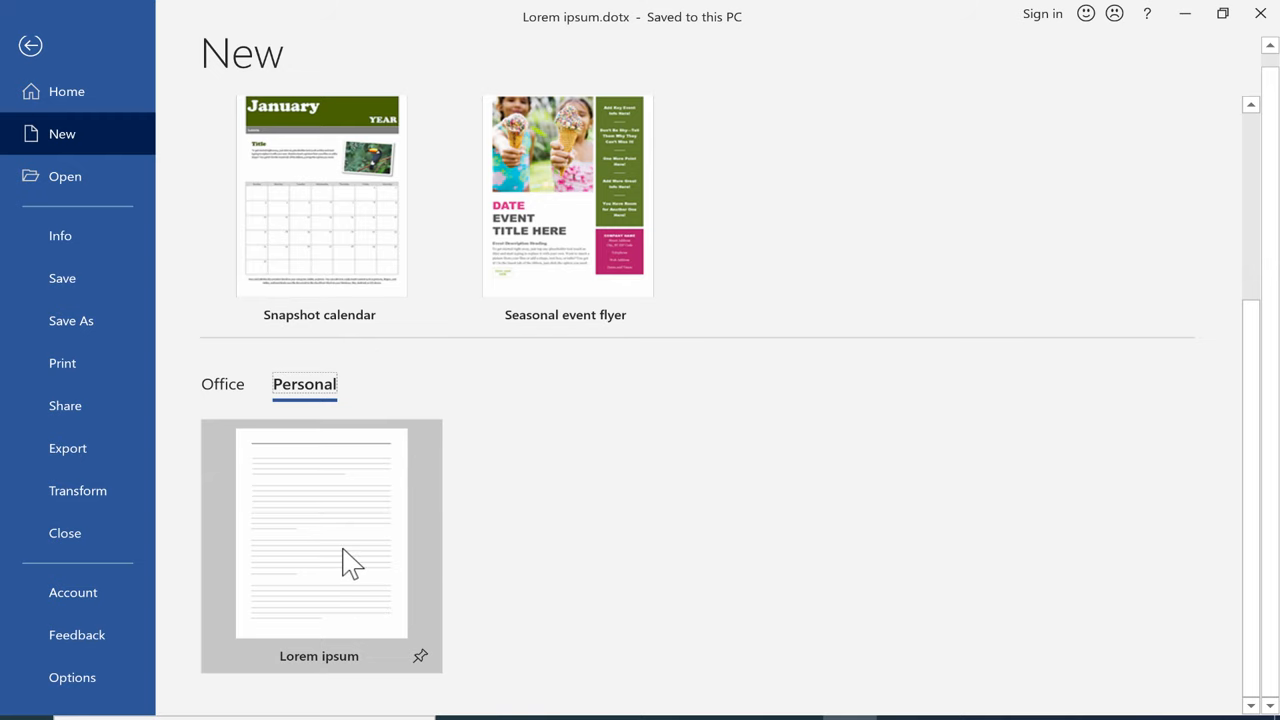
left_click(320, 532)
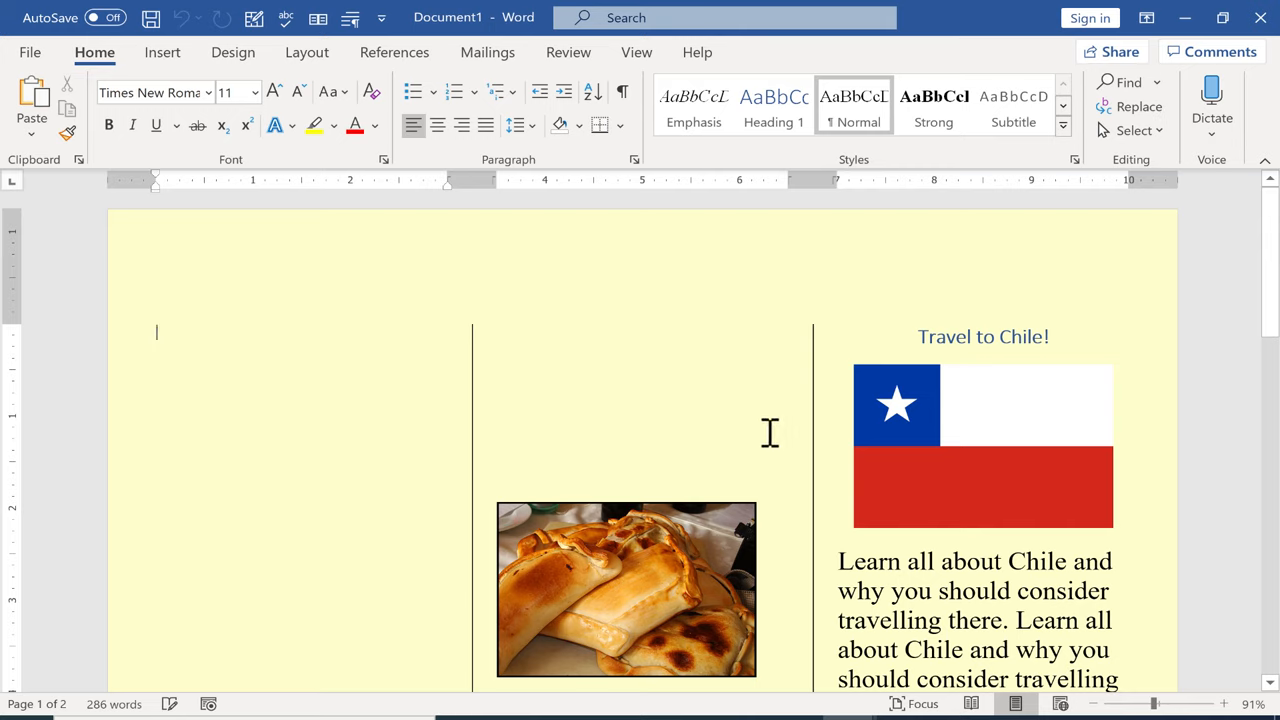
mouse_move(833, 448)
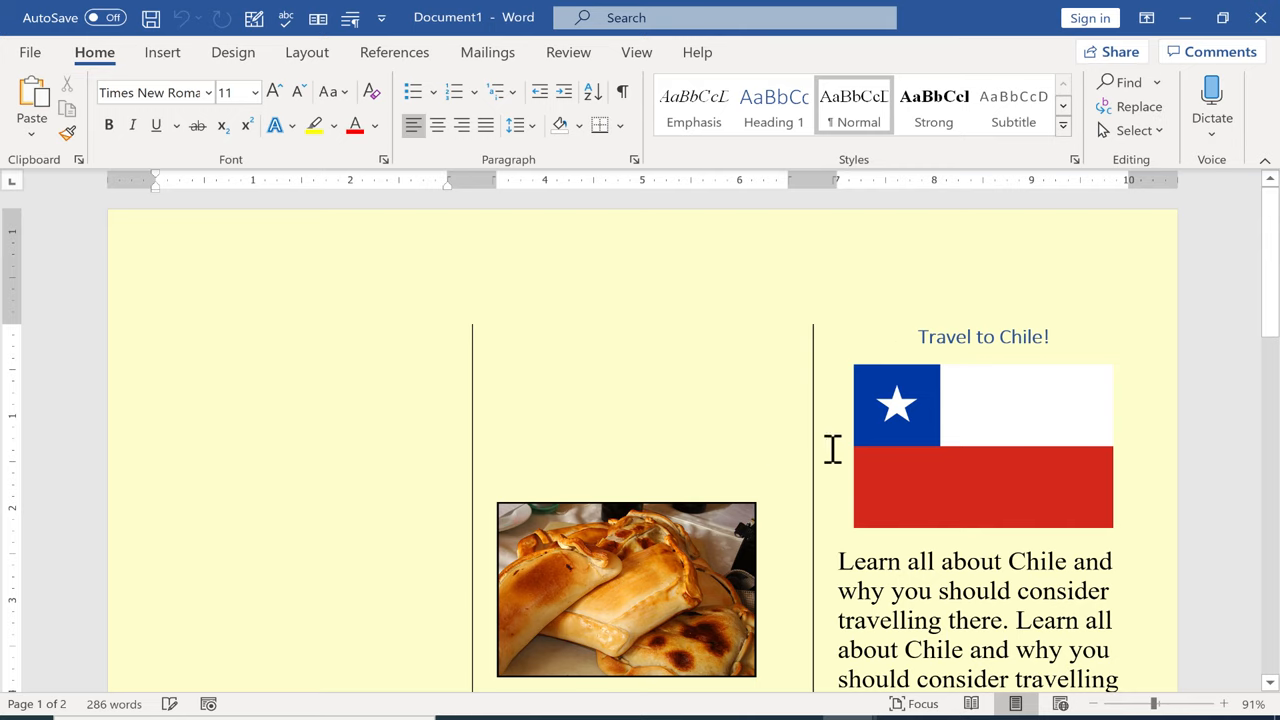
mouse_move(895, 590)
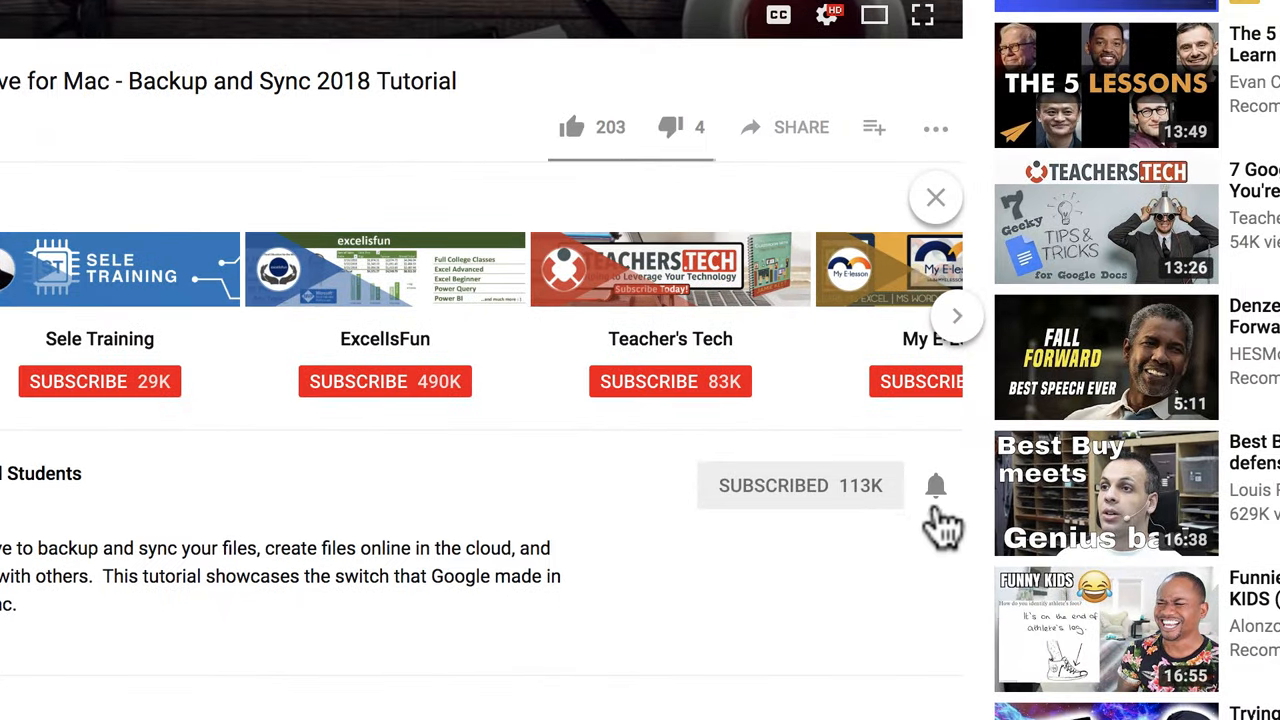
Turn on all notifications for the Technology for Teachers and Students channel.
left_click(935, 485)
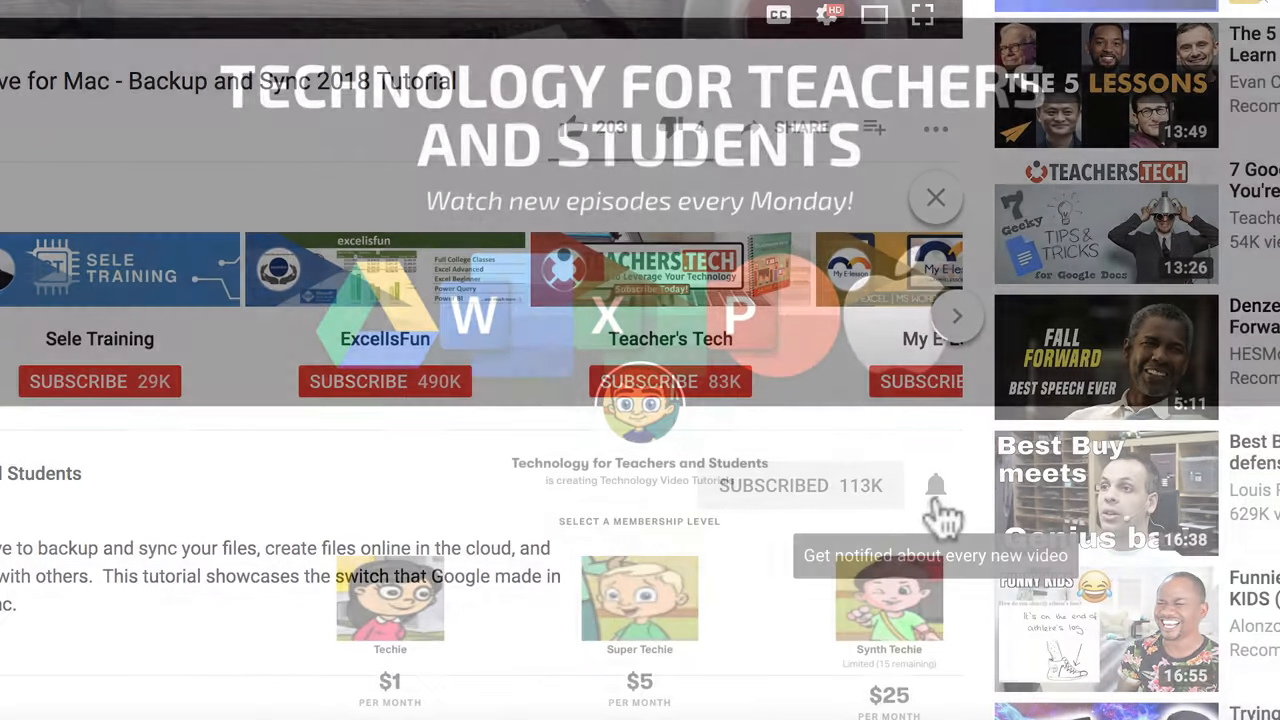